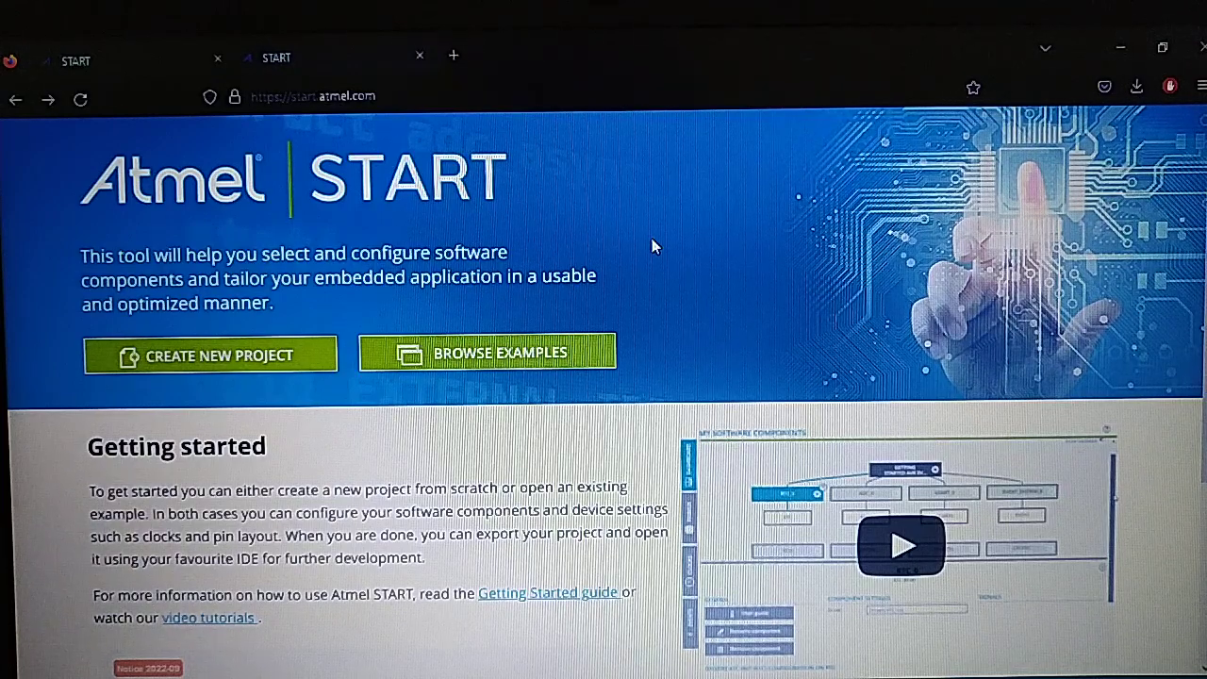
{"action": "mouse_move", "coordinate": [245, 363]}
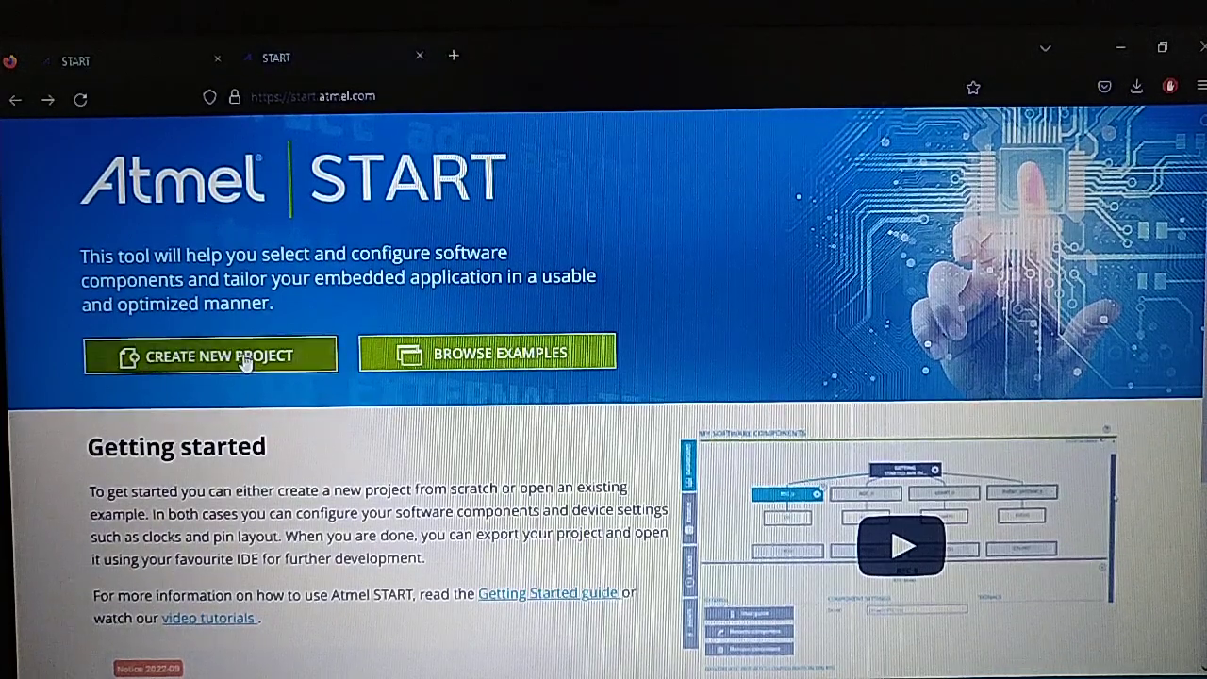
- Start a new Atmel START project for the ATSAMD51P20A (TQFP128) microcontroller
{"action": "left_click", "coordinate": [210, 356]}
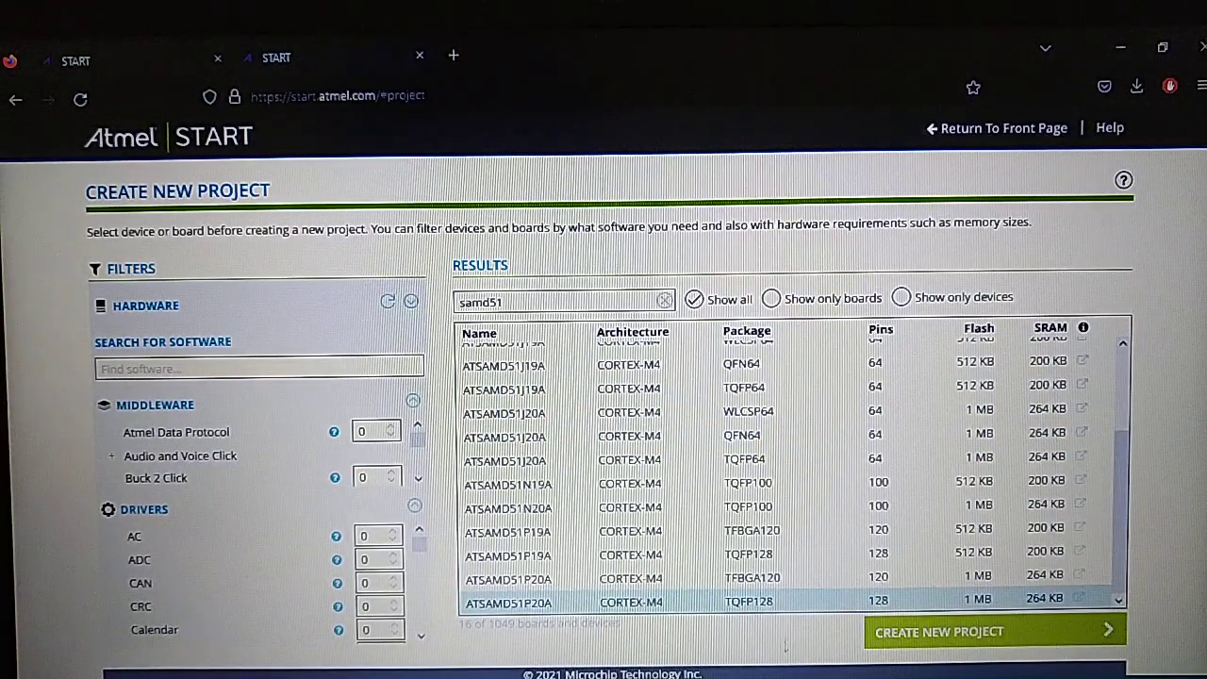
{"action": "left_click", "coordinate": [993, 630]}
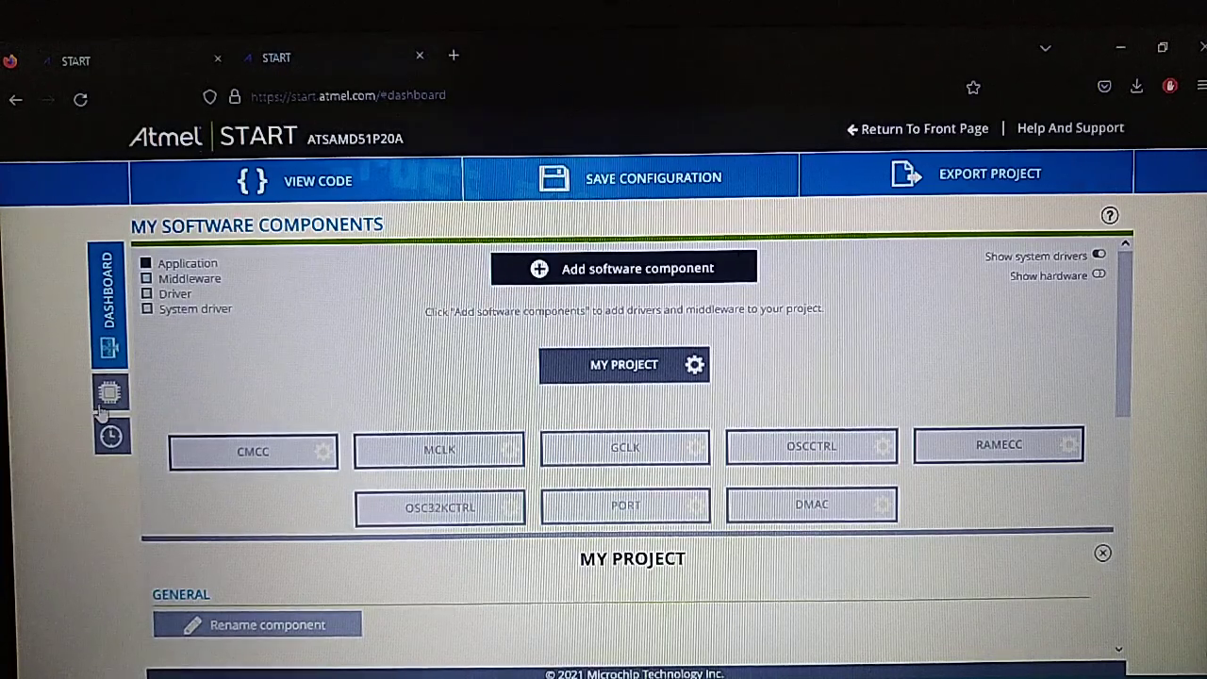
- Look over the Pinmux configurator's pin assignments, then go back to the Dashboard
{"action": "left_click", "coordinate": [111, 391]}
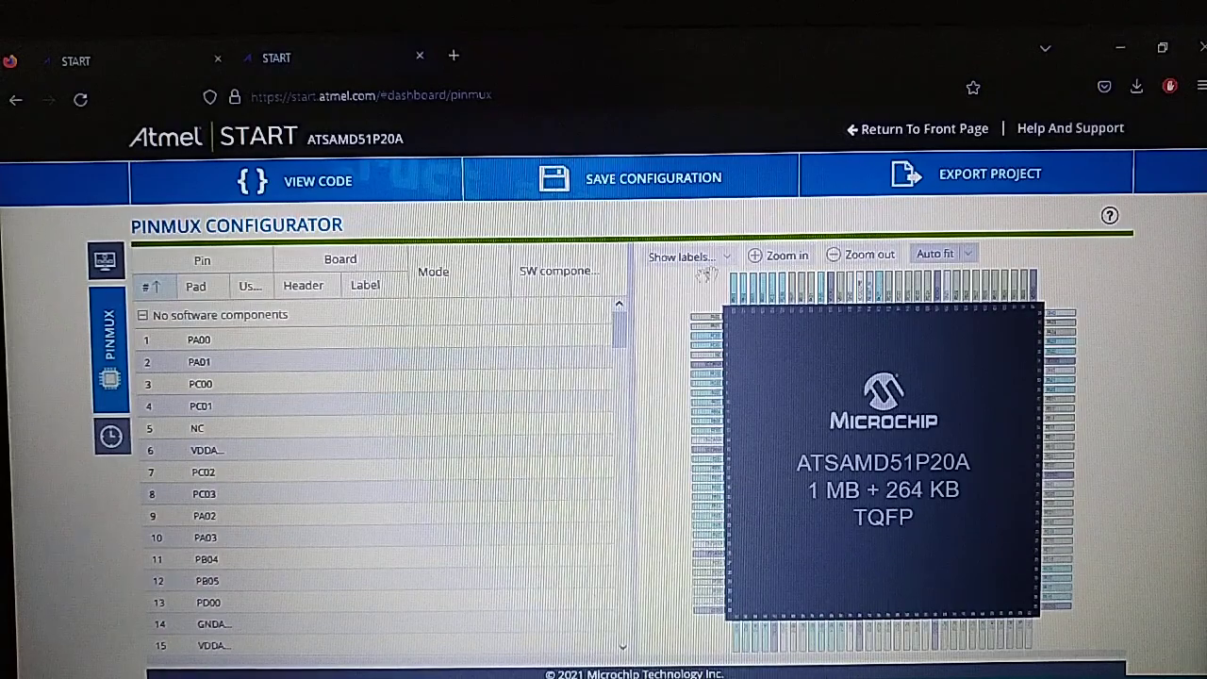
{"action": "scroll", "scroll_direction": "down", "scroll_amount": 3}
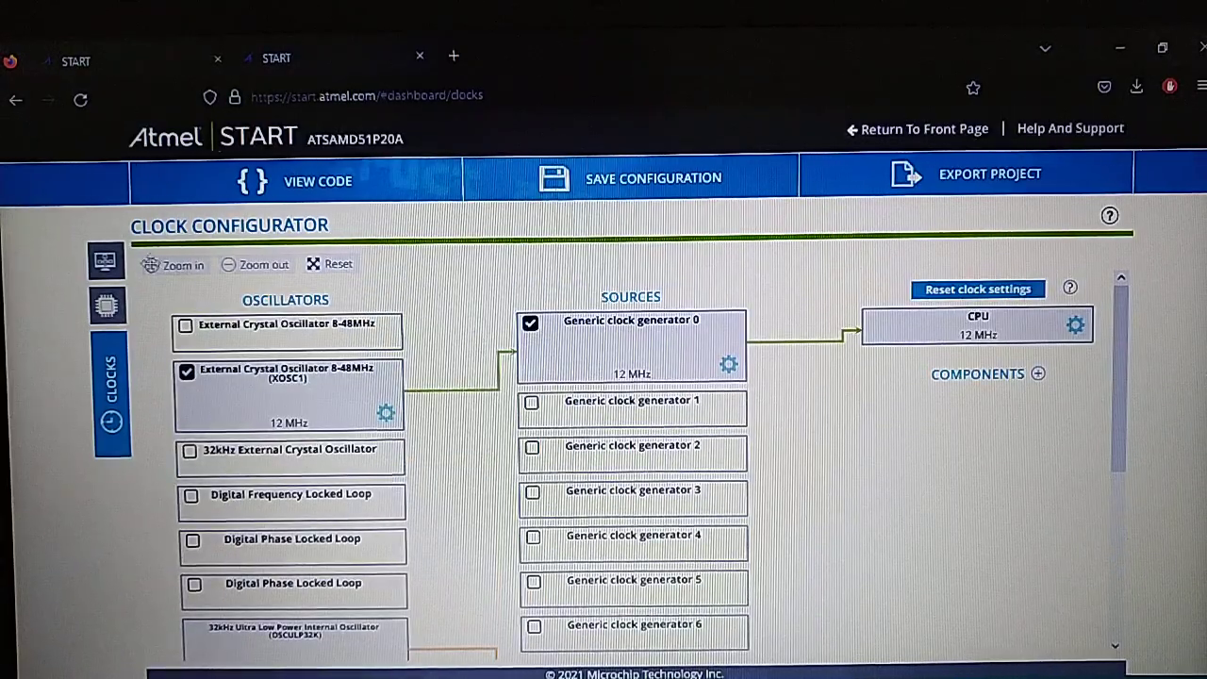
{"action": "left_click", "coordinate": [108, 304]}
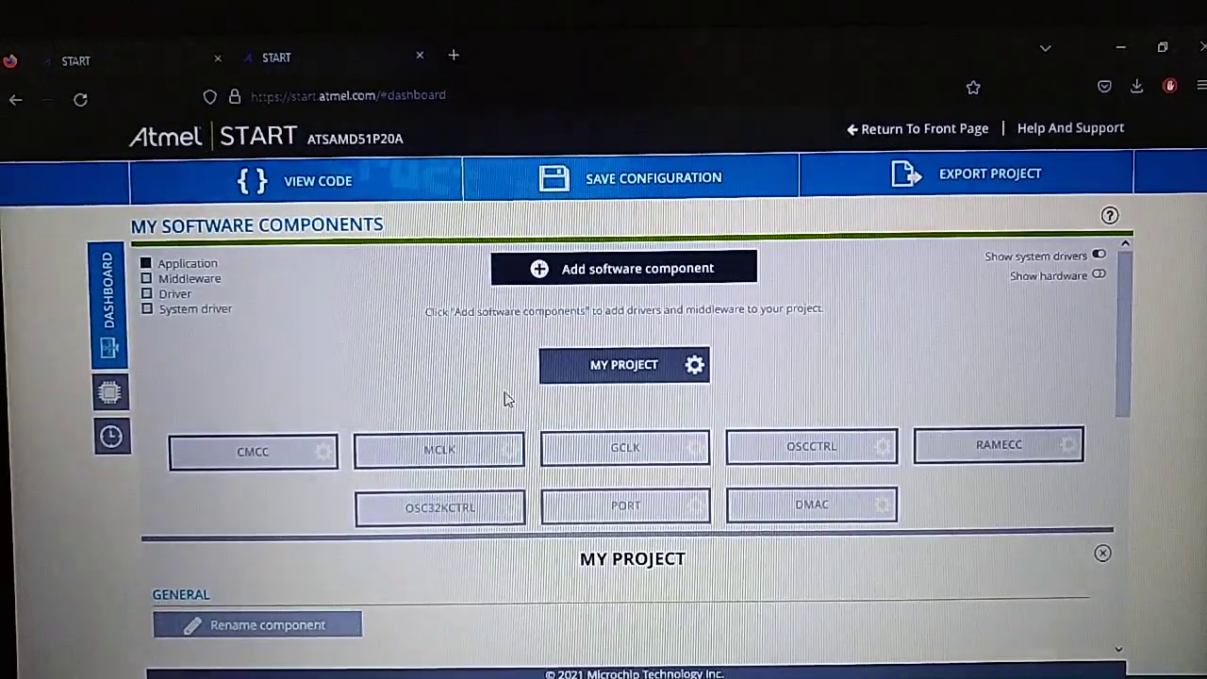
{"action": "mouse_move", "coordinate": [315, 358]}
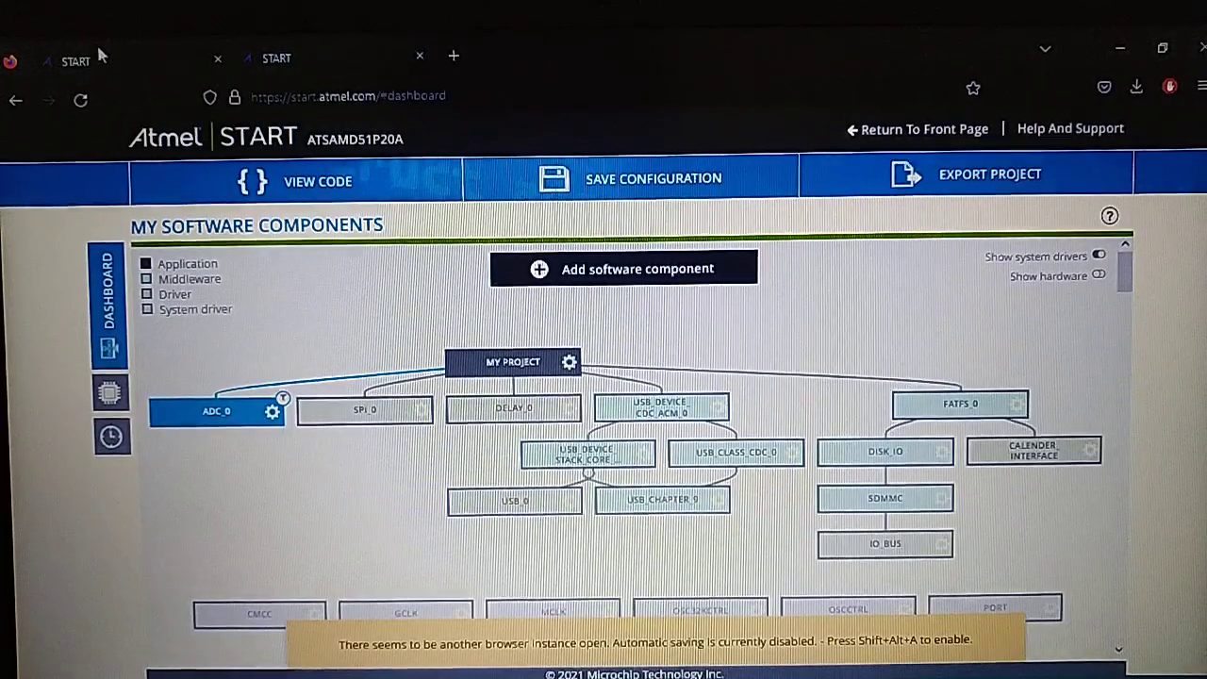
{"action": "mouse_move", "coordinate": [371, 342]}
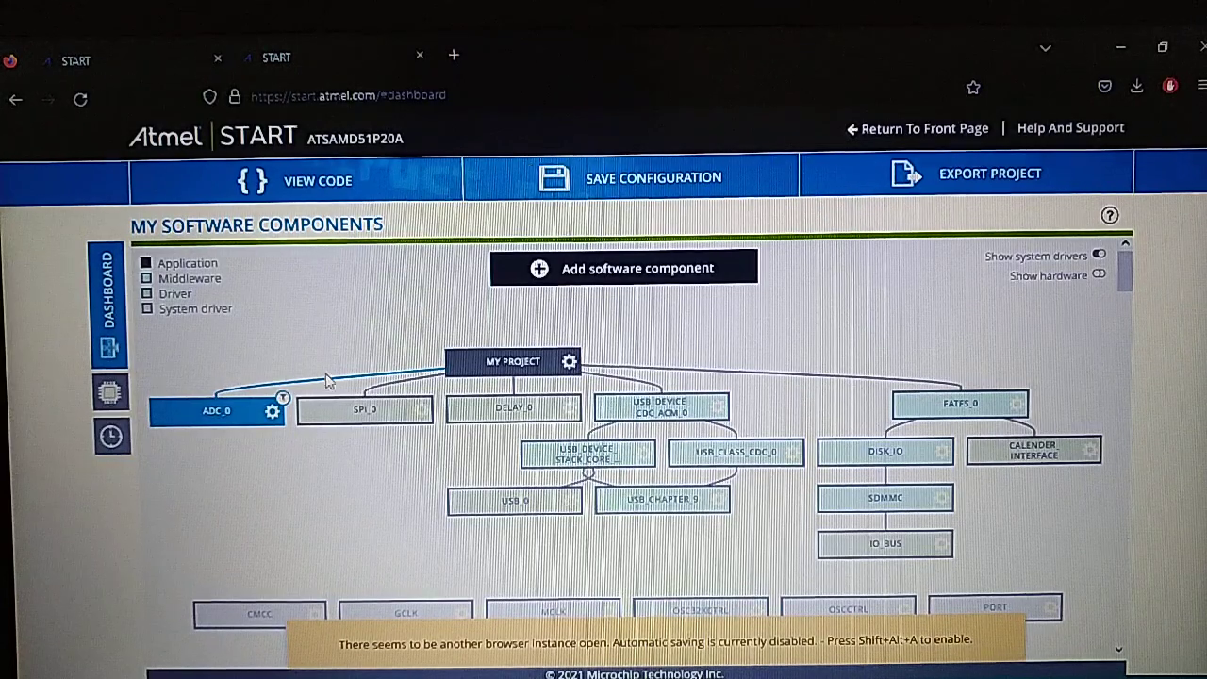
{"action": "mouse_move", "coordinate": [538, 431]}
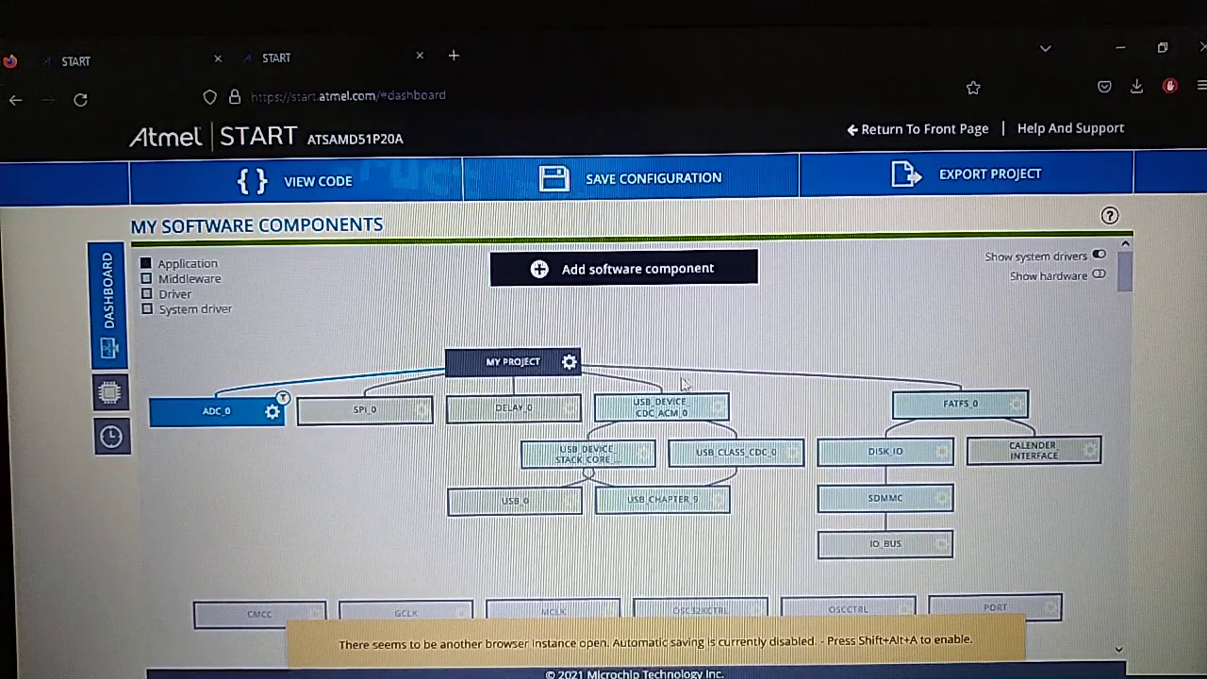
{"action": "mouse_move", "coordinate": [585, 533]}
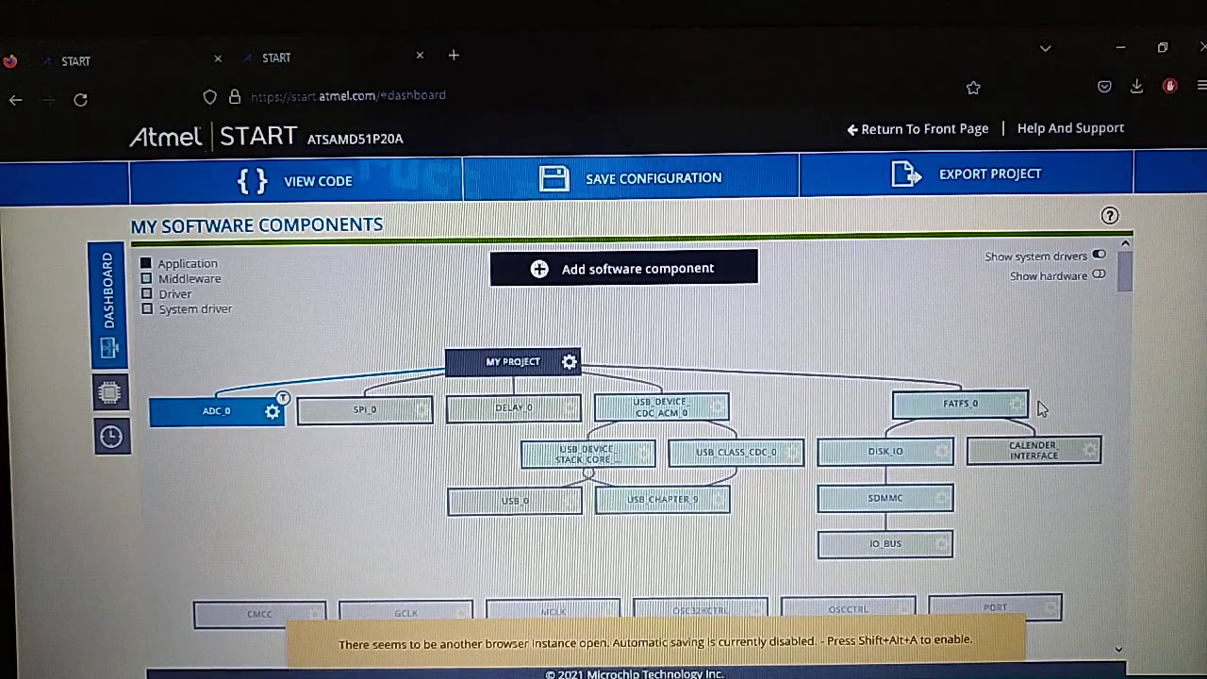
{"action": "mouse_move", "coordinate": [883, 453]}
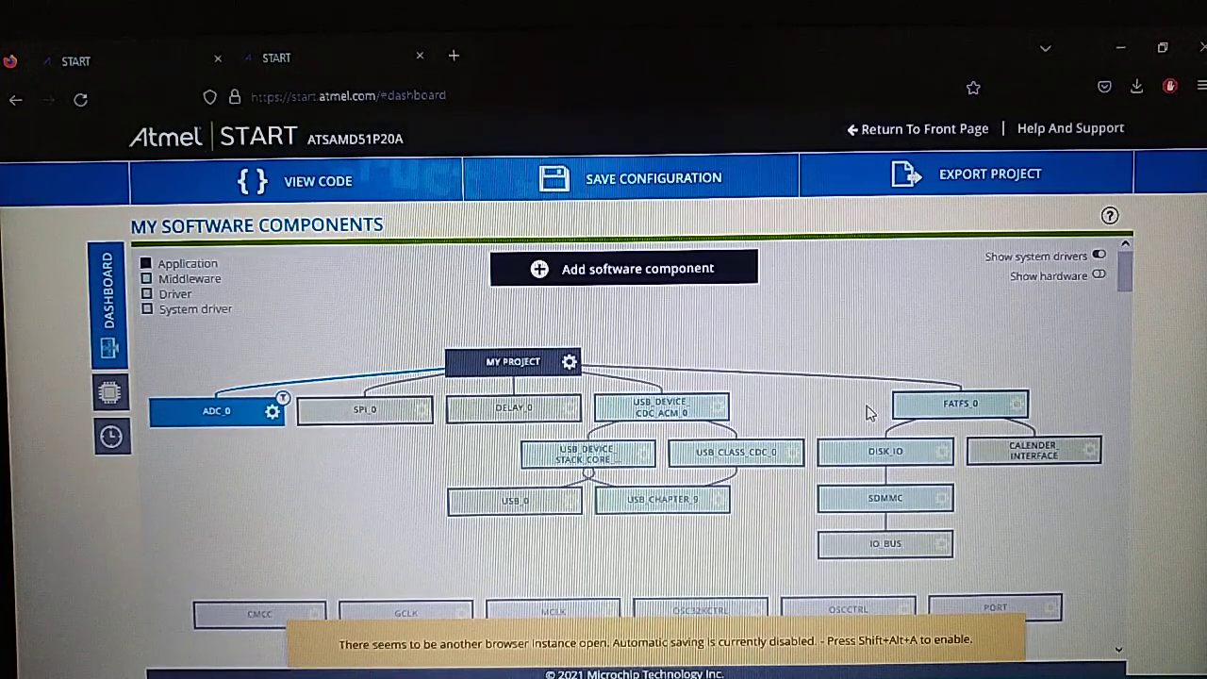
- Select DISK_IO and open SPI_0 settings: SERCOM2, MISO PB29, MOSI PB26, SCK PB27
{"action": "left_click", "coordinate": [883, 451]}
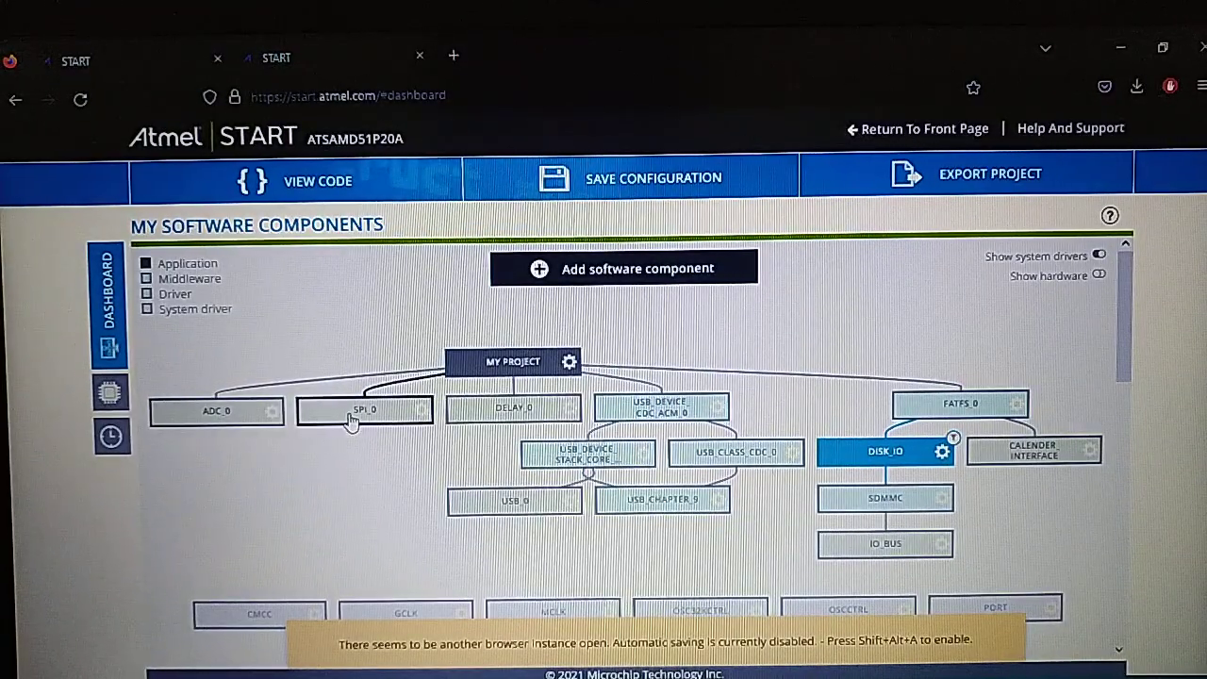
{"action": "left_click", "coordinate": [363, 409]}
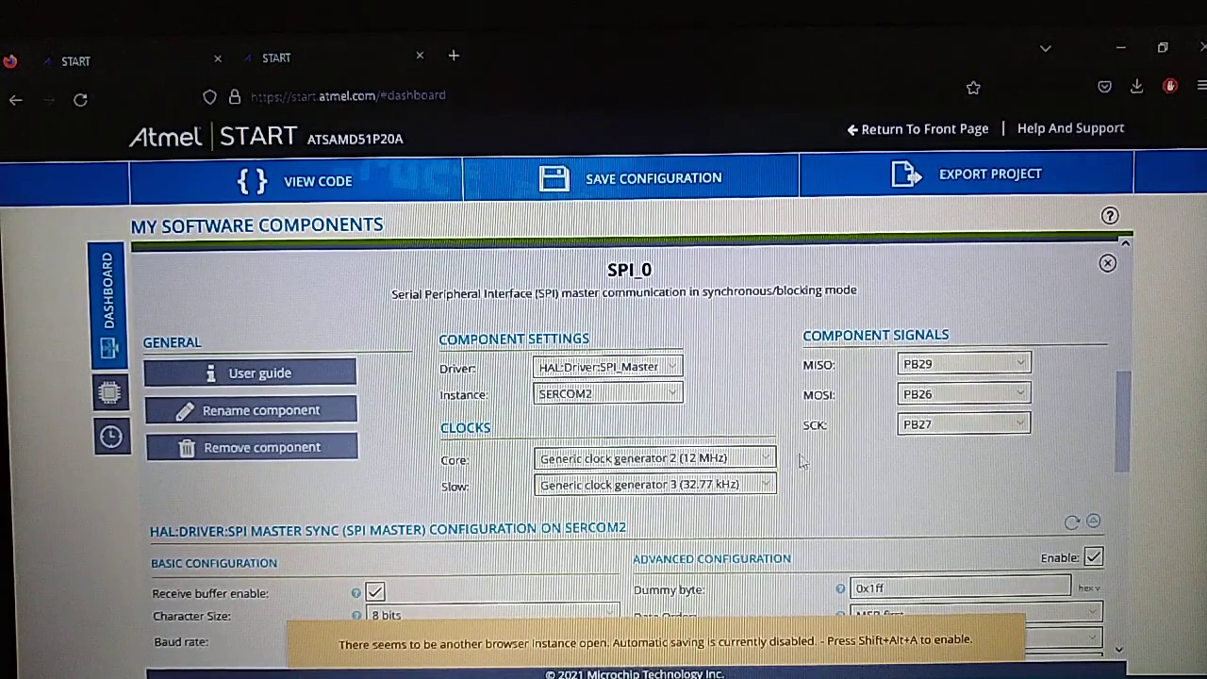
{"action": "mouse_move", "coordinate": [827, 450]}
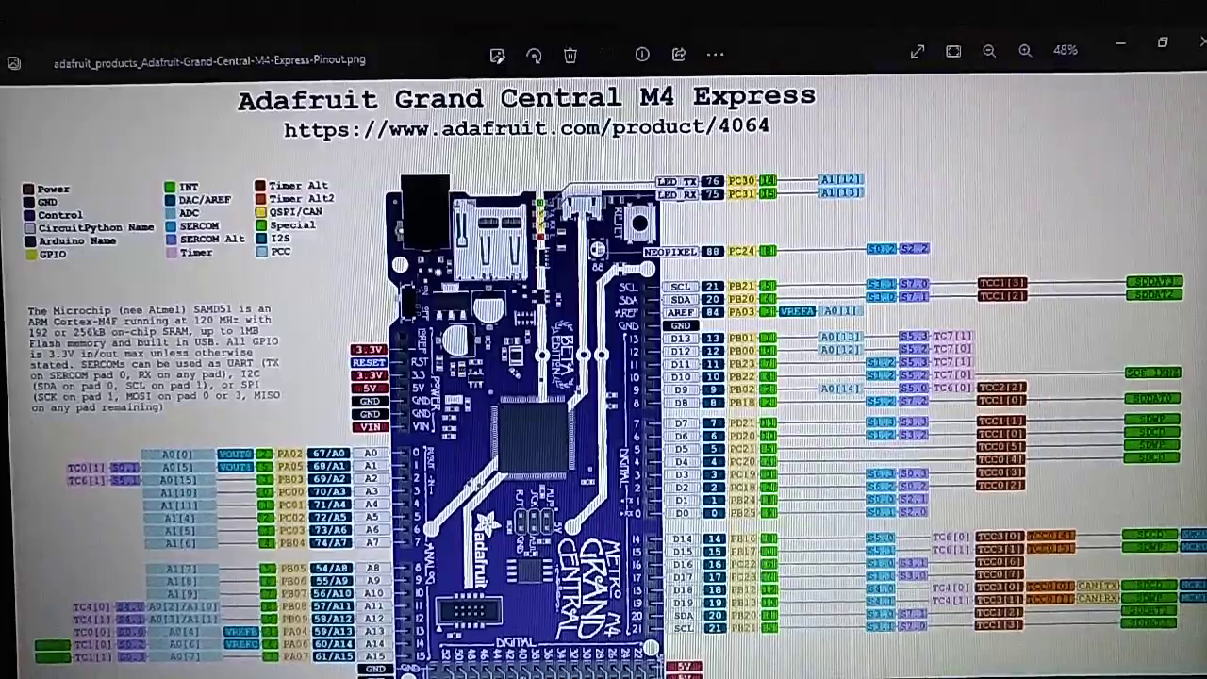
- Close the Grand Central M4 Express pinout picture in Windows Photos
{"action": "left_click", "coordinate": [988, 52]}
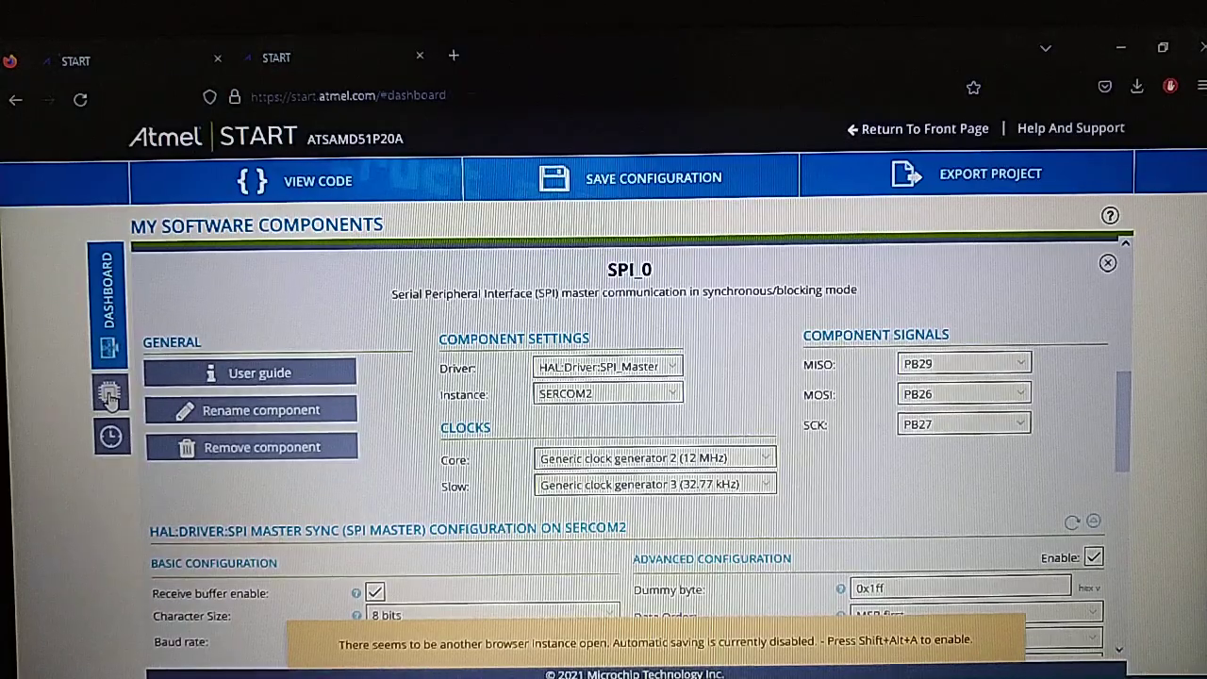
- Scroll the Clock Configurator: CPU 120.001 MHz, SPI_0 at 12 MHz, USB_0 at 48 MHz
{"action": "left_click", "coordinate": [110, 380]}
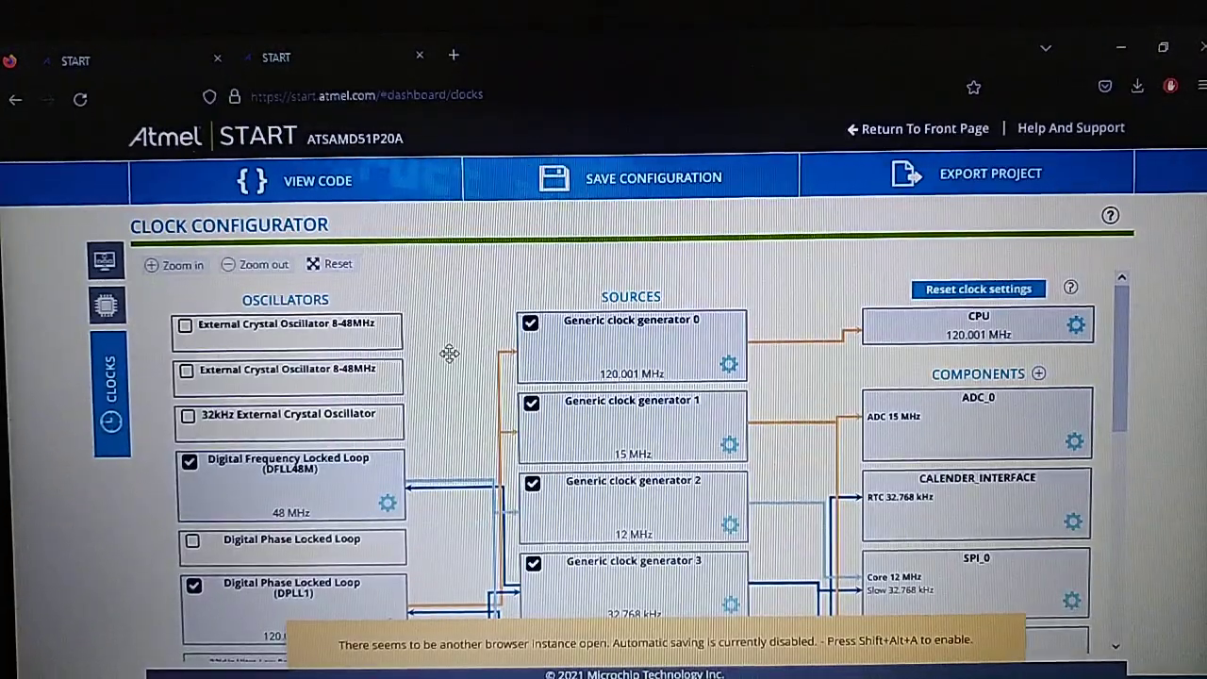
{"action": "scroll", "scroll_direction": "down", "scroll_amount": 3}
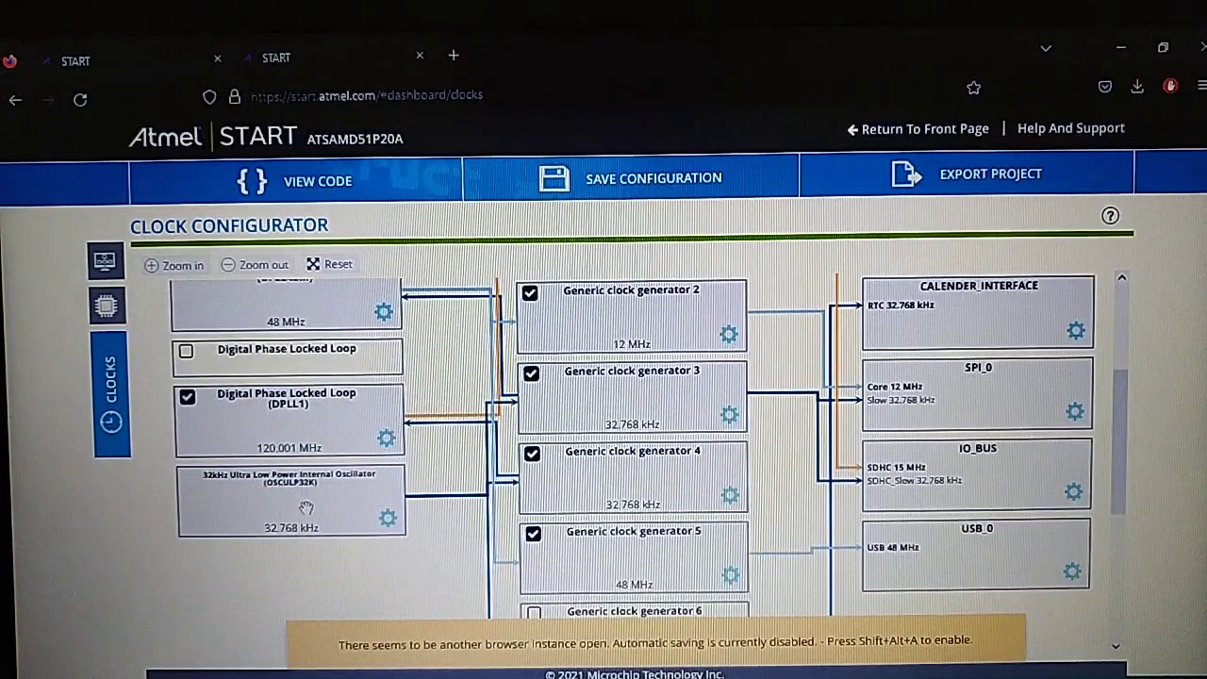
{"action": "mouse_move", "coordinate": [271, 535]}
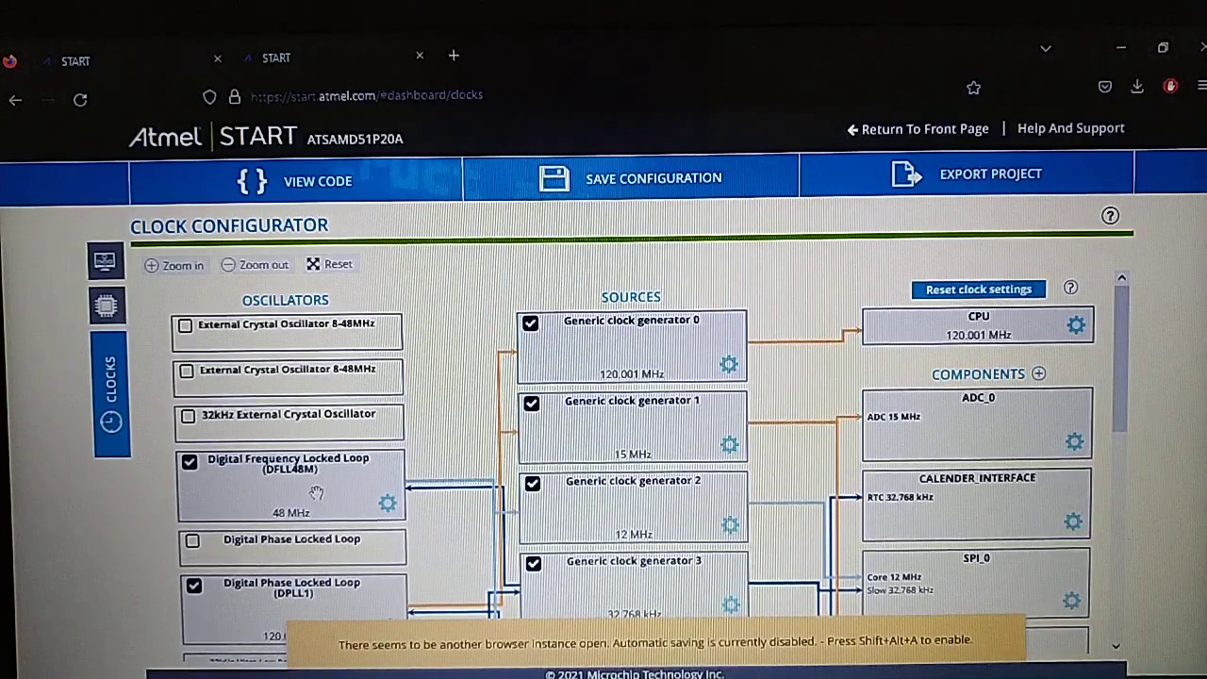
{"action": "scroll", "scroll_direction": "down", "scroll_amount": 3}
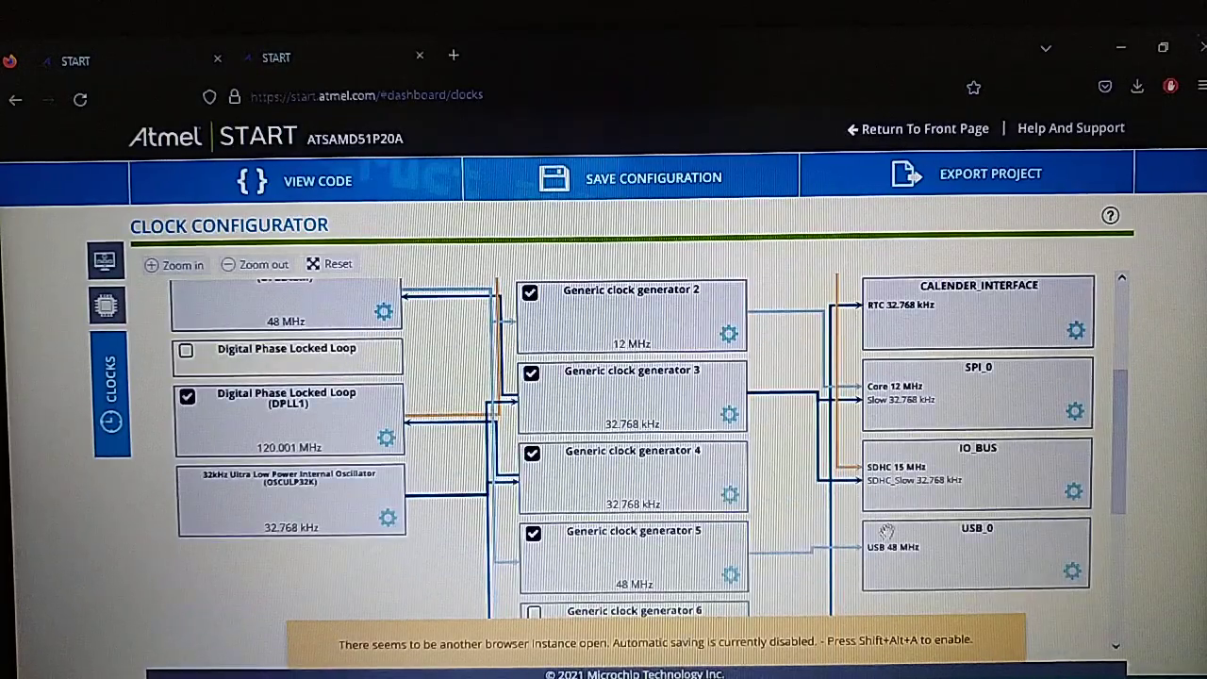
{"action": "scroll", "scroll_direction": "down", "scroll_amount": 3}
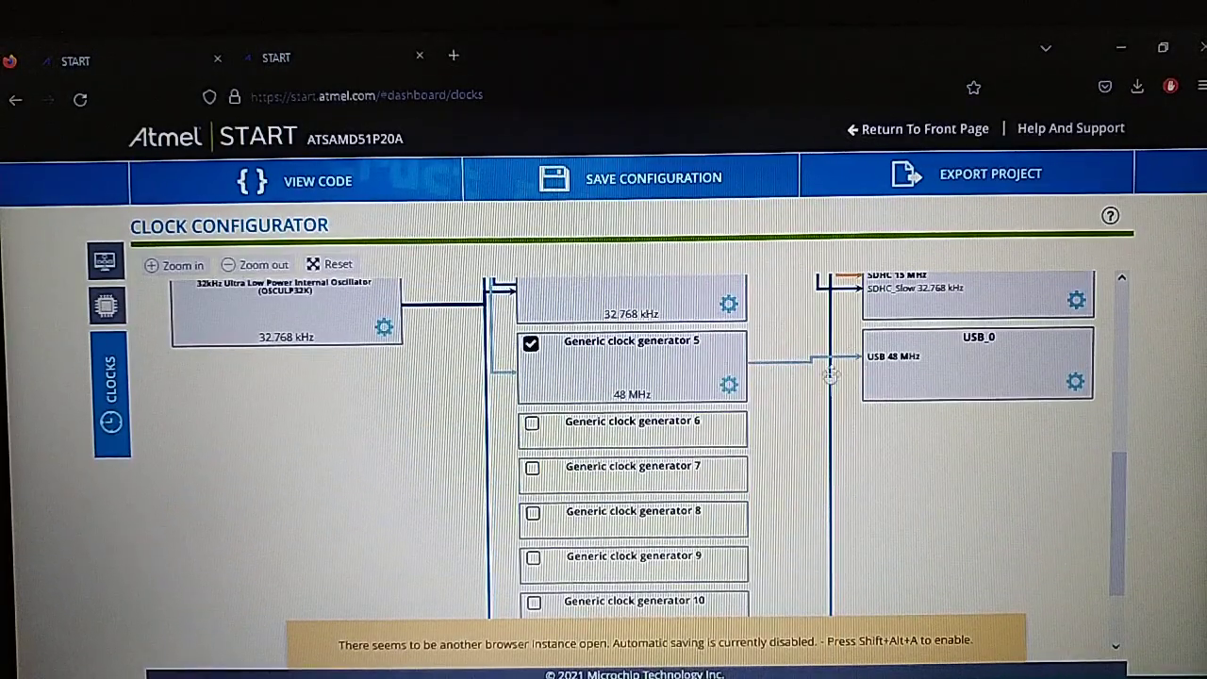
{"action": "mouse_move", "coordinate": [900, 363]}
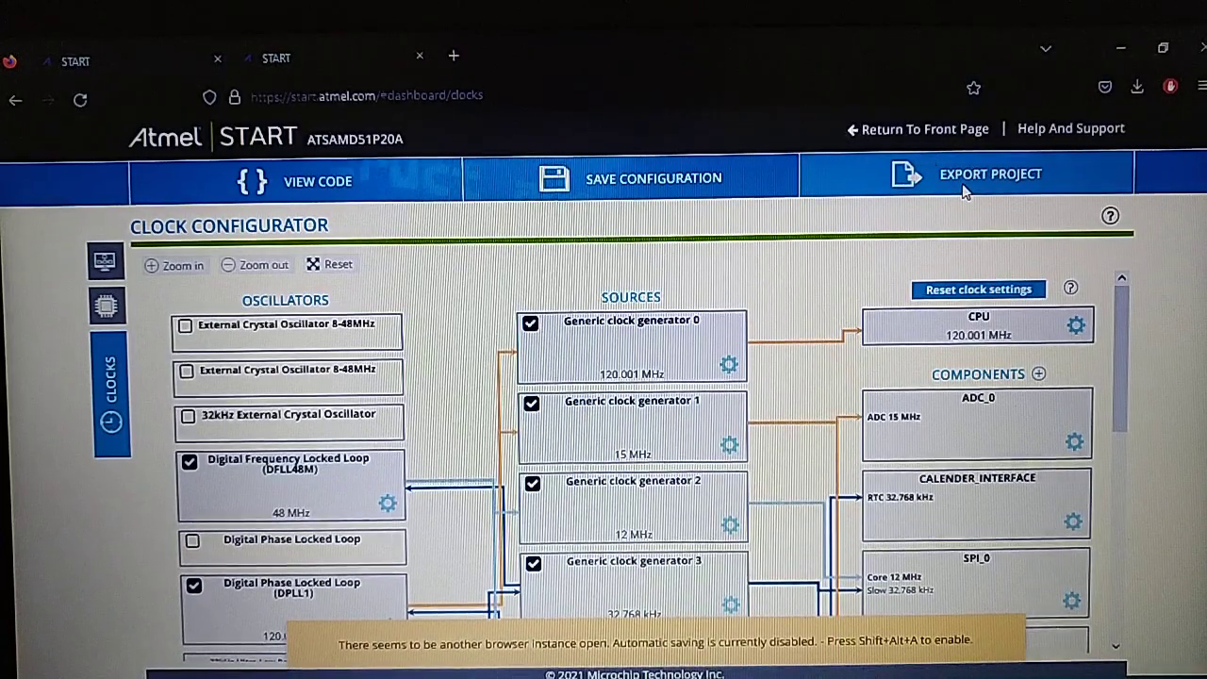
- Export the project as the samd5 pack for MPLAB X and Microchip Studio
{"action": "left_click", "coordinate": [990, 173]}
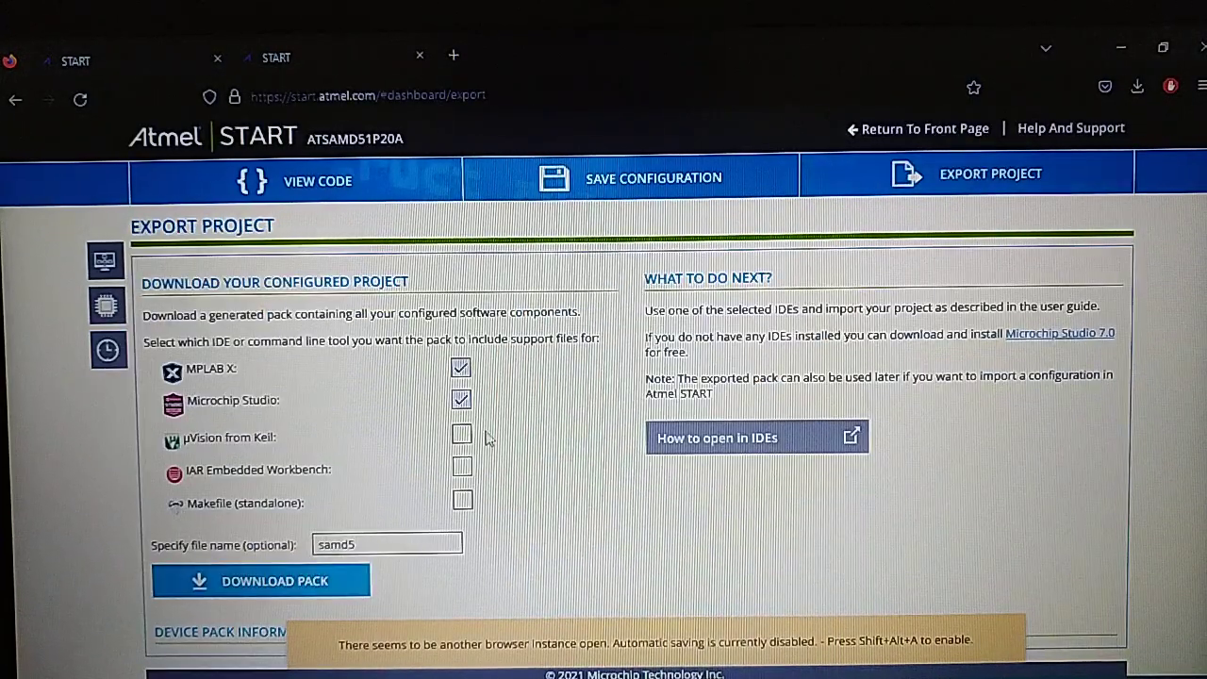
{"action": "mouse_move", "coordinate": [292, 554]}
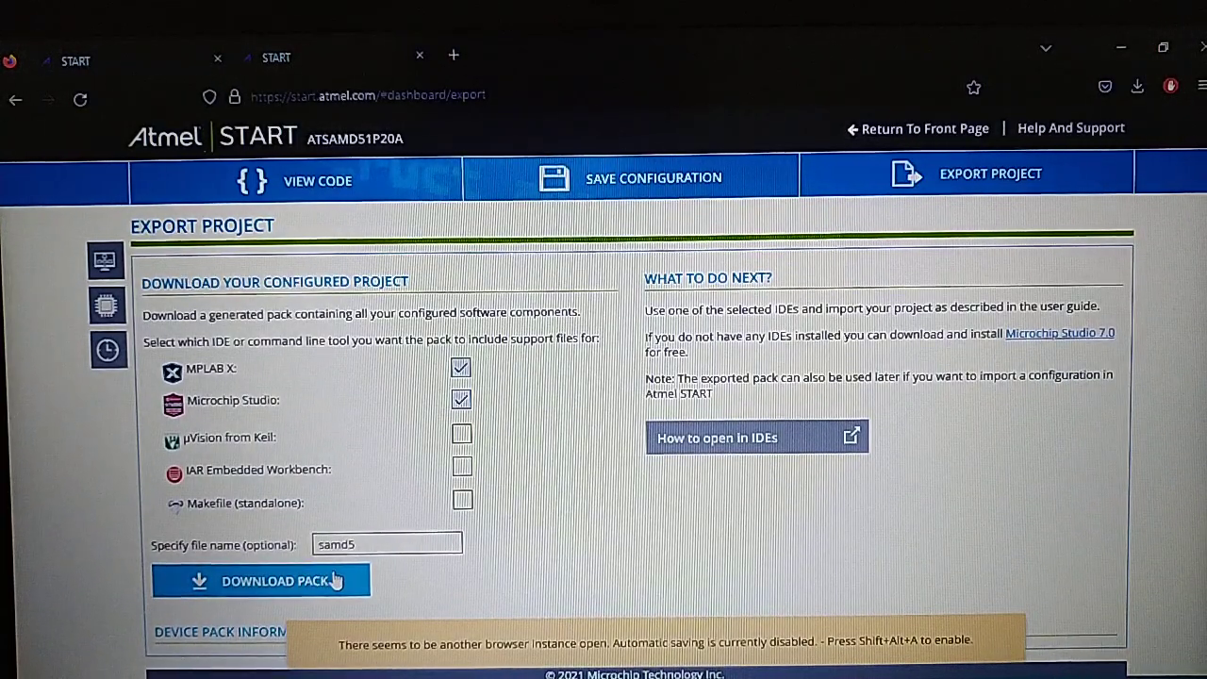
{"action": "left_click", "coordinate": [261, 580]}
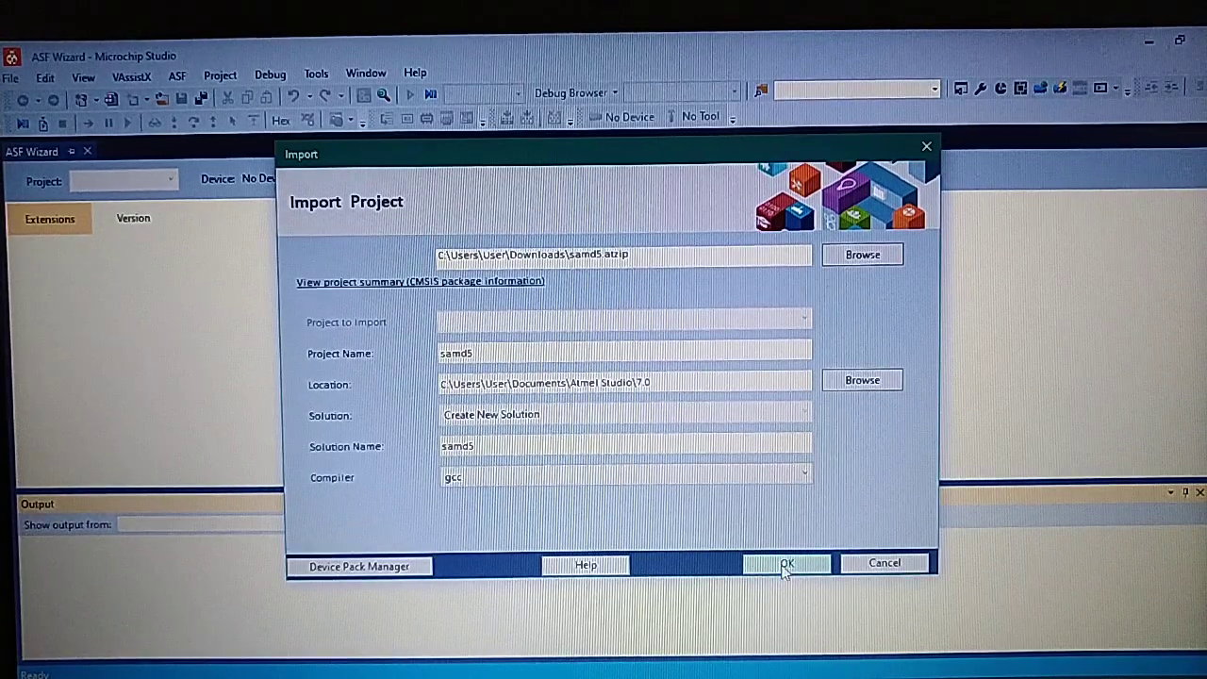
- Import samd5.atzip as the new samd5 project in Microchip Studio
{"action": "left_click", "coordinate": [786, 562]}
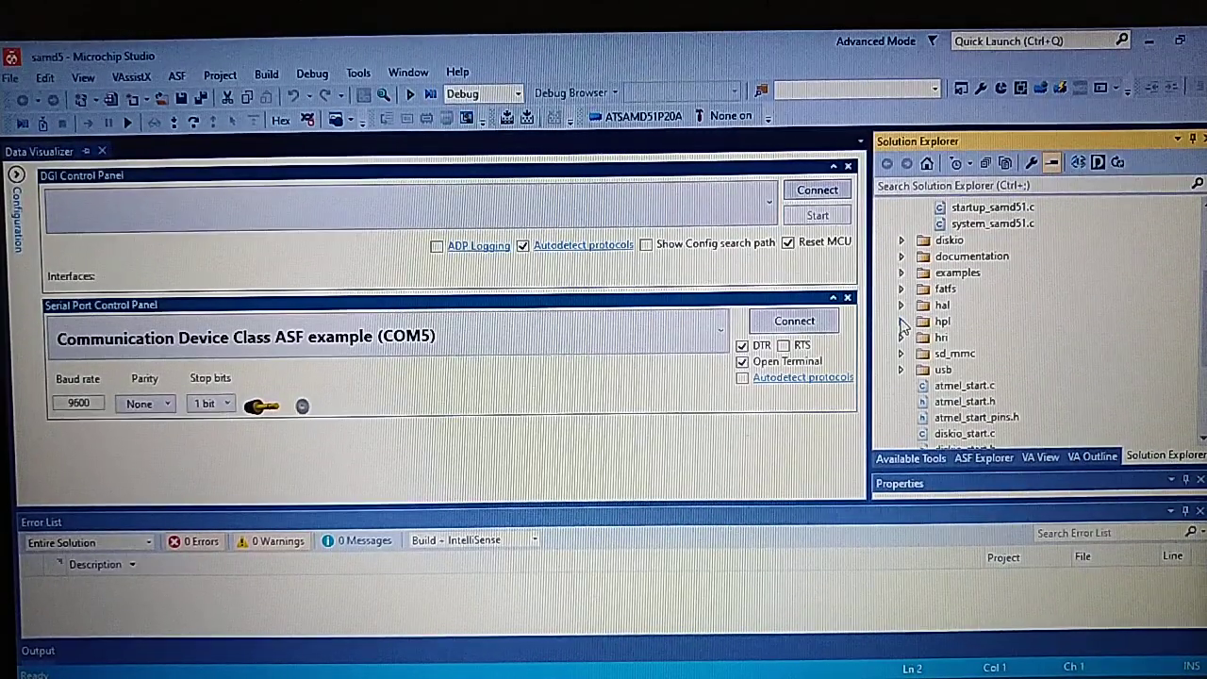
- Expand and collapse the hal folder in Solution Explorer, then open main.c
{"action": "left_click", "coordinate": [901, 305]}
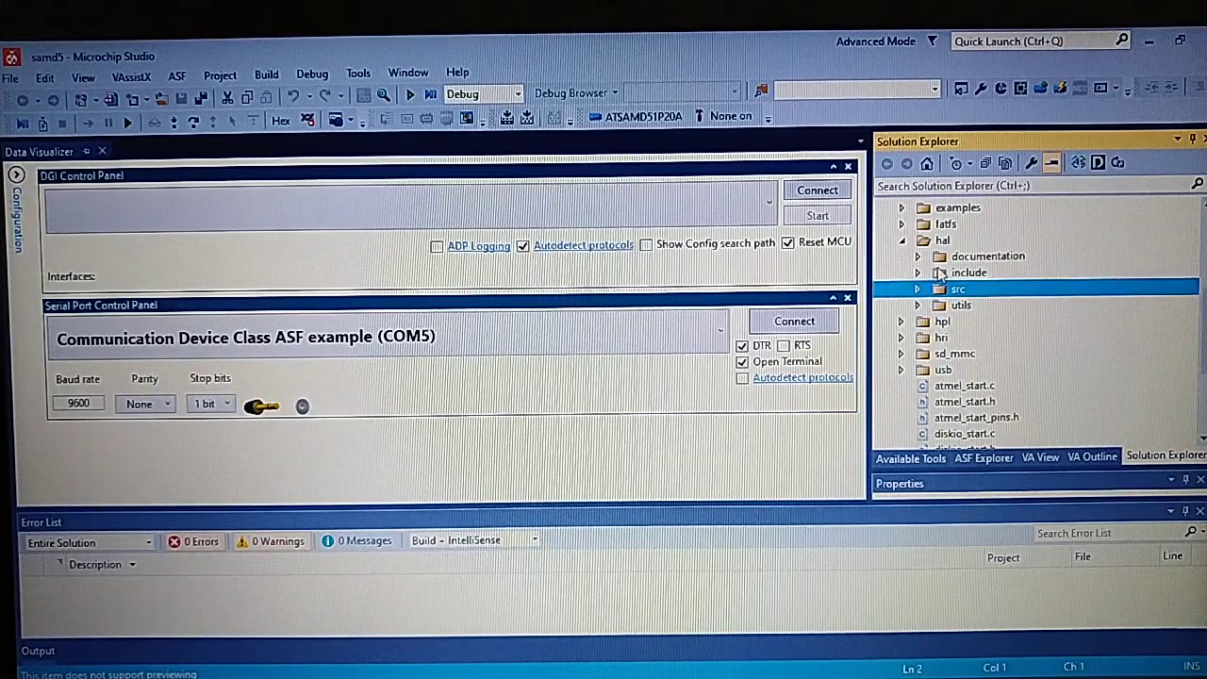
{"action": "left_click", "coordinate": [916, 239]}
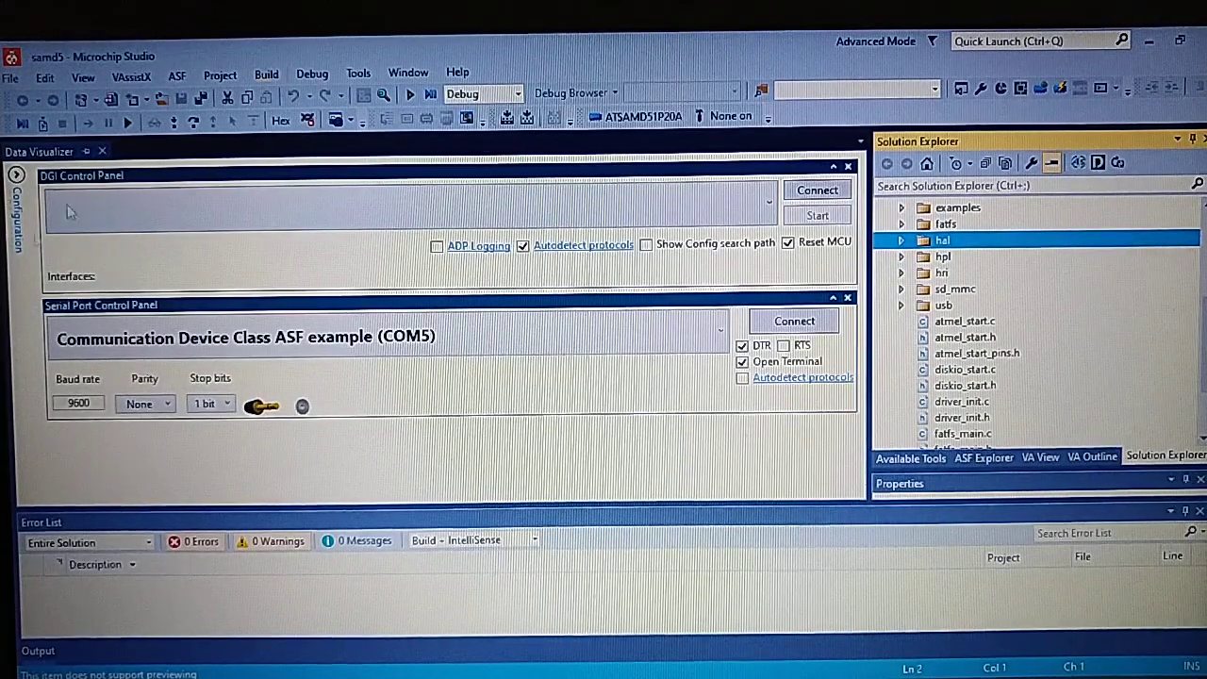
{"action": "scroll", "scroll_direction": "down", "scroll_amount": 3}
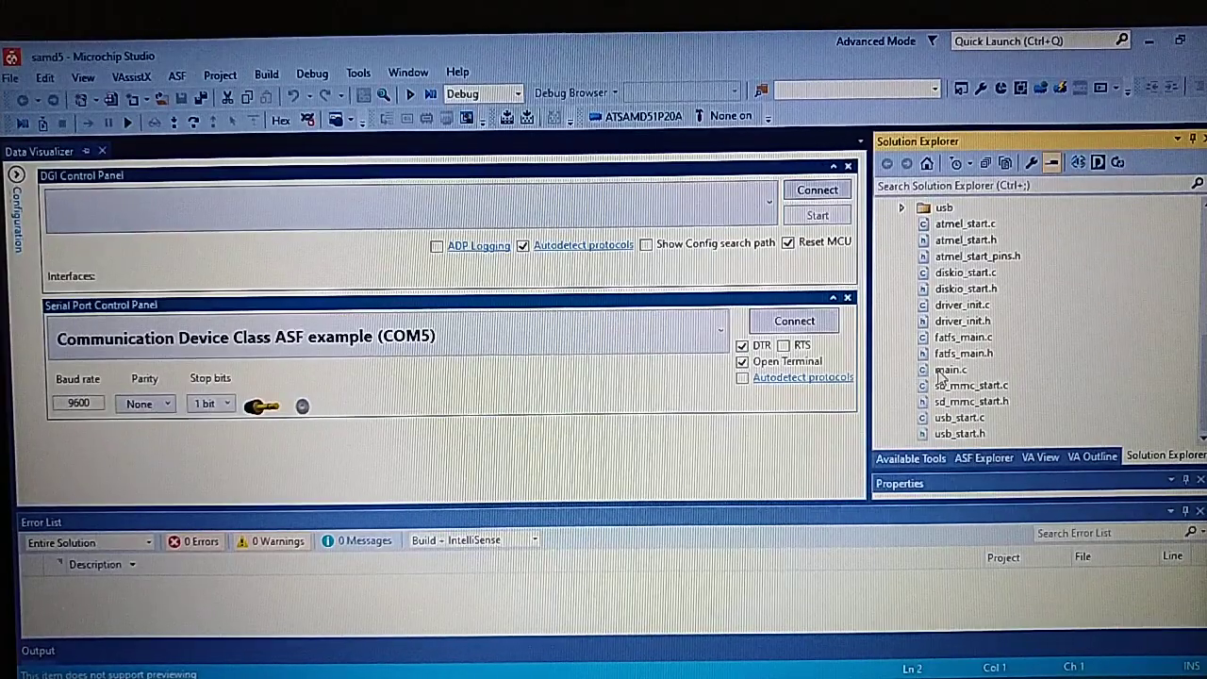
{"action": "double_click", "coordinate": [950, 369]}
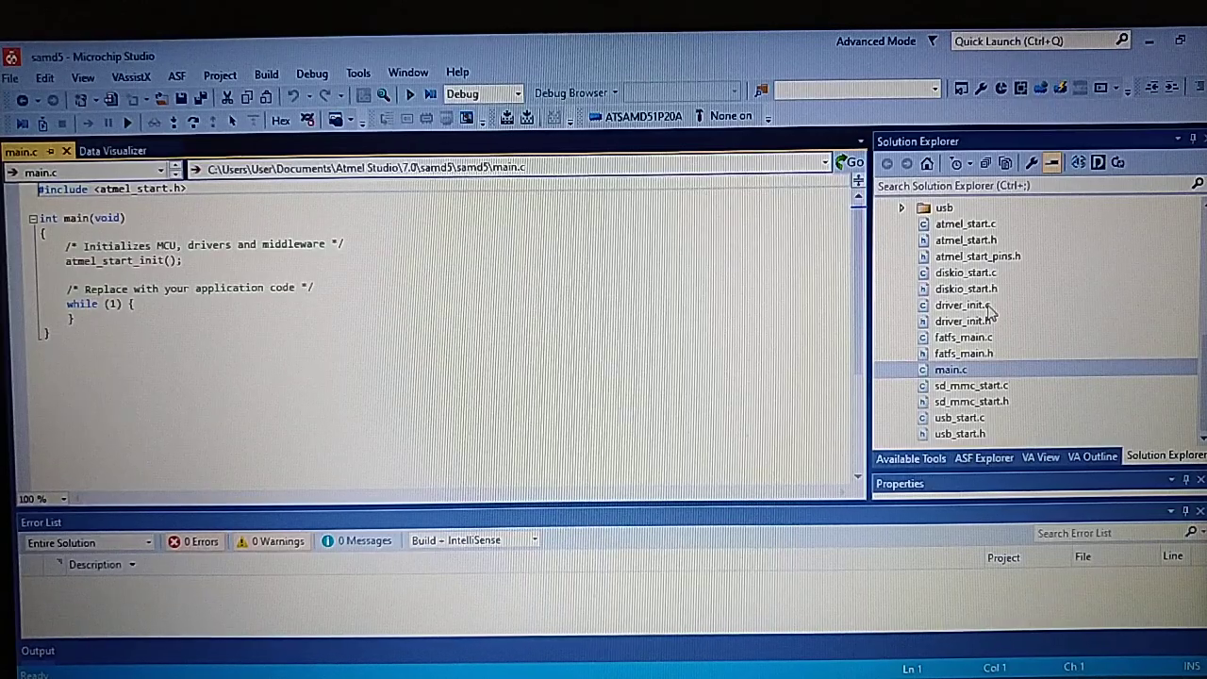
{"action": "double_click", "coordinate": [961, 304]}
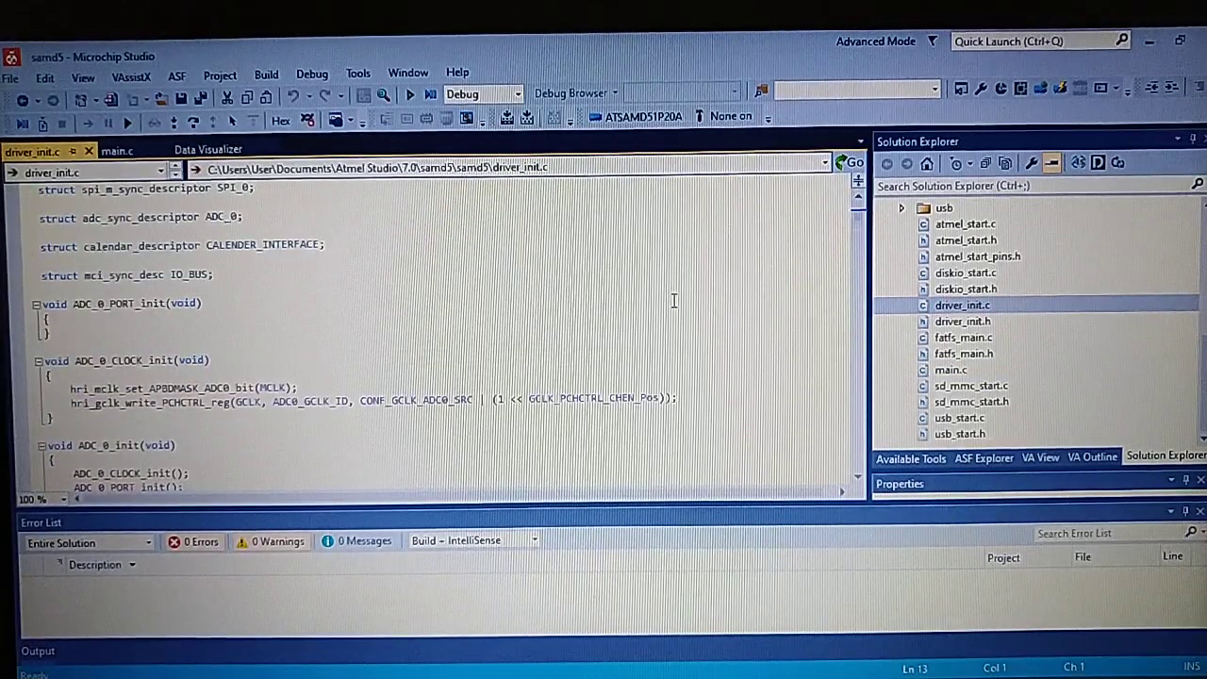
{"action": "scroll", "scroll_direction": "down", "scroll_amount": 3}
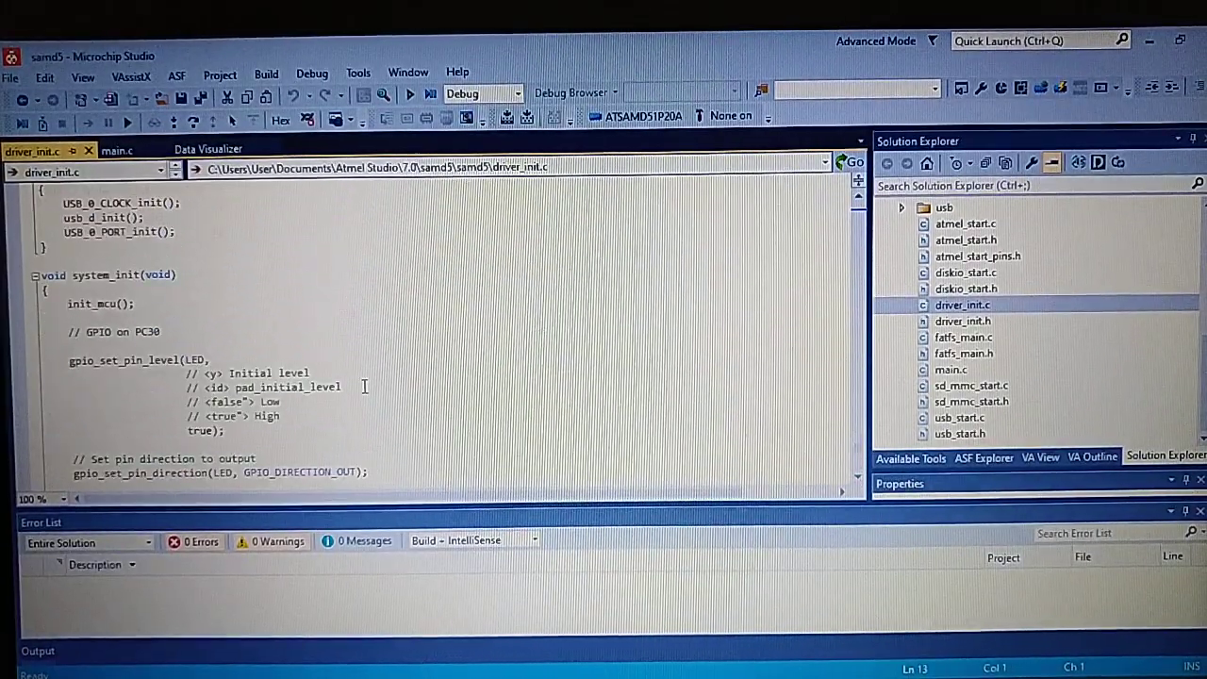
{"action": "scroll", "scroll_direction": "down", "scroll_amount": 3}
{"action": "type", "text": "gpio_set_pin_level(LED,true);"}
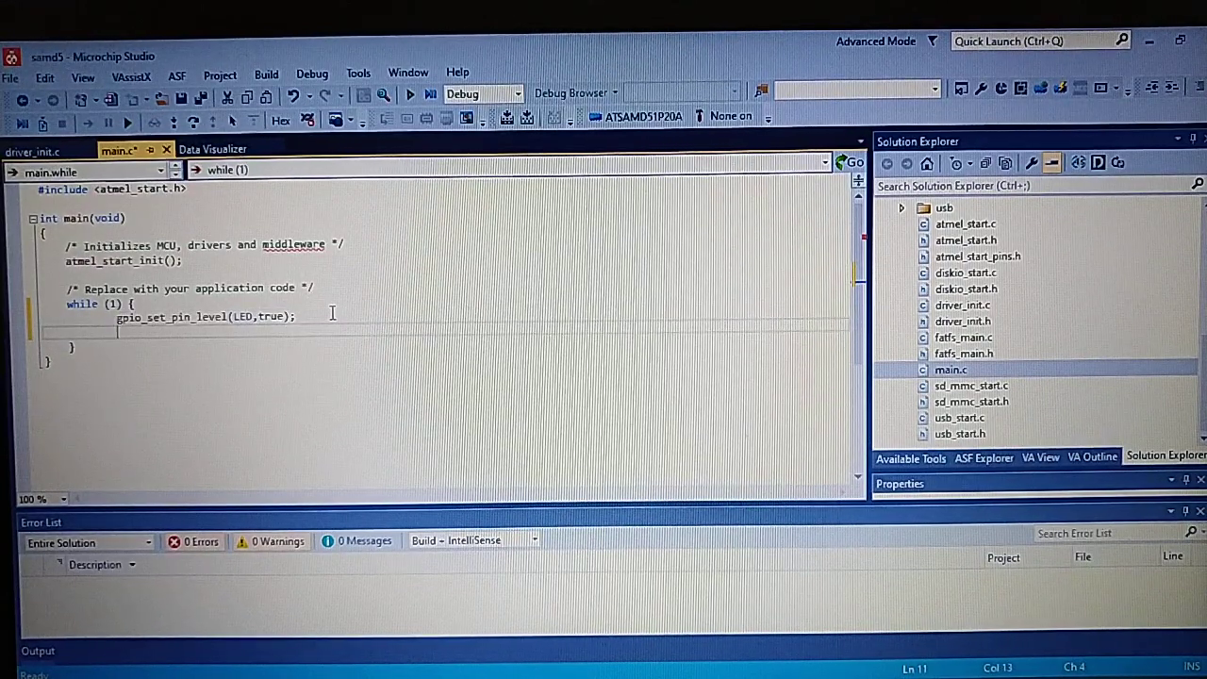
- Finish the while loop: LED on, delay_ms(100), LED off, delay_ms(100)
{"action": "type", "text": "delay_ms("}
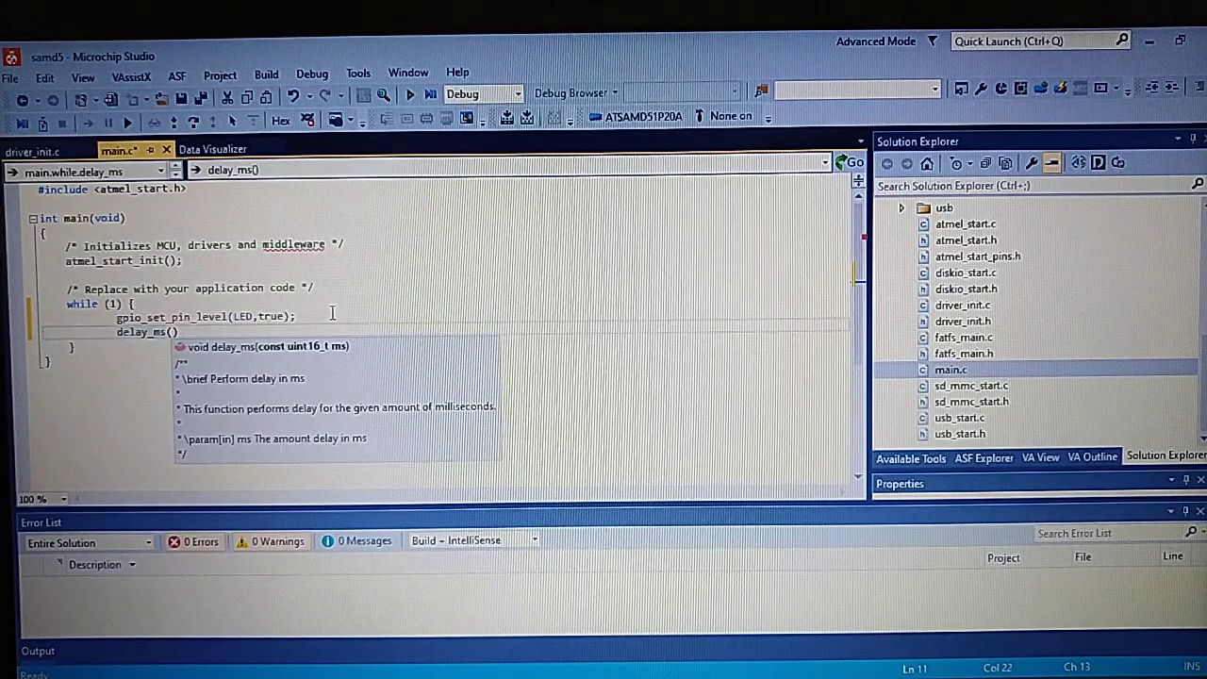
{"action": "type", "text": "100"}
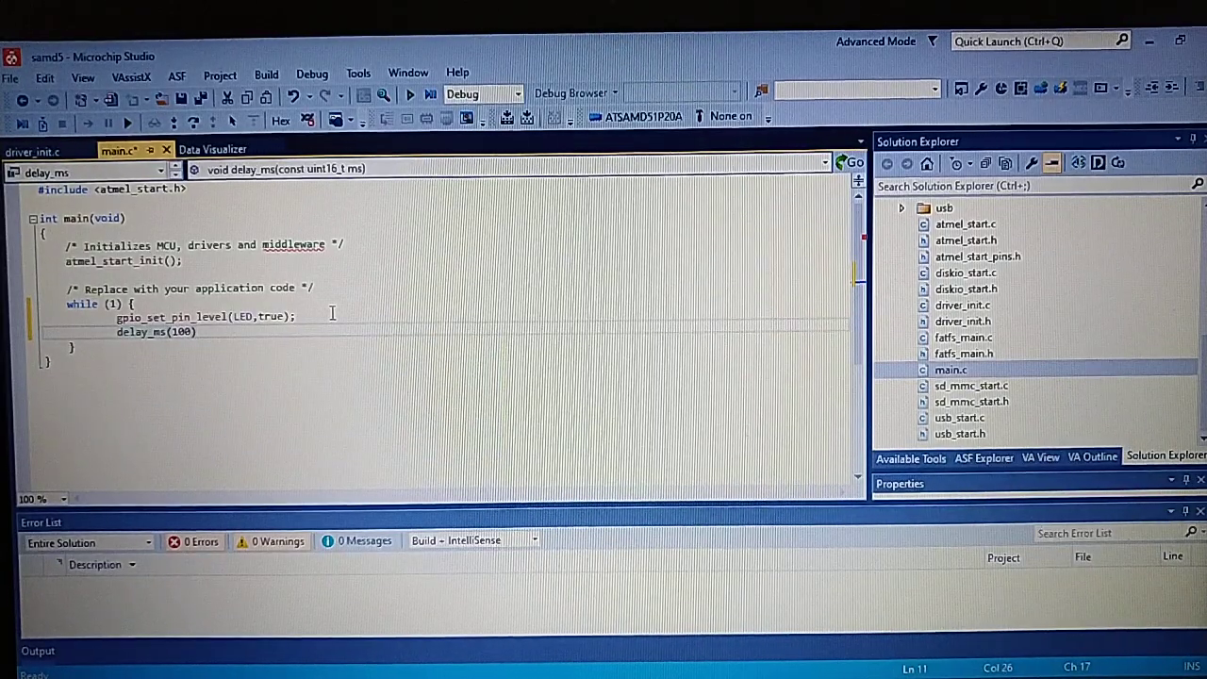
{"action": "type", "text": ";"}
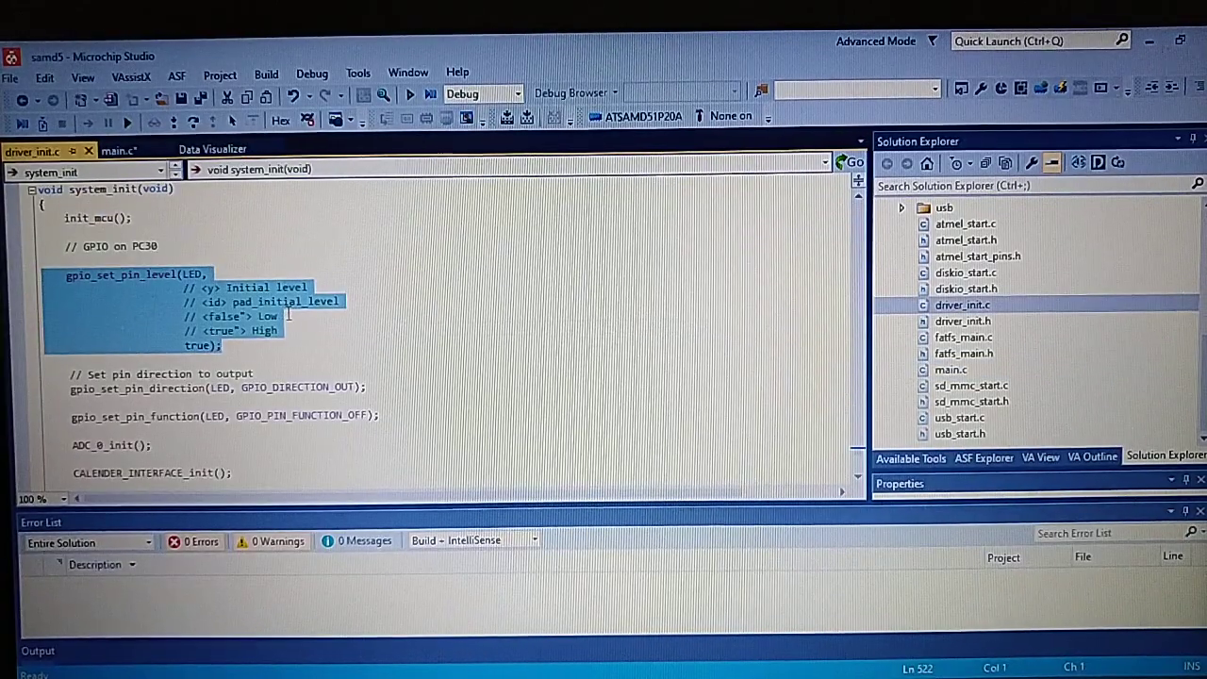
{"action": "mouse_move", "coordinate": [1092, 457]}
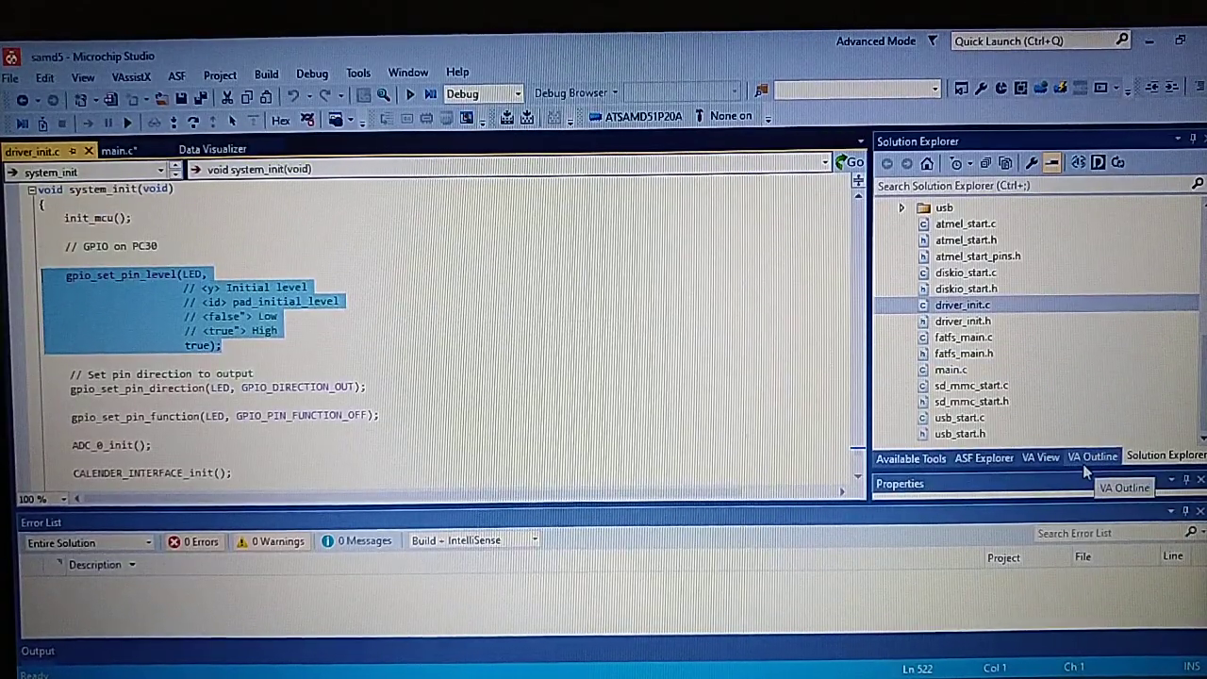
{"action": "left_click", "coordinate": [1093, 457]}
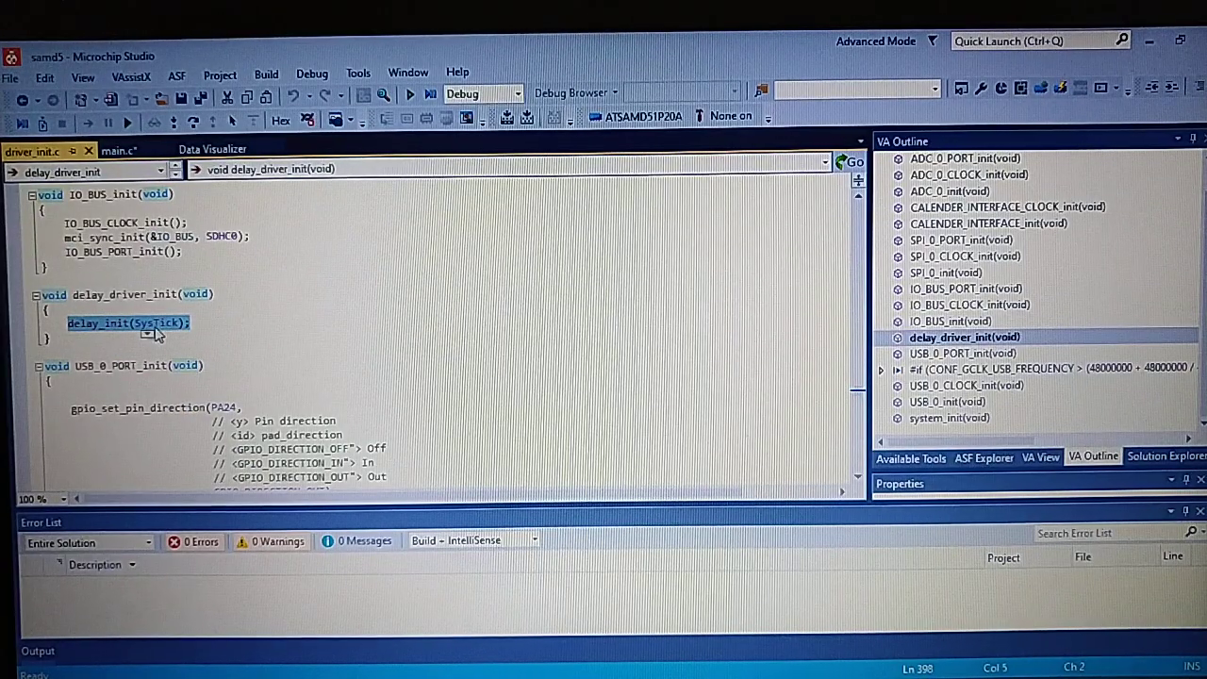
{"action": "left_click", "coordinate": [118, 150]}
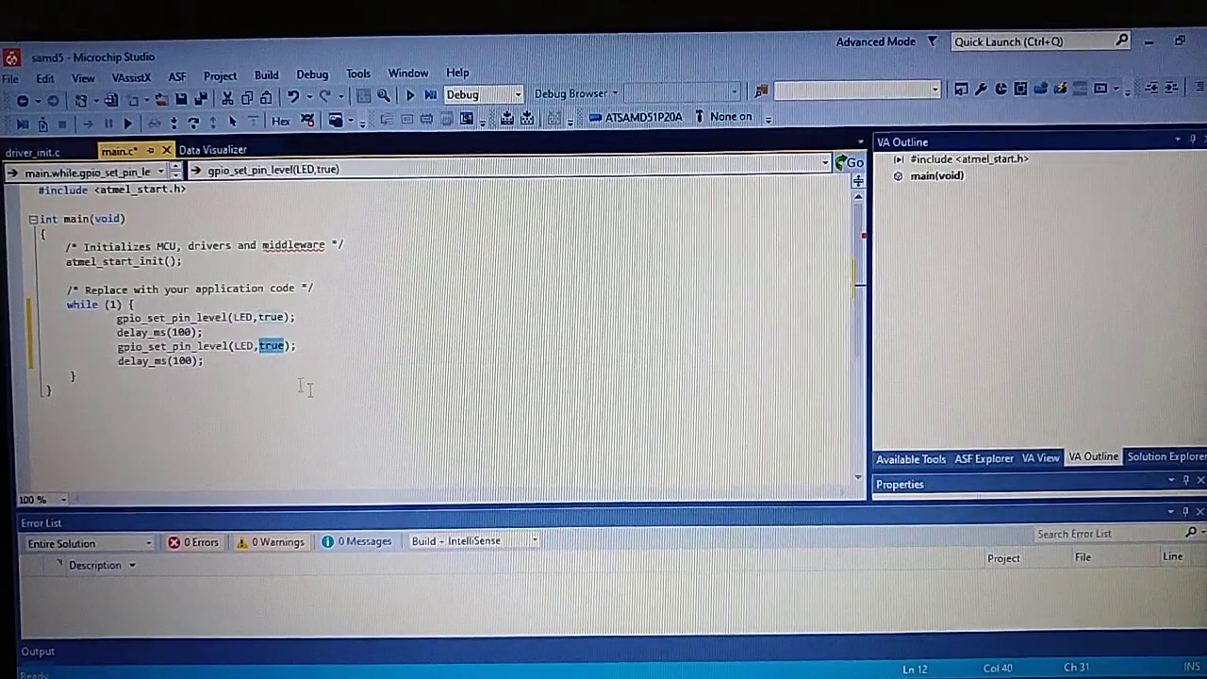
{"action": "type", "text": "fals"}
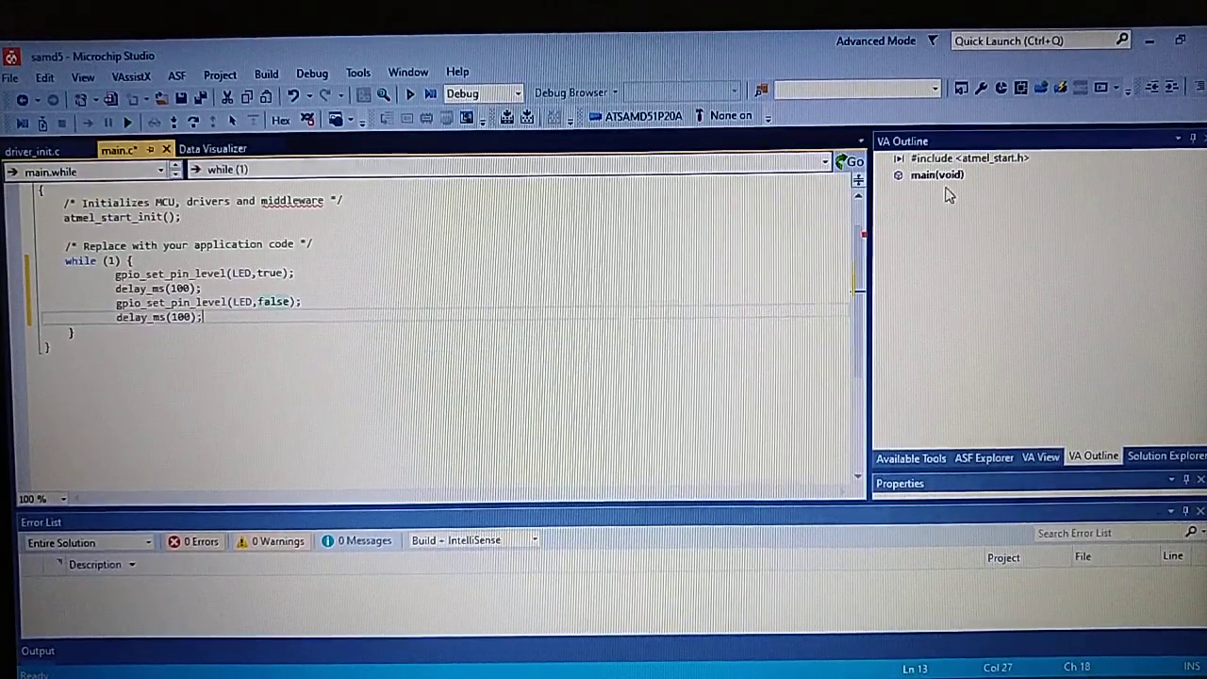
- Bring back the Solution Explorer tree and collapse the samd5 project
{"action": "left_click", "coordinate": [1165, 455]}
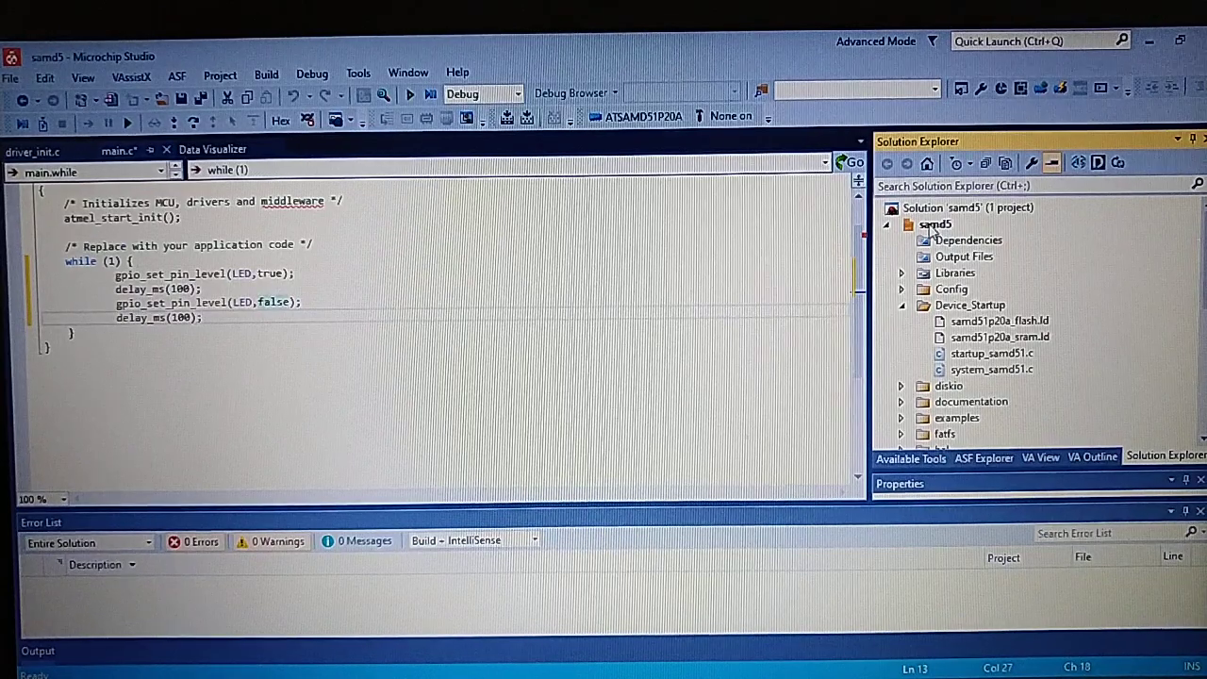
{"action": "left_click", "coordinate": [934, 224]}
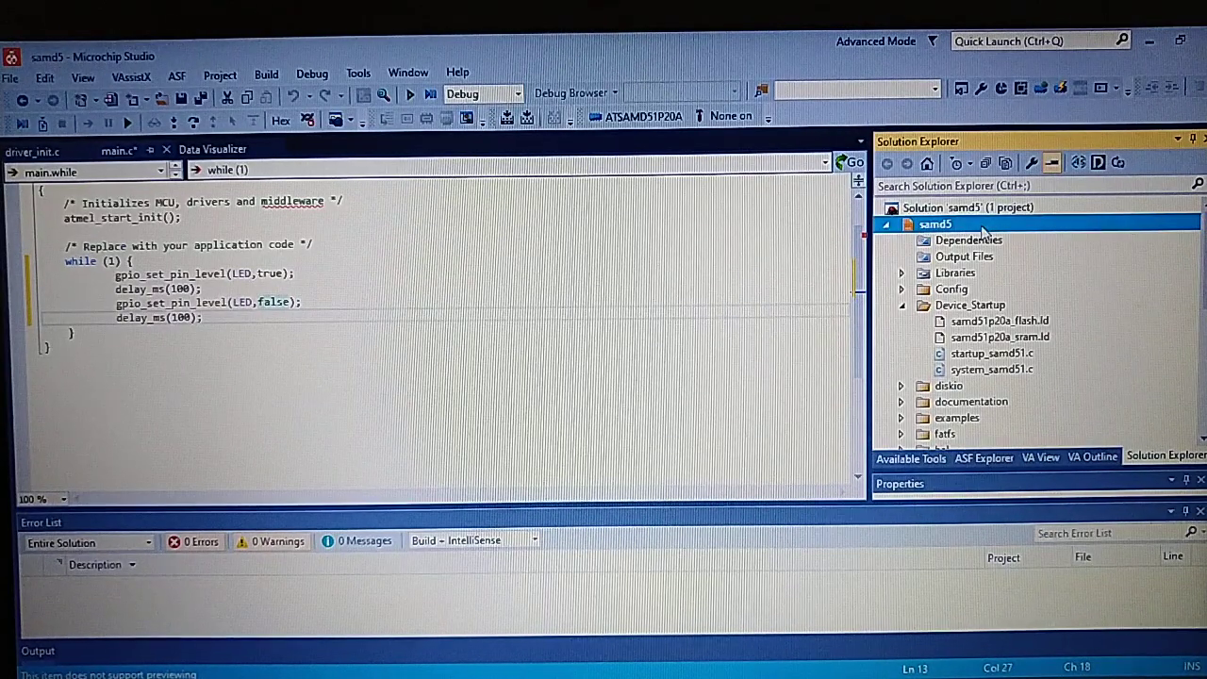
{"action": "left_click", "coordinate": [886, 223]}
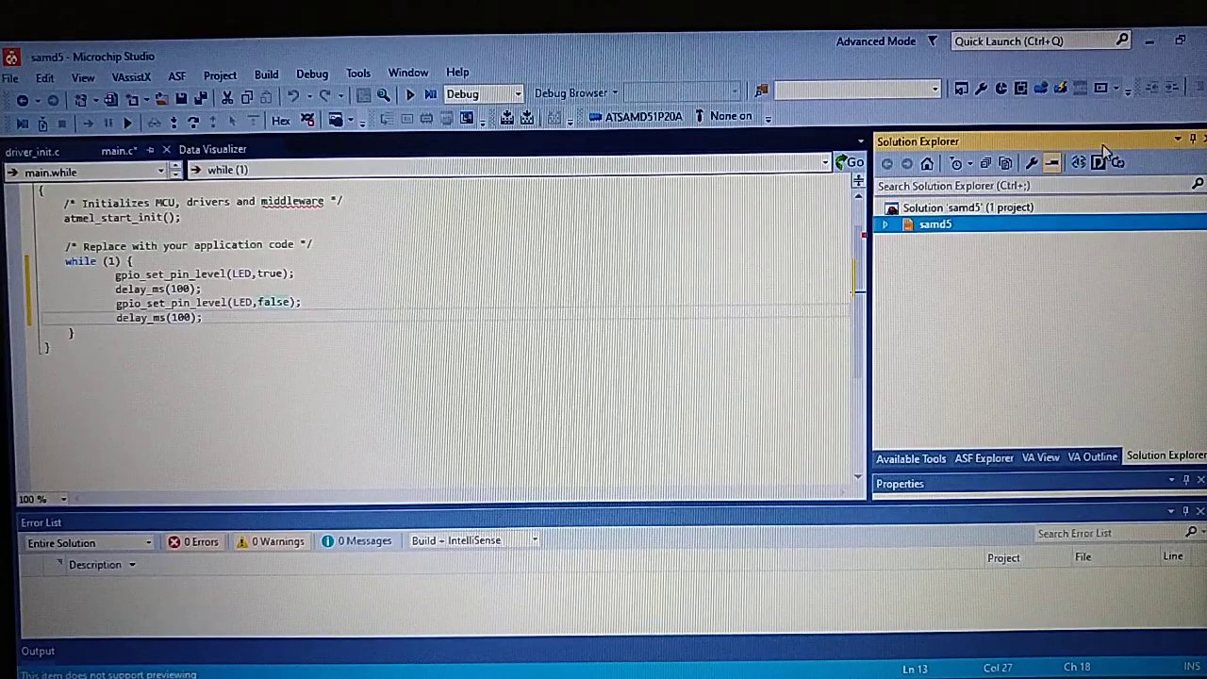
- Add the linker FLASH segment .text=0x4000 in samd5's properties, then return to main.c
{"action": "right_click", "coordinate": [935, 224]}
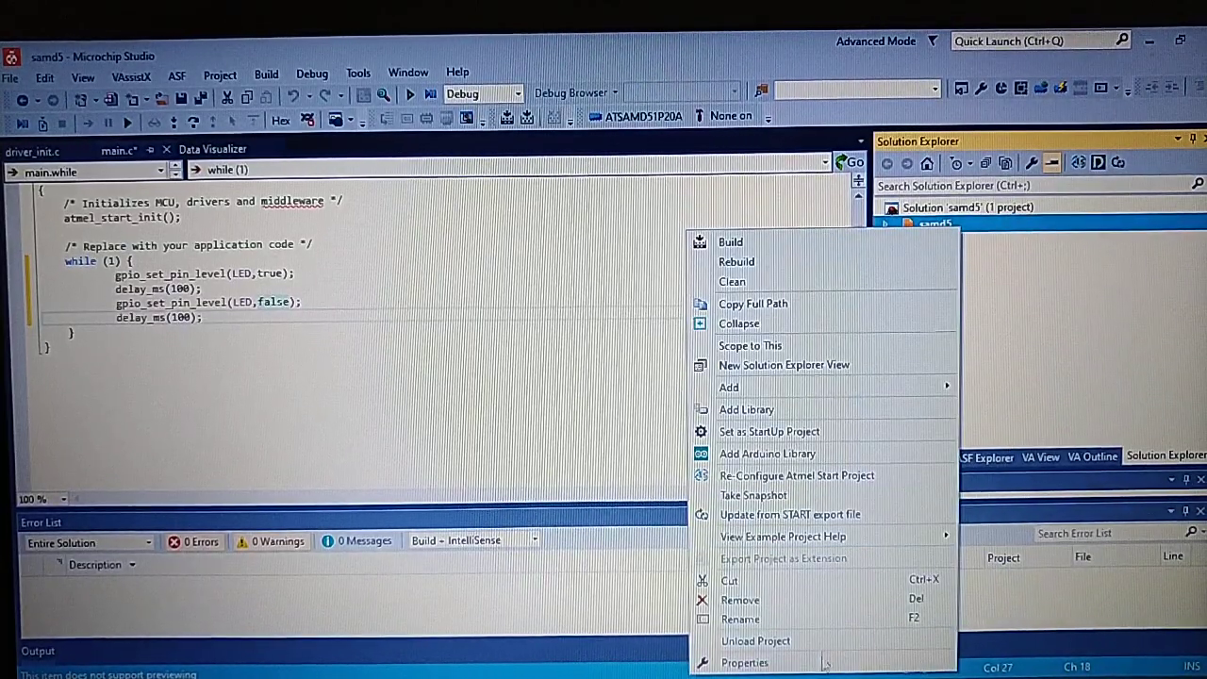
{"action": "left_click", "coordinate": [744, 661]}
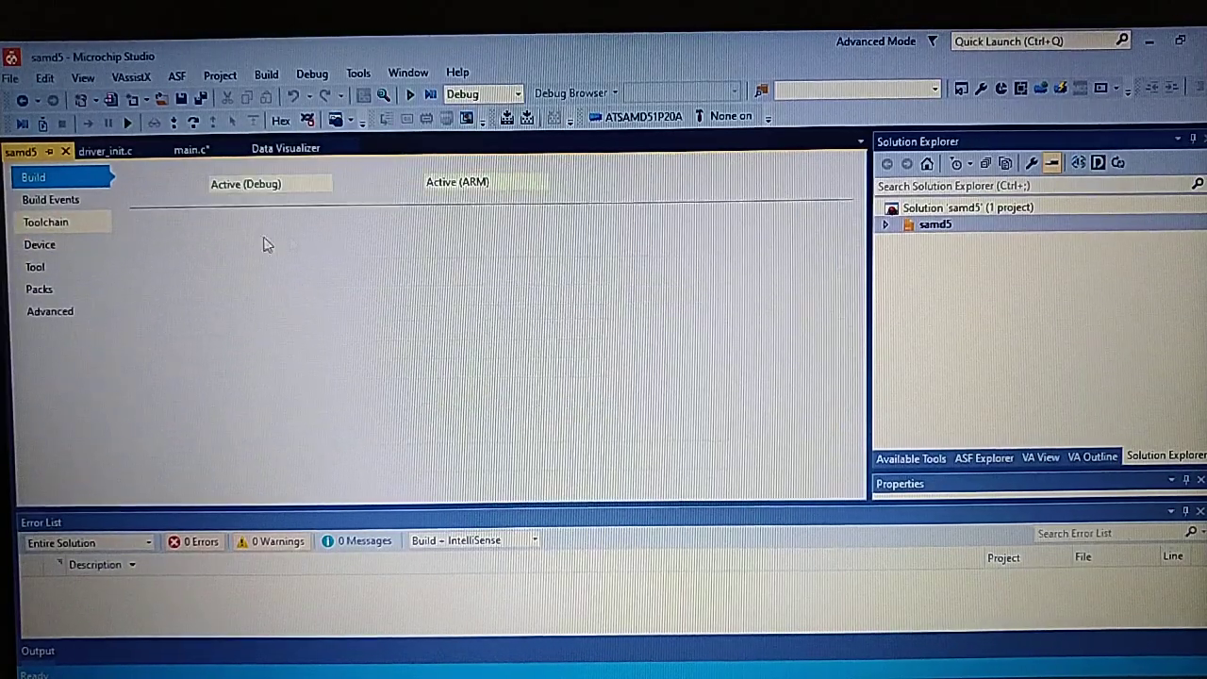
{"action": "left_click", "coordinate": [45, 222]}
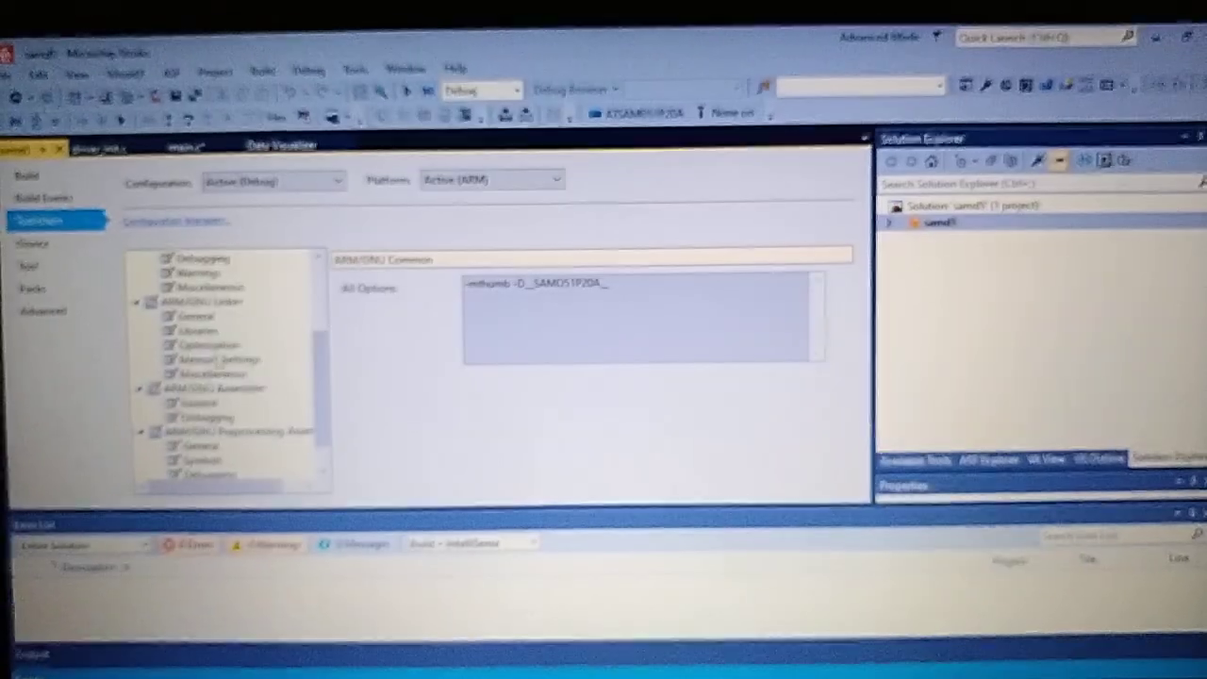
{"action": "left_click", "coordinate": [225, 359]}
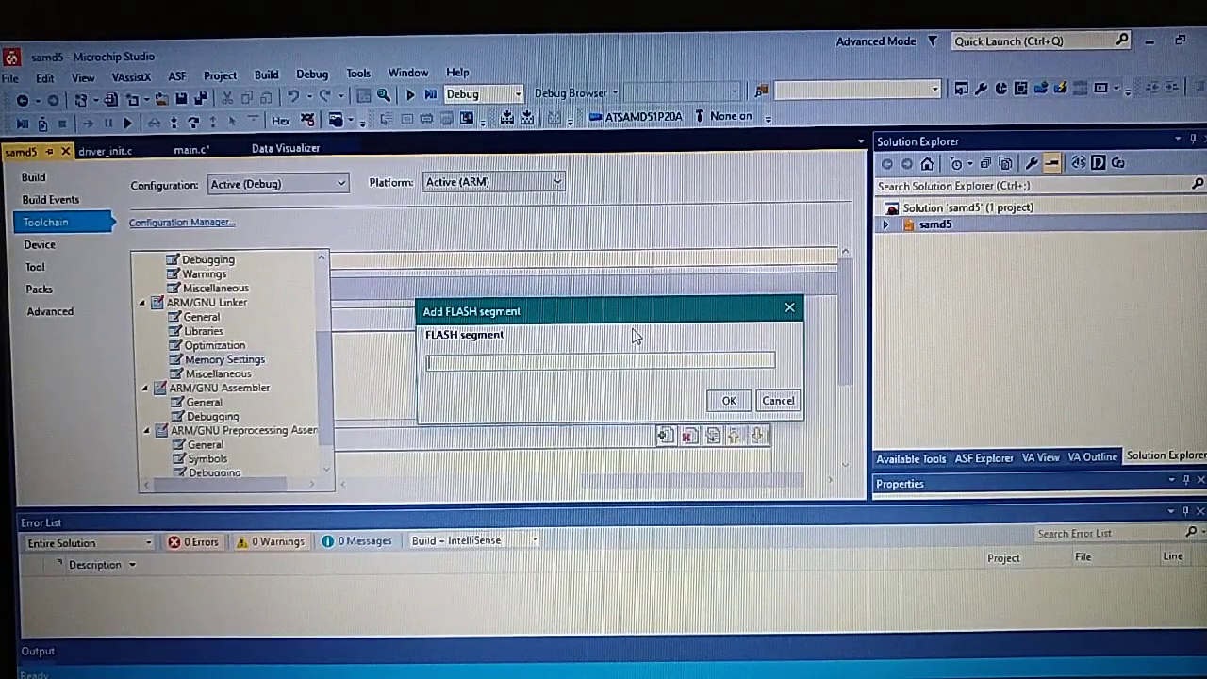
{"action": "type", "text": ".text=0x"}
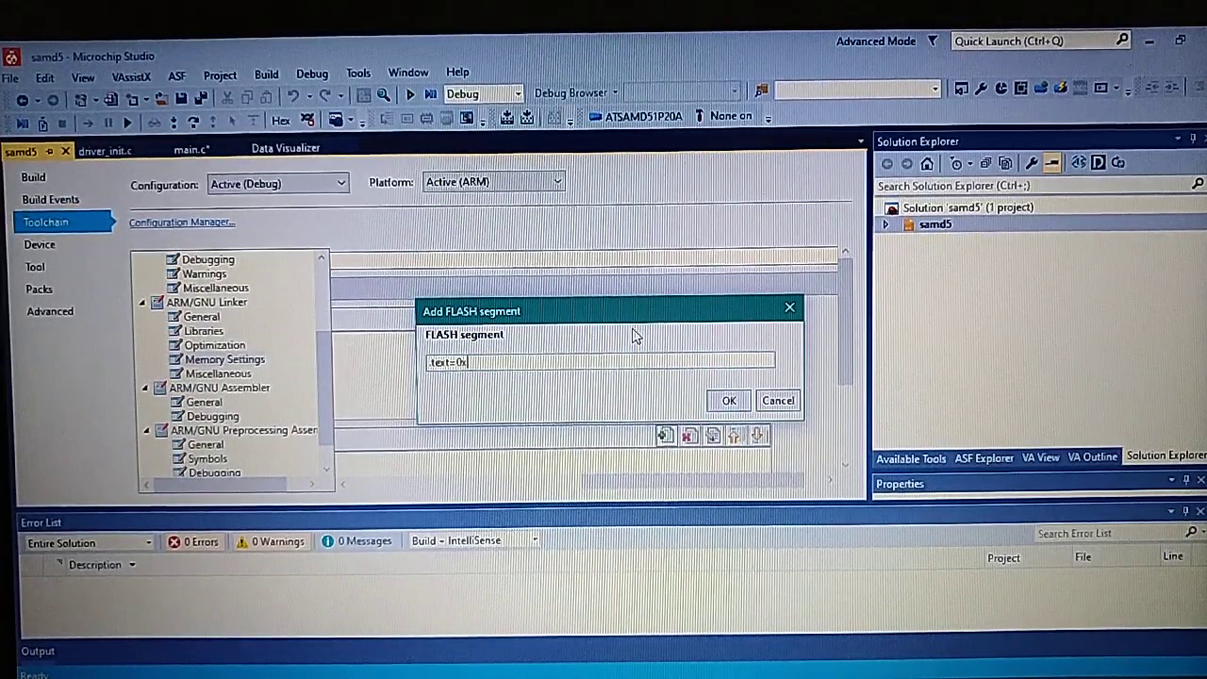
{"action": "type", "text": "4000"}
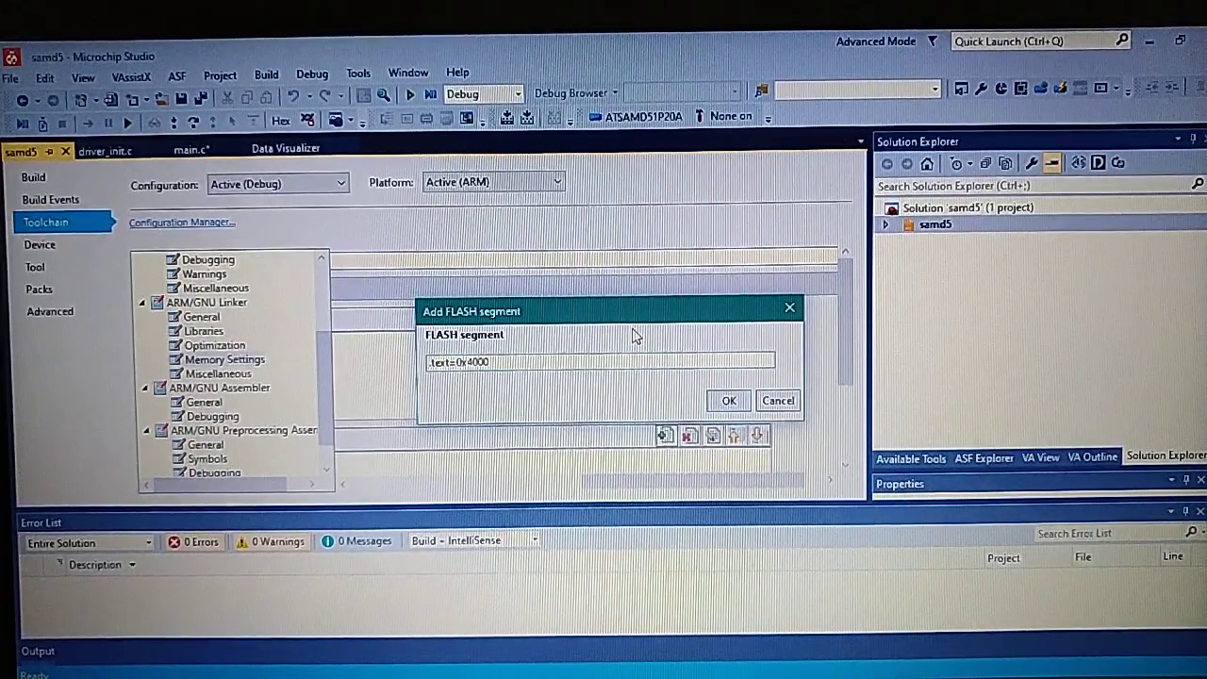
{"action": "left_click", "coordinate": [728, 399]}
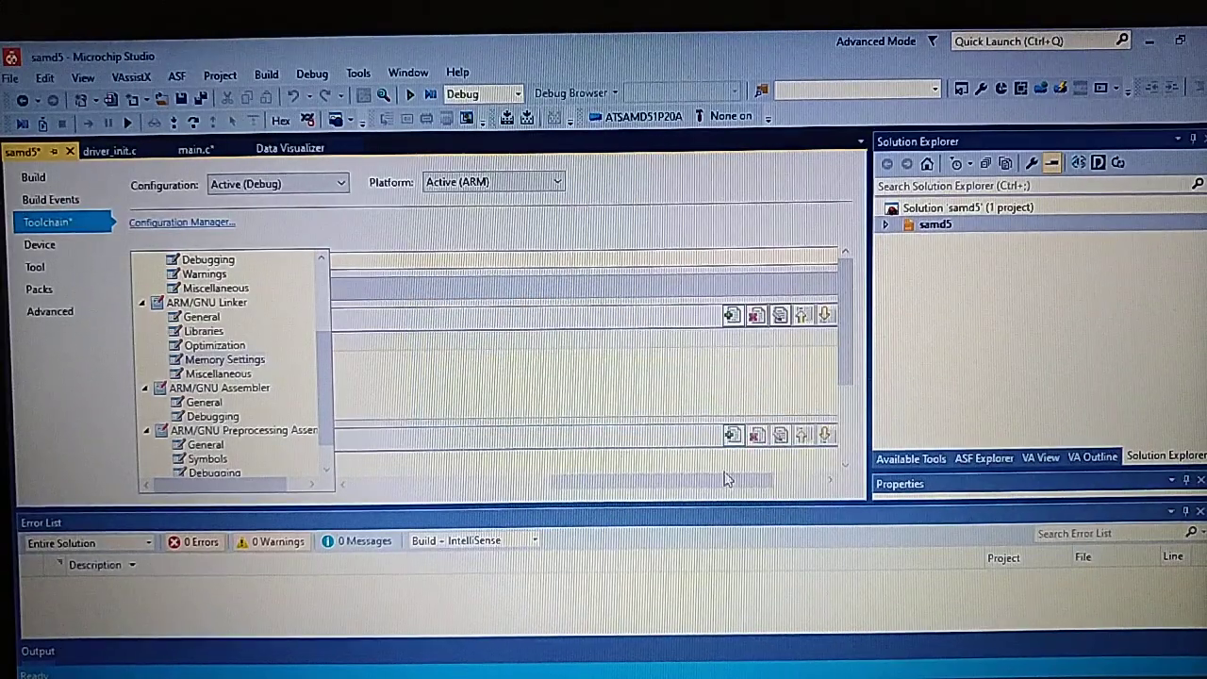
{"action": "left_click", "coordinate": [223, 359]}
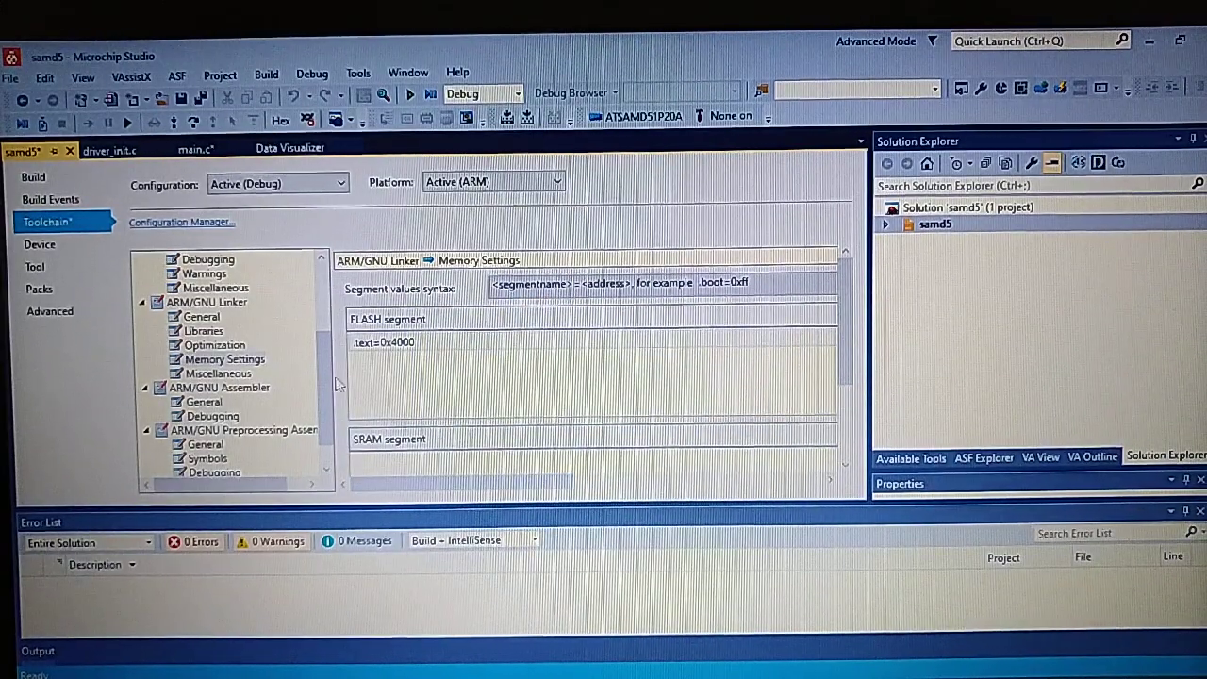
{"action": "left_click", "coordinate": [196, 148]}
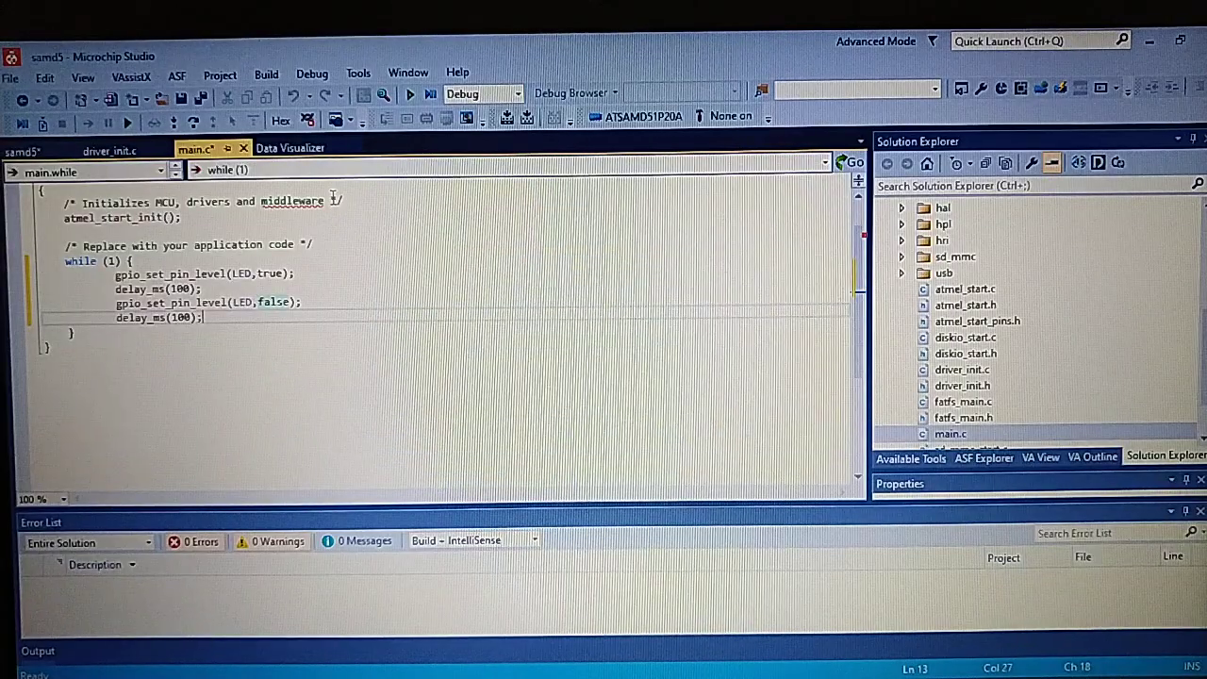
- Build the entire samd5 solution from the Build menu
{"action": "left_click", "coordinate": [265, 72]}
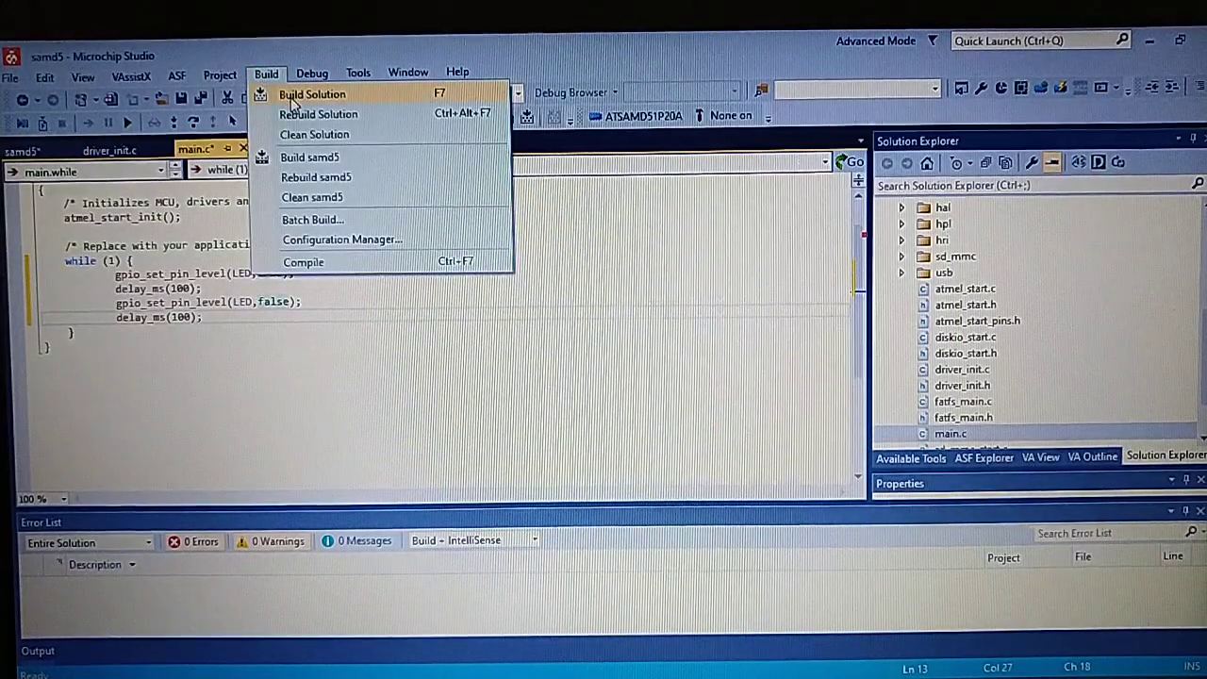
{"action": "left_click", "coordinate": [311, 94]}
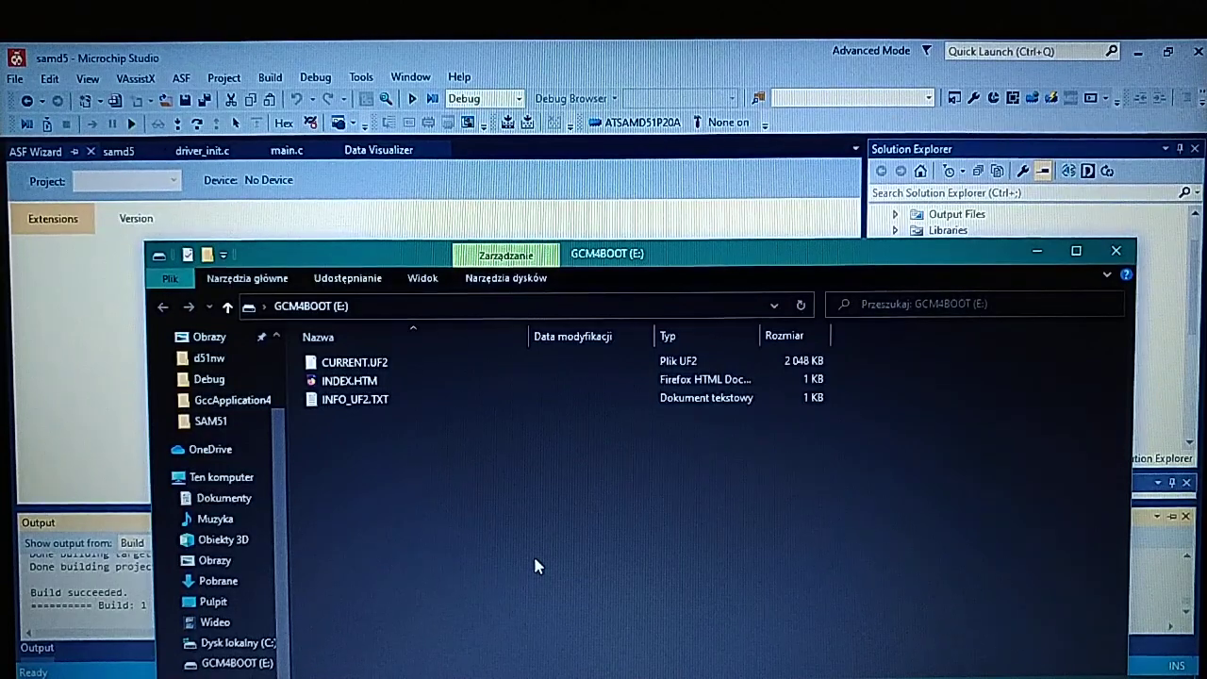
- Start the BOSSA programmer and select the COM8 serial port
{"action": "left_click", "coordinate": [355, 362]}
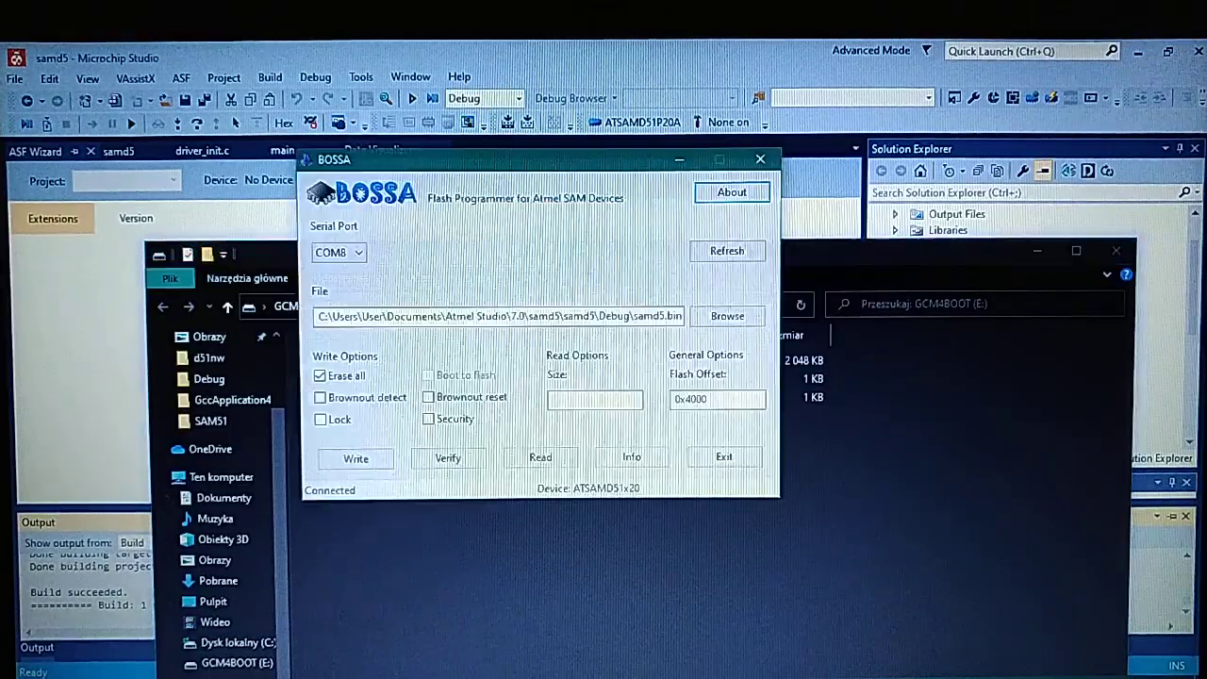
{"action": "left_click", "coordinate": [337, 252]}
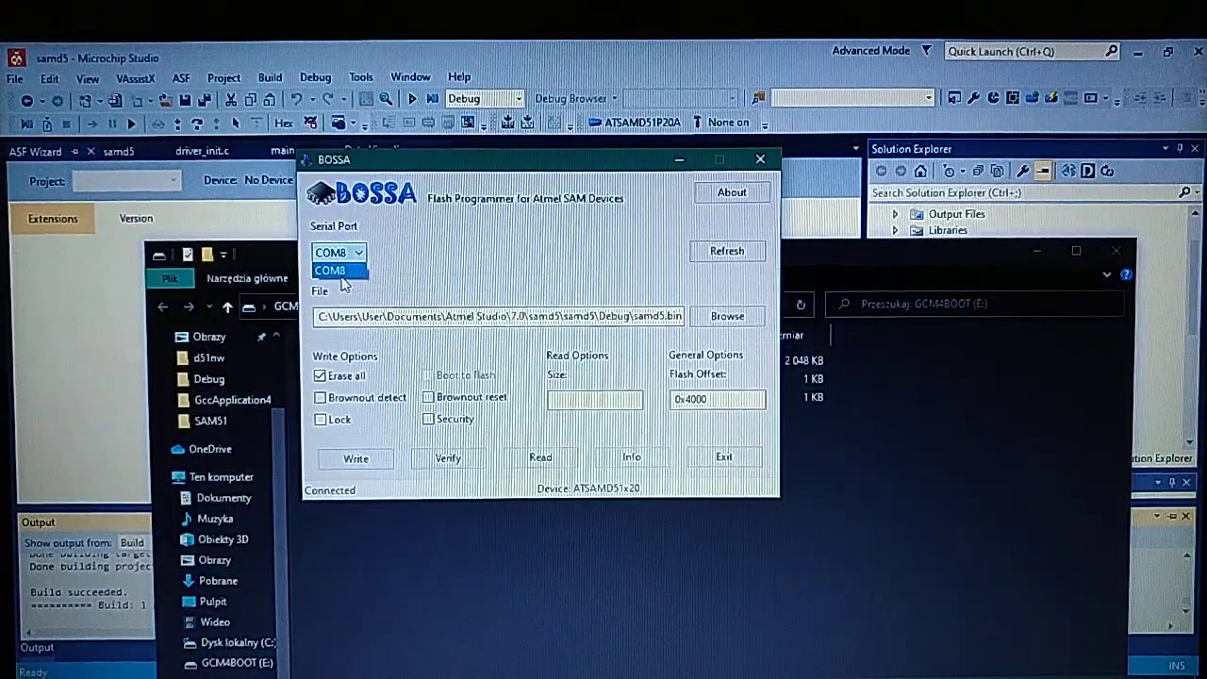
{"action": "left_click", "coordinate": [331, 271]}
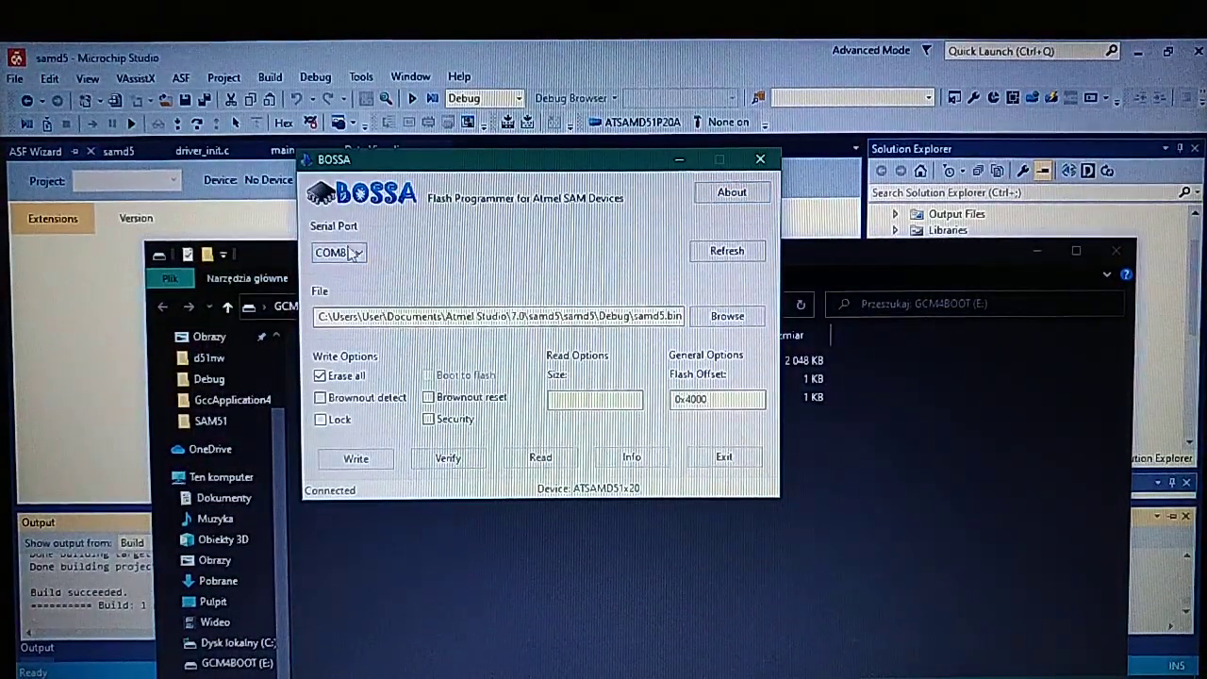
- Write samd5.bin to the board at offset 0x4000 and dismiss the completion message
{"action": "left_click", "coordinate": [727, 316]}
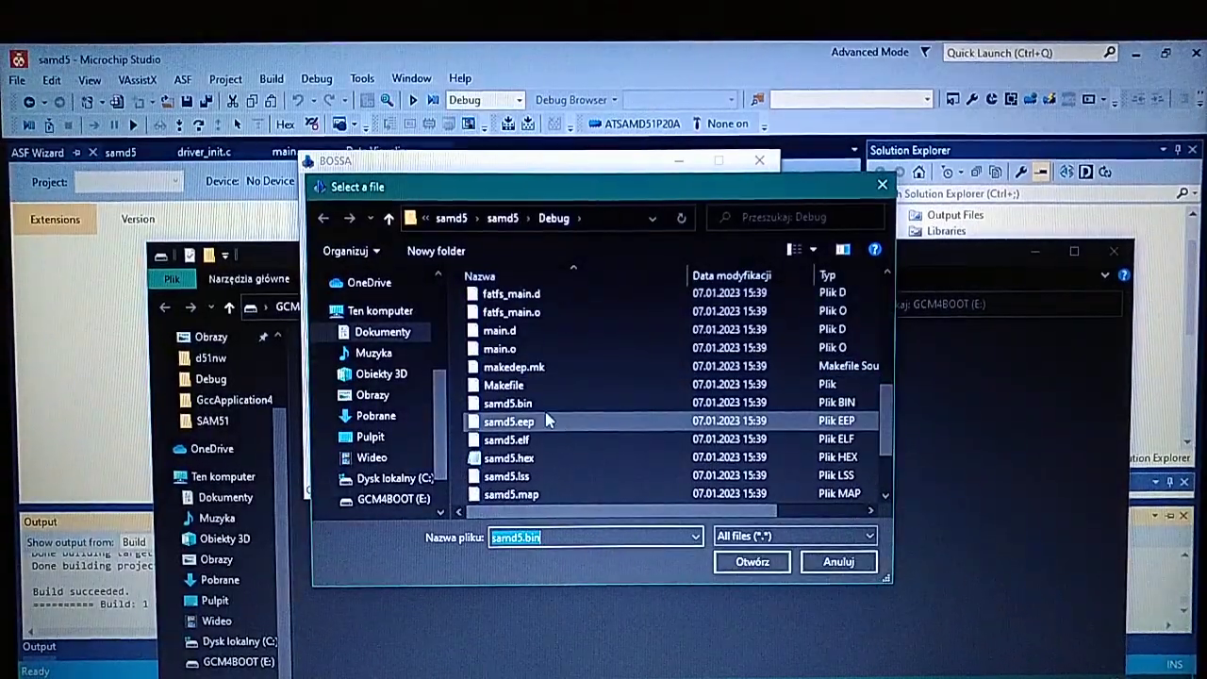
{"action": "left_click", "coordinate": [751, 560]}
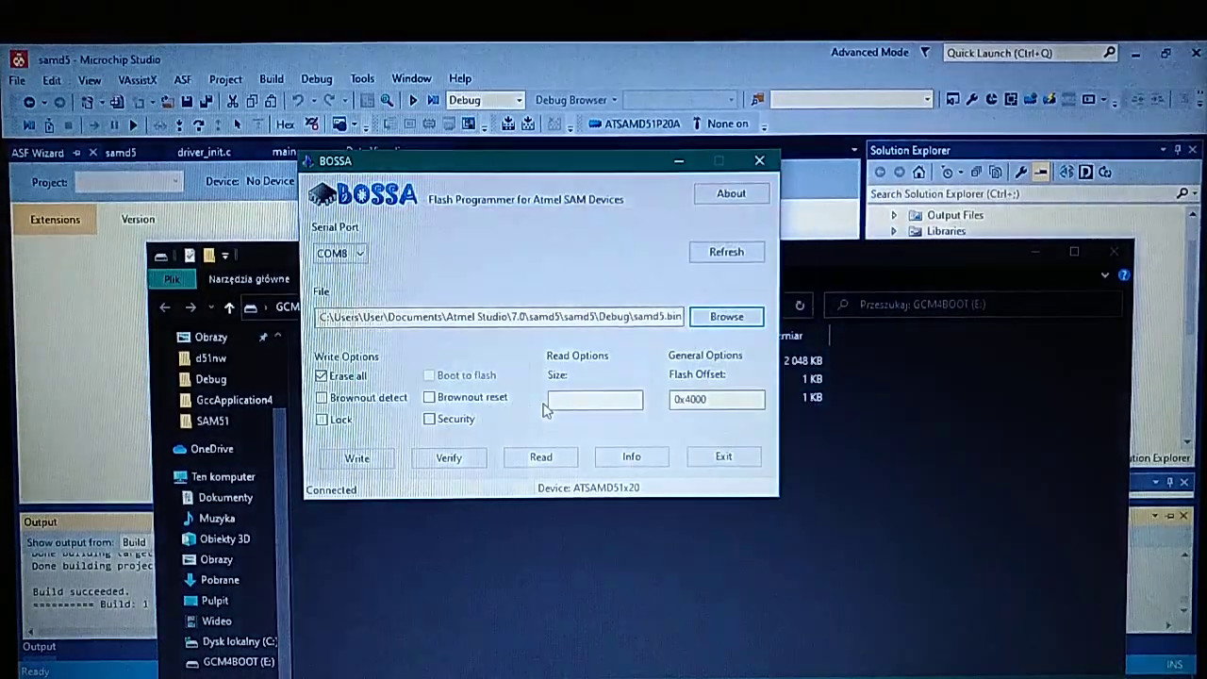
{"action": "left_click", "coordinate": [717, 399]}
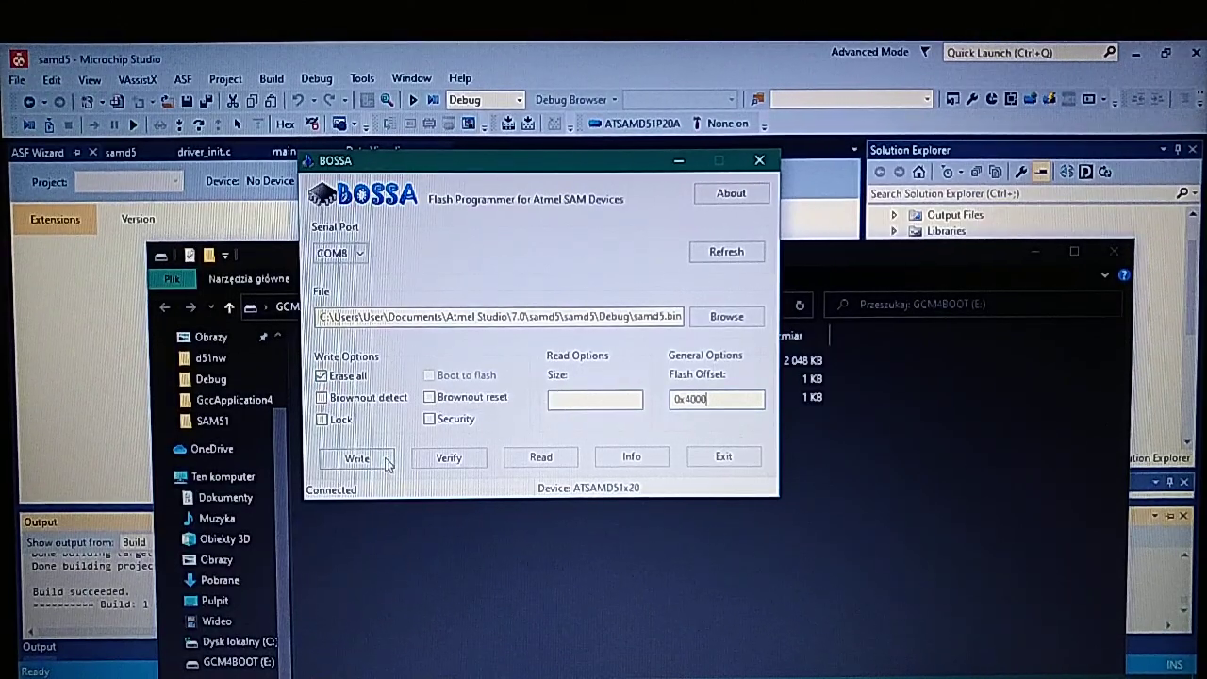
{"action": "left_click", "coordinate": [356, 457]}
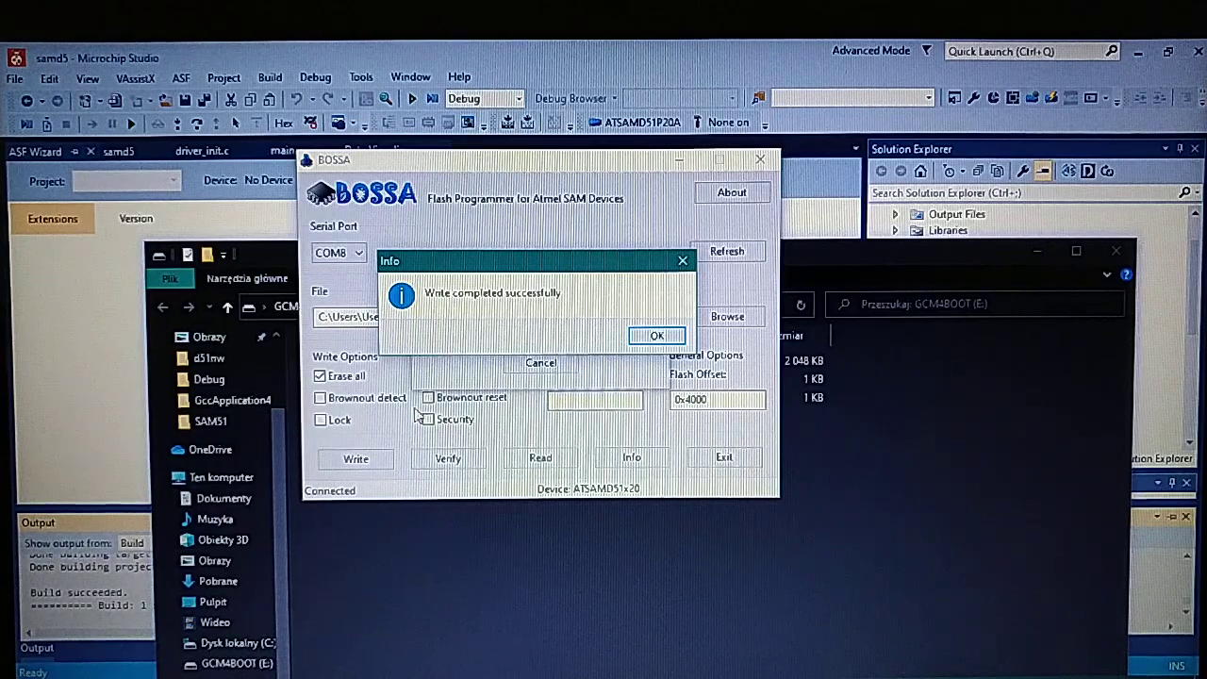
{"action": "left_click", "coordinate": [656, 336]}
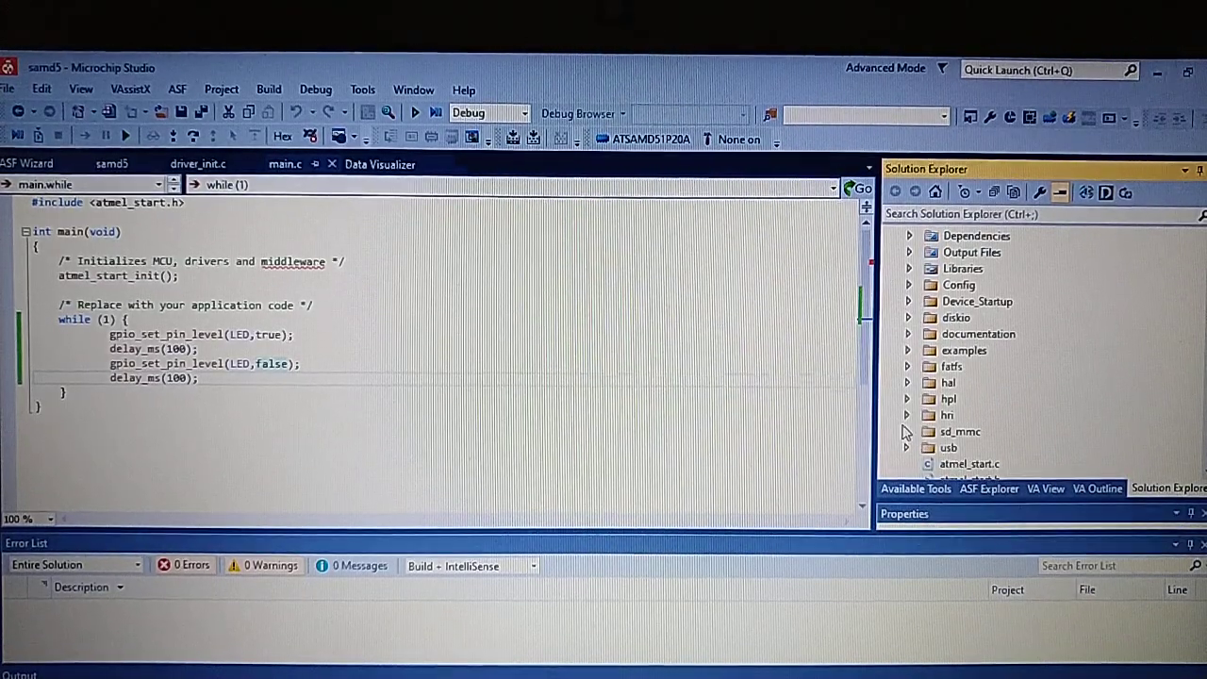
- Open sd_mmc.c from the sd_mmc folder and scroll into sd_mmc_check
{"action": "left_click", "coordinate": [906, 431]}
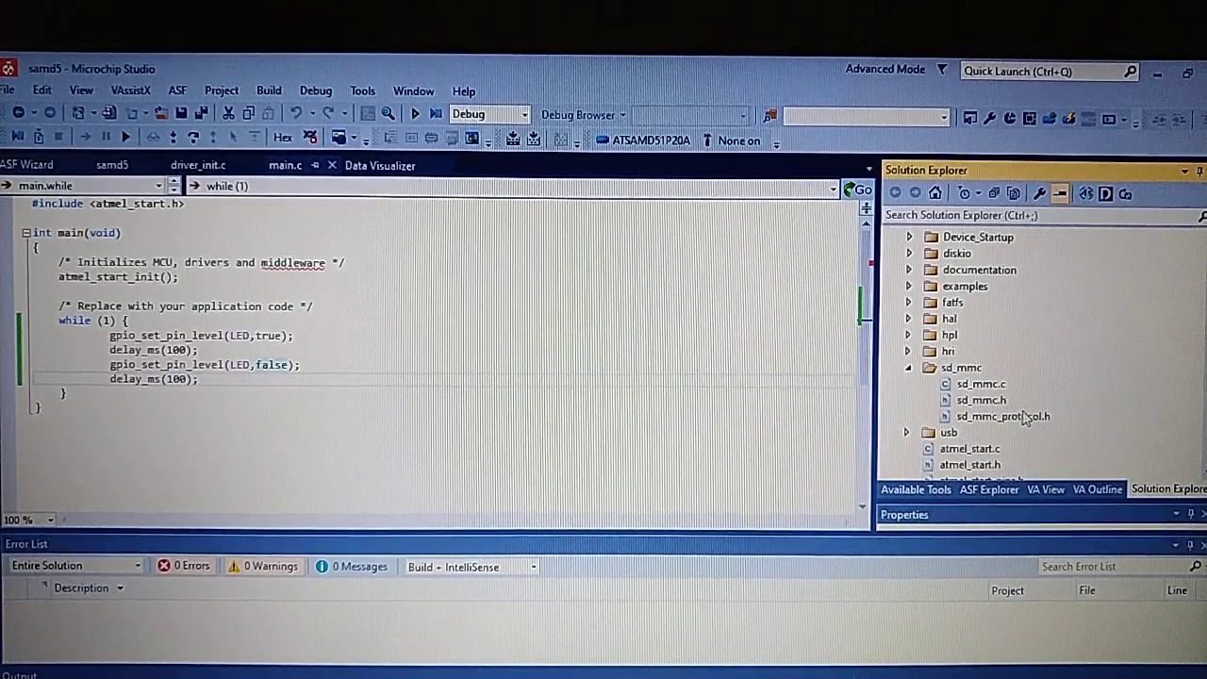
{"action": "double_click", "coordinate": [980, 384]}
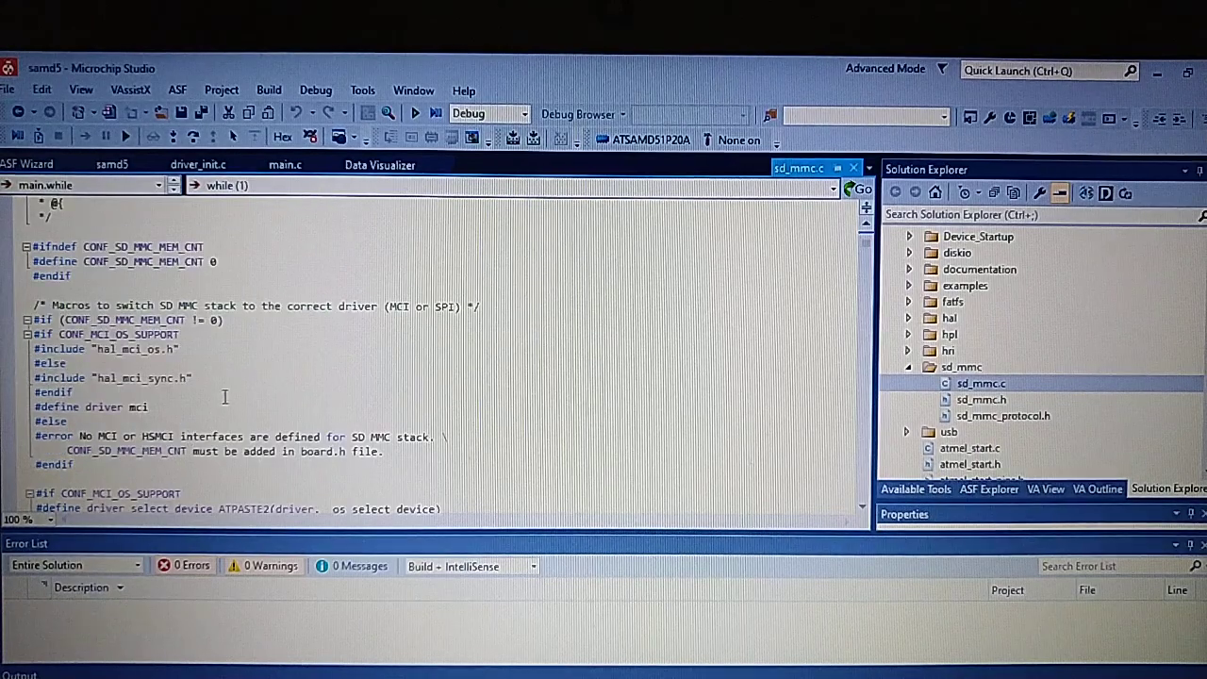
{"action": "scroll", "scroll_direction": "down", "scroll_amount": 3}
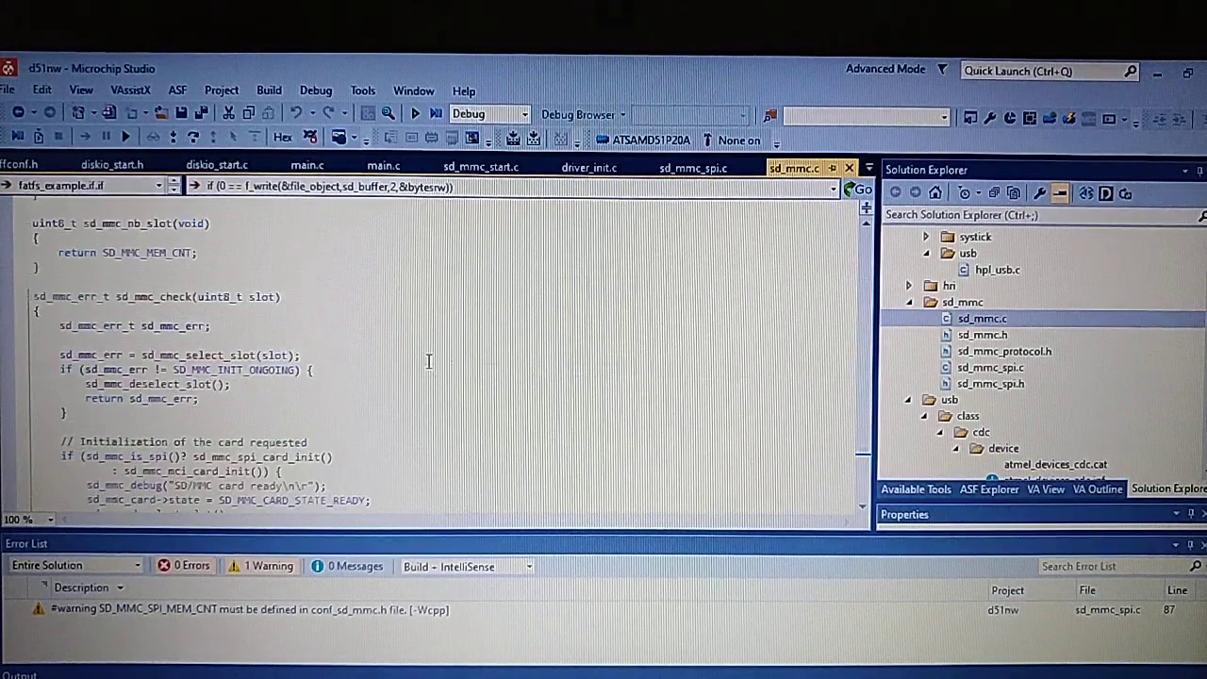
- Scroll sd_mmc.c to the SPI/MCI selection macros, then open sd_mmc_spi.c
{"action": "scroll", "scroll_direction": "down", "scroll_amount": 3}
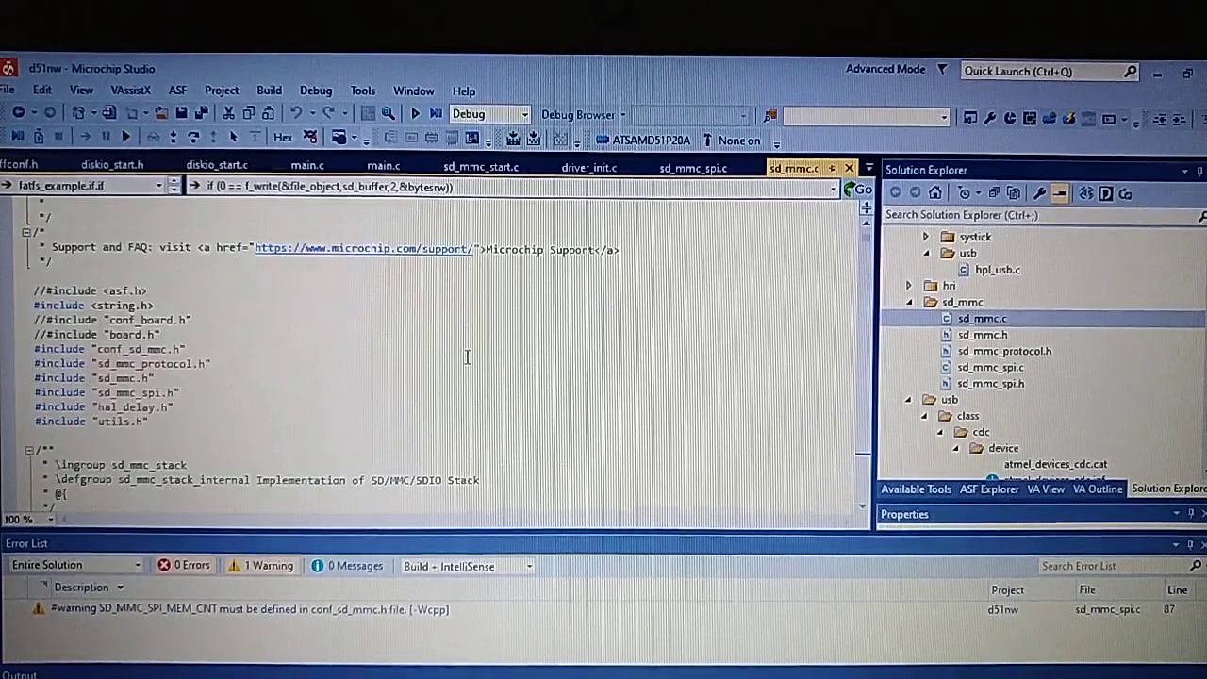
{"action": "scroll", "scroll_direction": "down", "scroll_amount": 3}
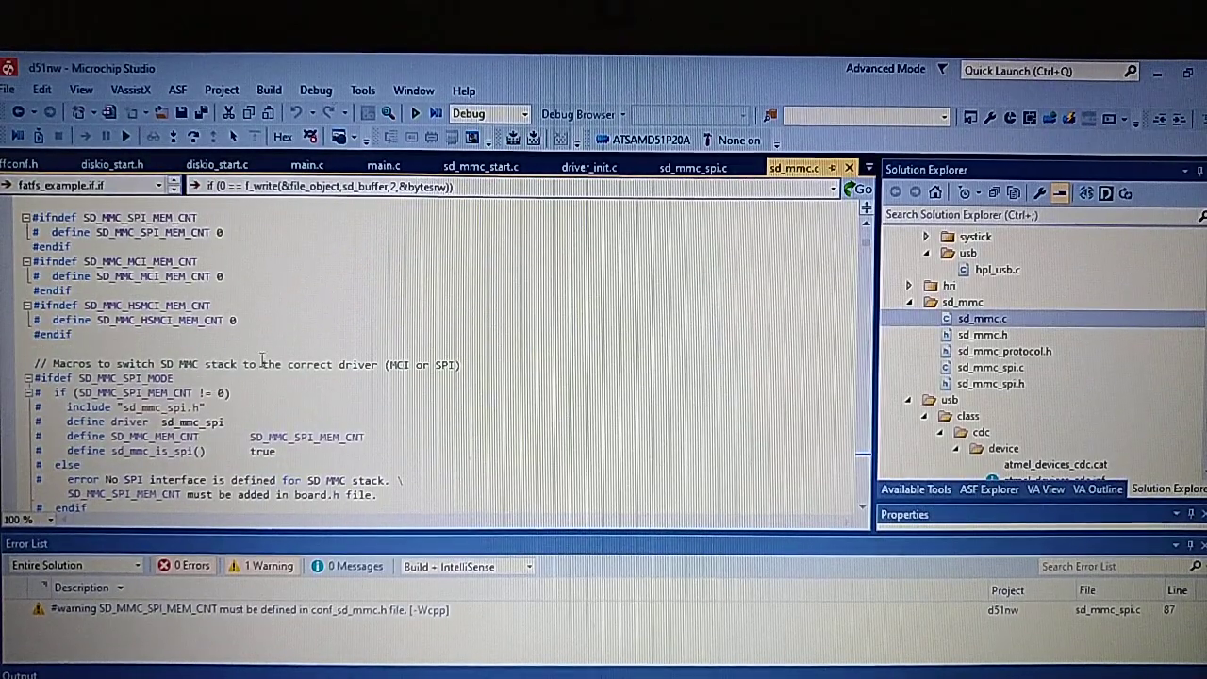
{"action": "scroll", "scroll_direction": "down", "scroll_amount": 3}
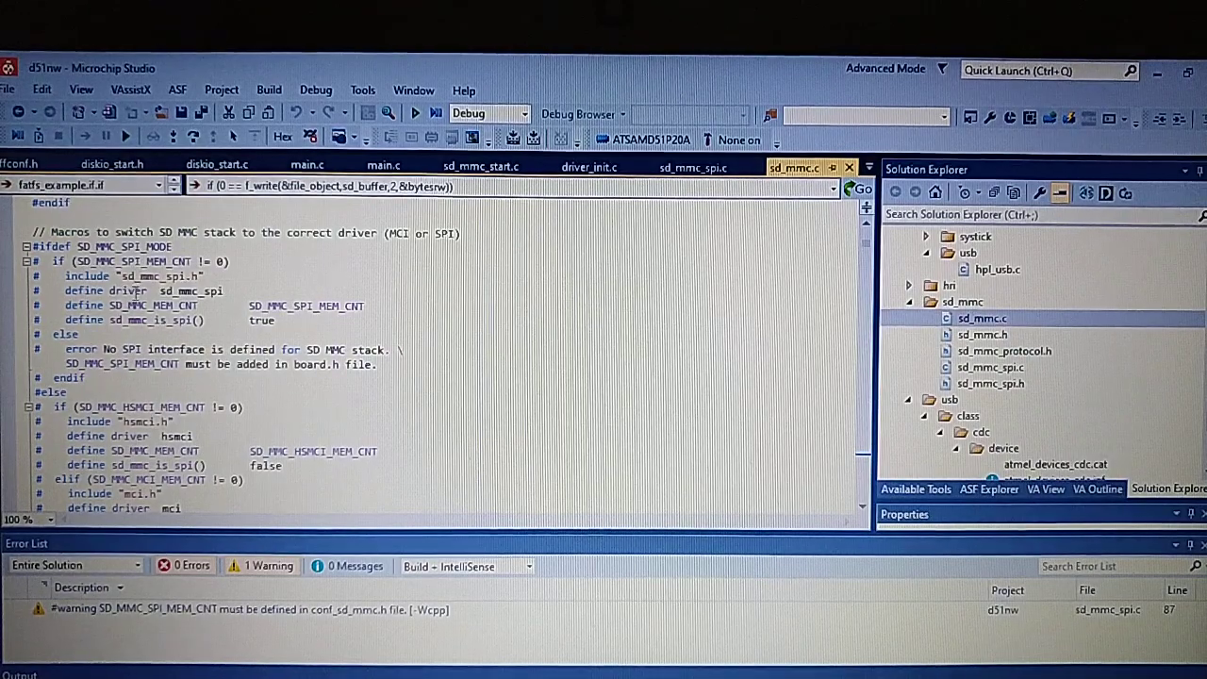
{"action": "double_click", "coordinate": [191, 290]}
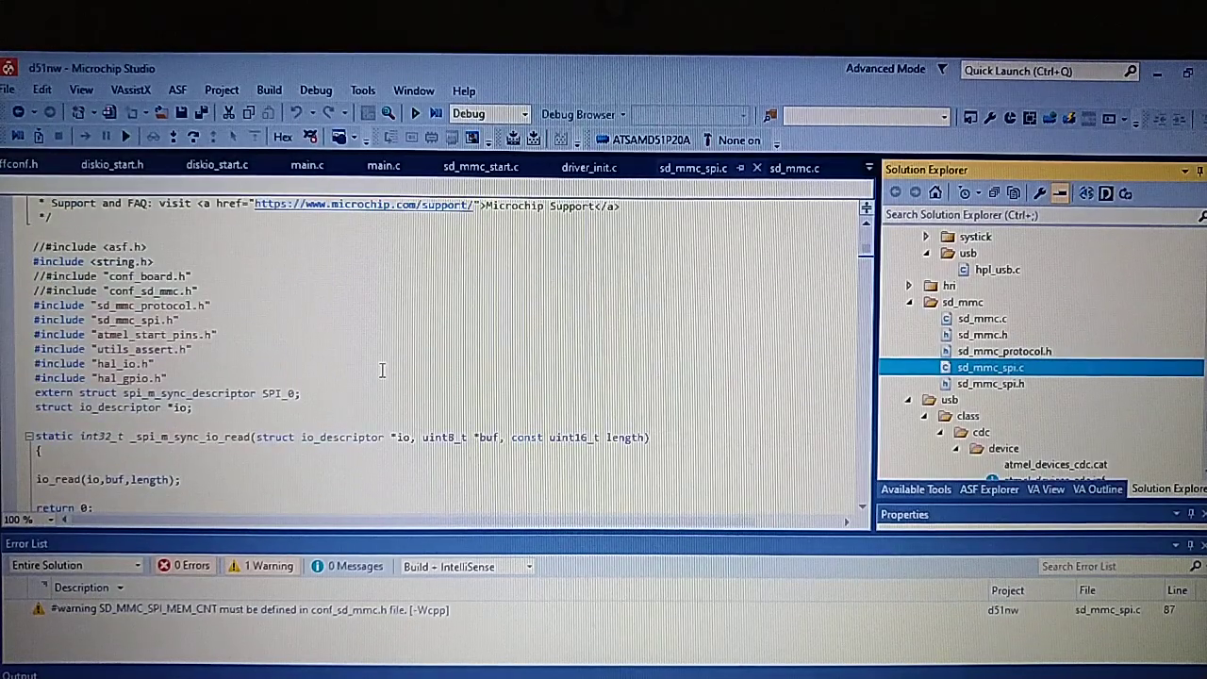
{"action": "mouse_move", "coordinate": [373, 356]}
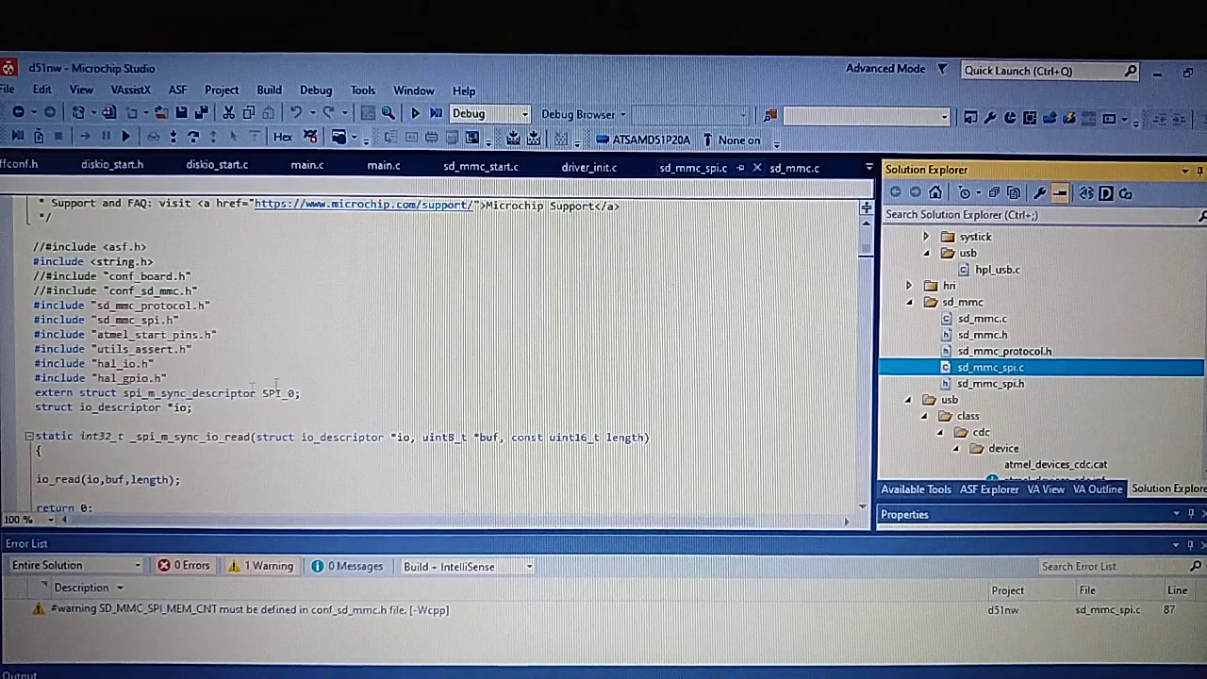
- Scroll sd_mmc_spi.c to the _spi_m_sync_io_write wrapper
{"action": "scroll", "scroll_direction": "down", "scroll_amount": 3}
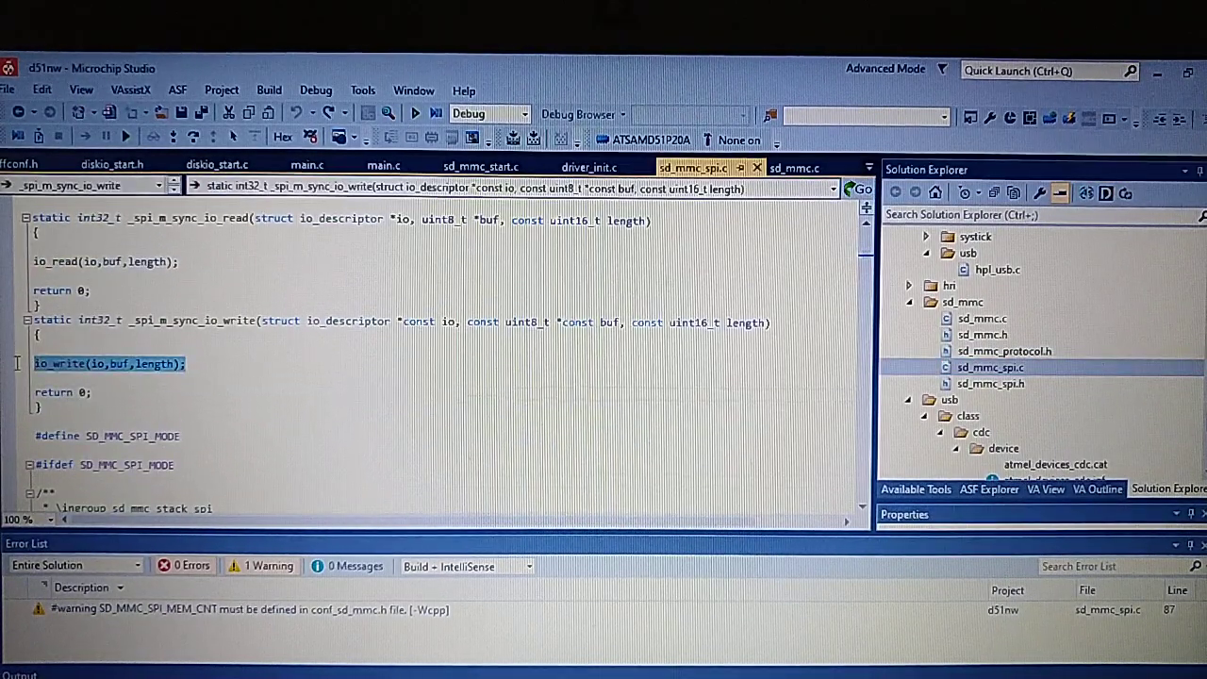
{"action": "scroll", "scroll_direction": "up", "scroll_amount": 3}
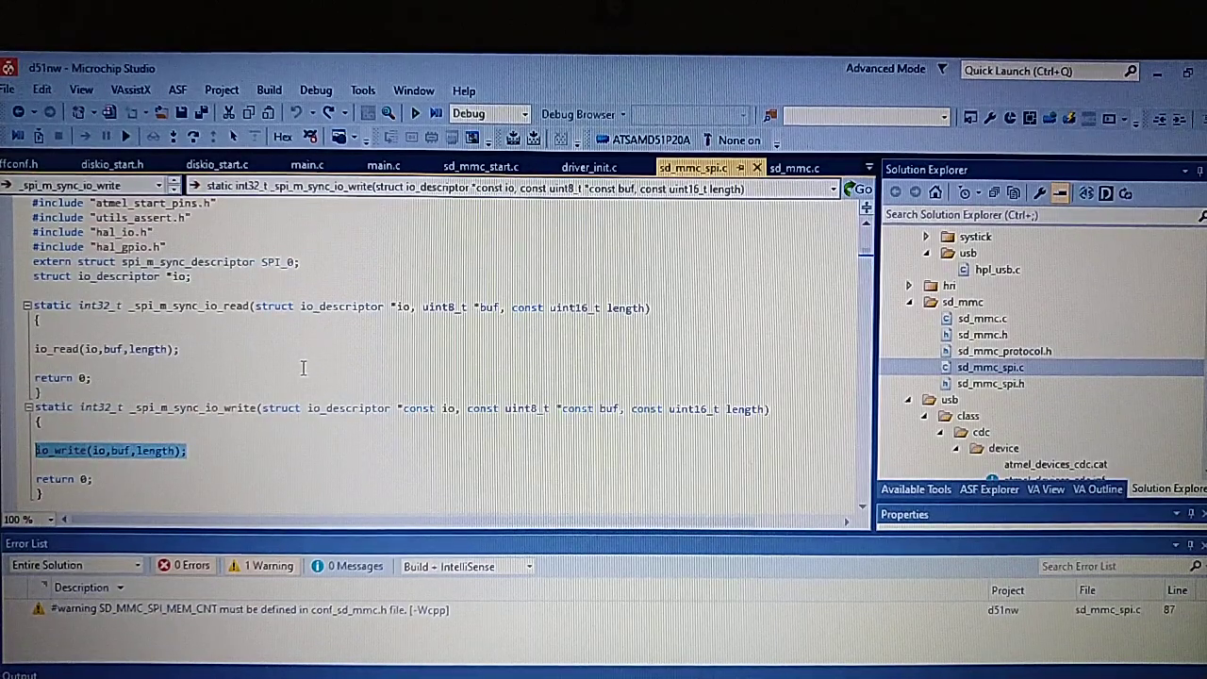
{"action": "mouse_move", "coordinate": [297, 363]}
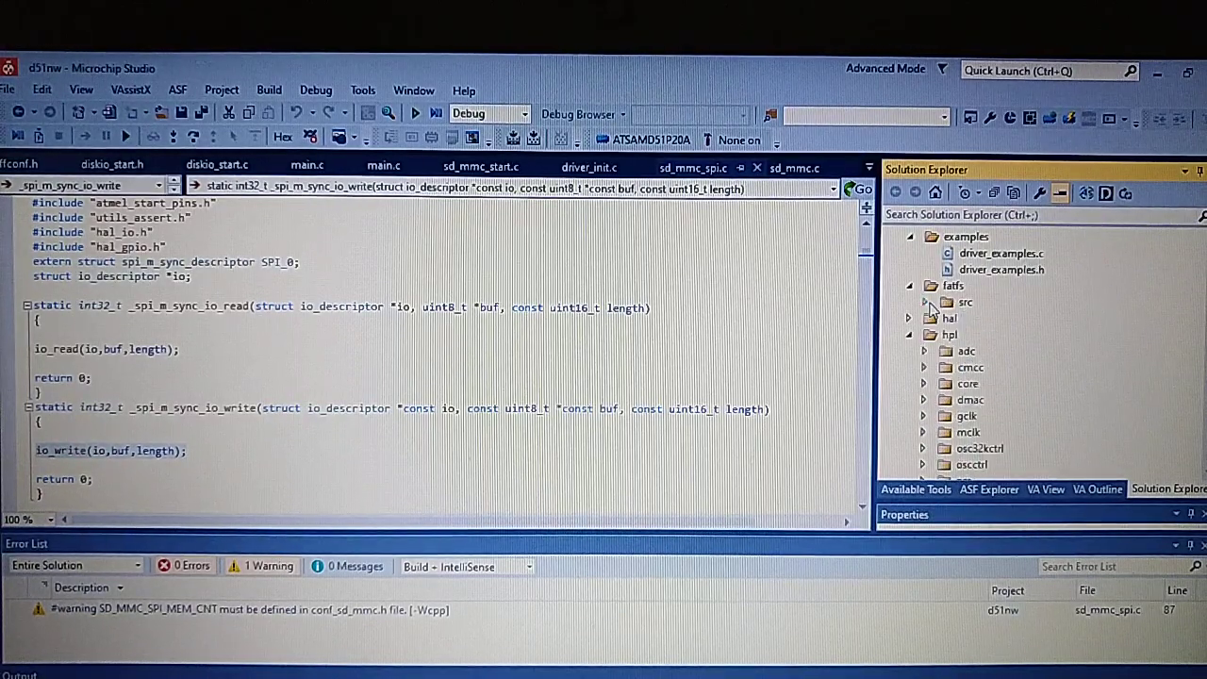
- Open driver_examples.c and highlight the io_write call in SPI_0_example
{"action": "left_click", "coordinate": [907, 285]}
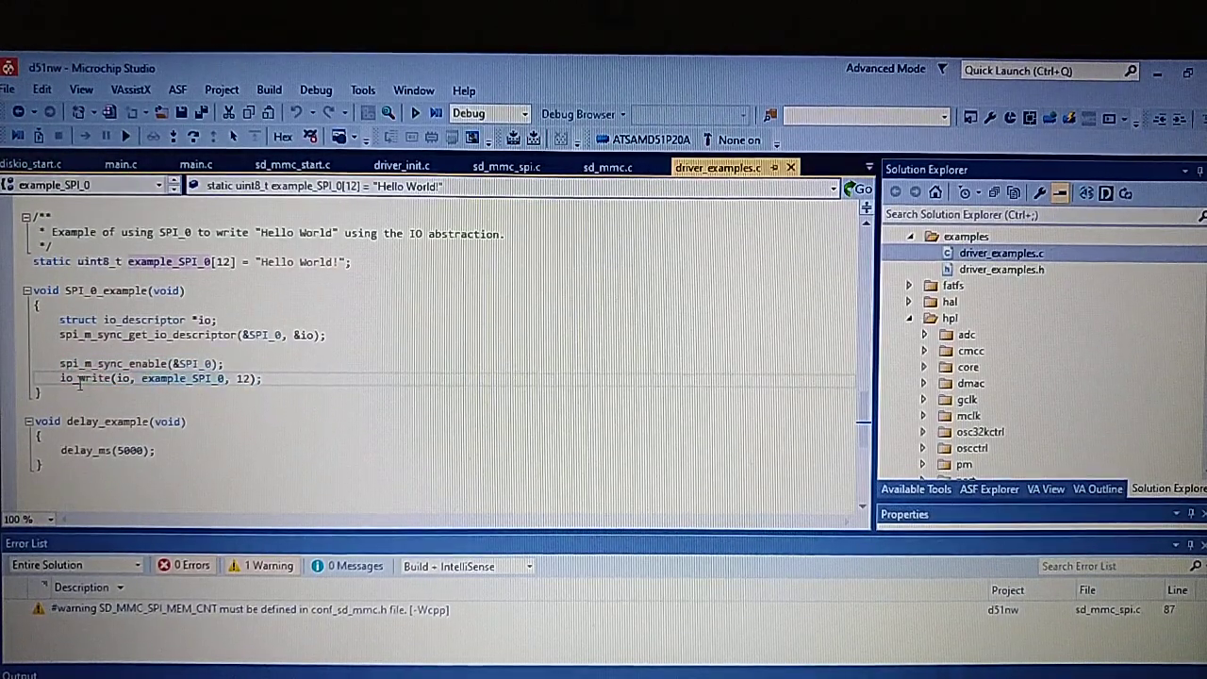
{"action": "double_click", "coordinate": [85, 378]}
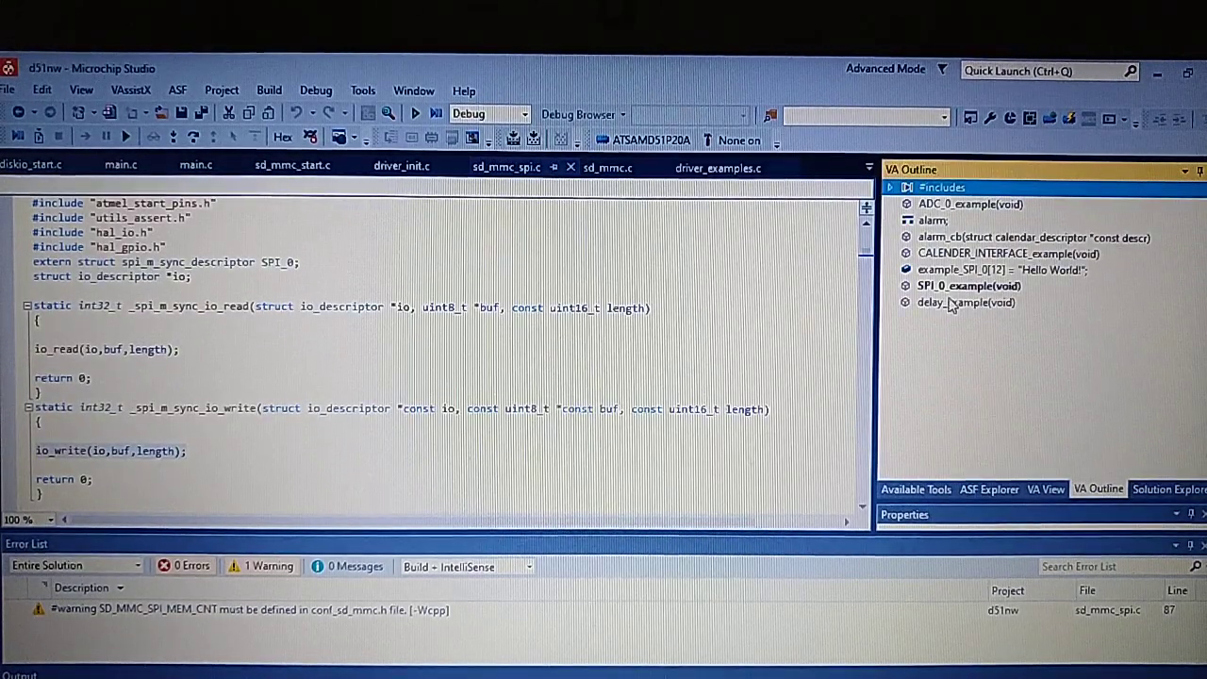
- Jump to sd_mmc_spi_init via VA Outline, then locate SPI_0's declaration in driver_init.c
{"action": "left_click", "coordinate": [506, 167]}
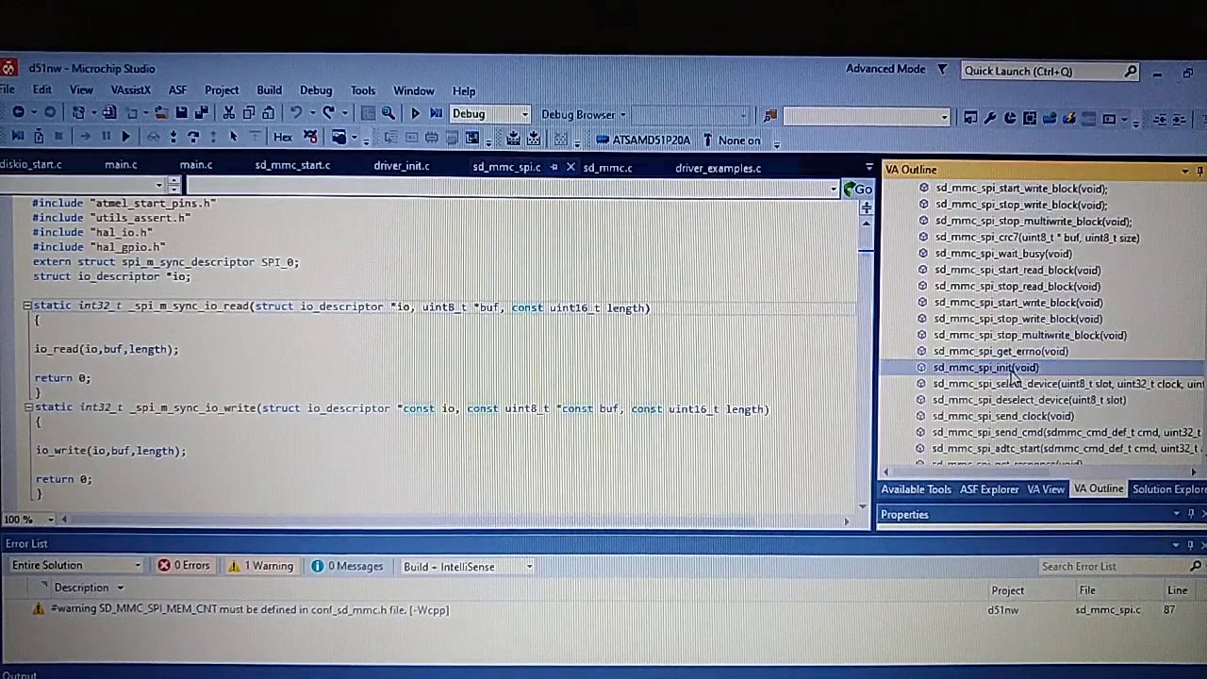
{"action": "left_click", "coordinate": [984, 367]}
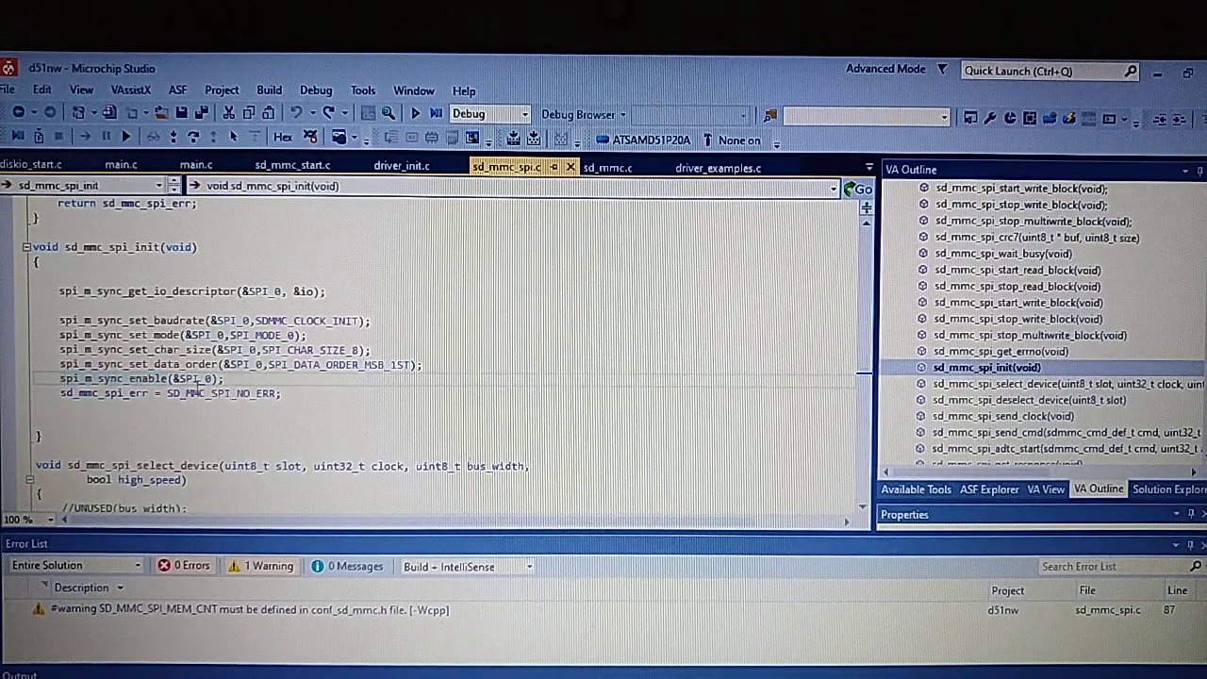
{"action": "left_click", "coordinate": [195, 378]}
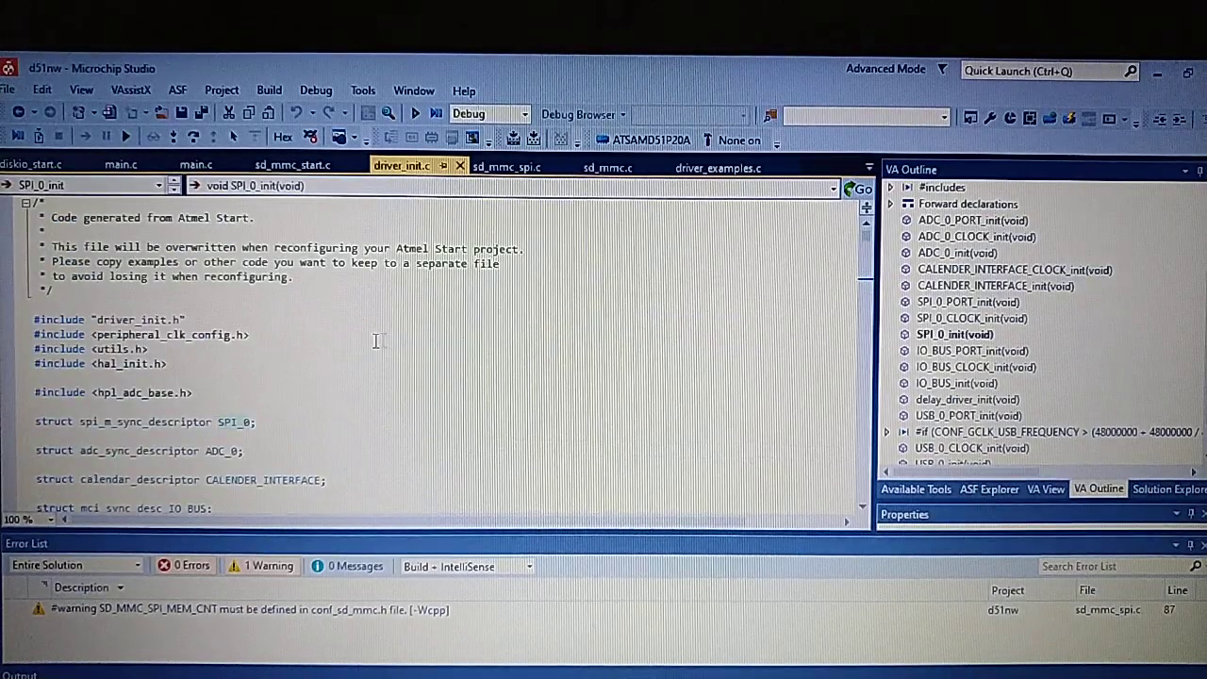
{"action": "scroll", "scroll_direction": "down", "scroll_amount": 3}
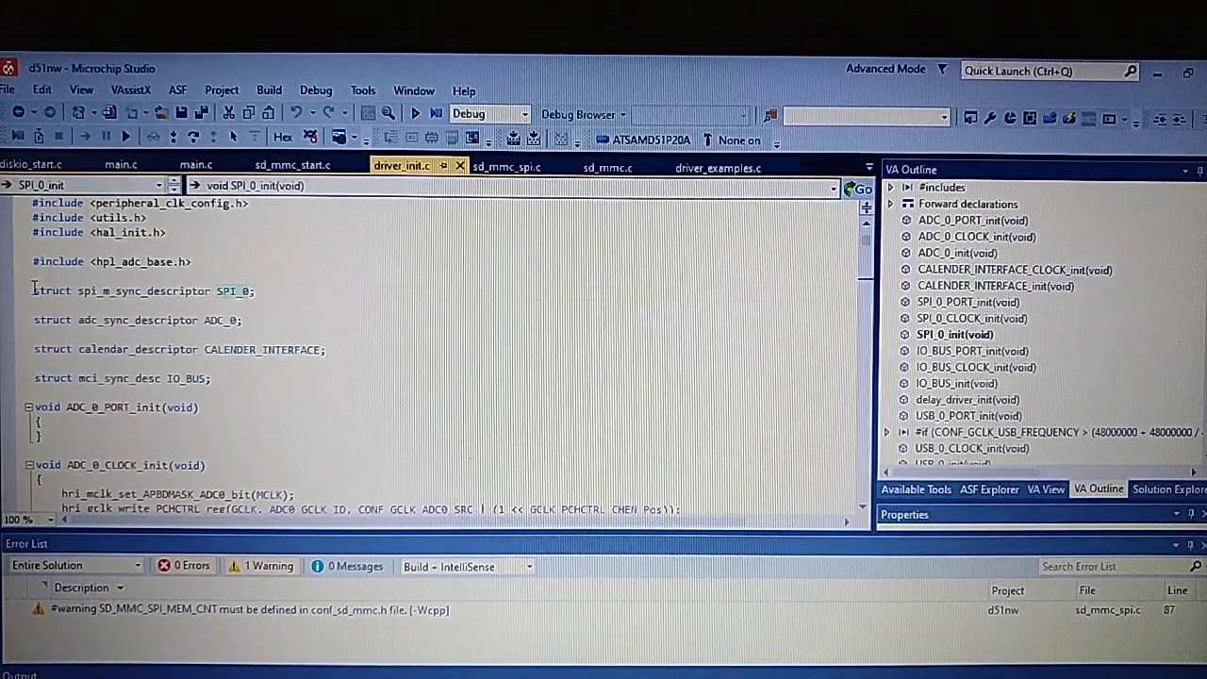
{"action": "left_click", "coordinate": [253, 290]}
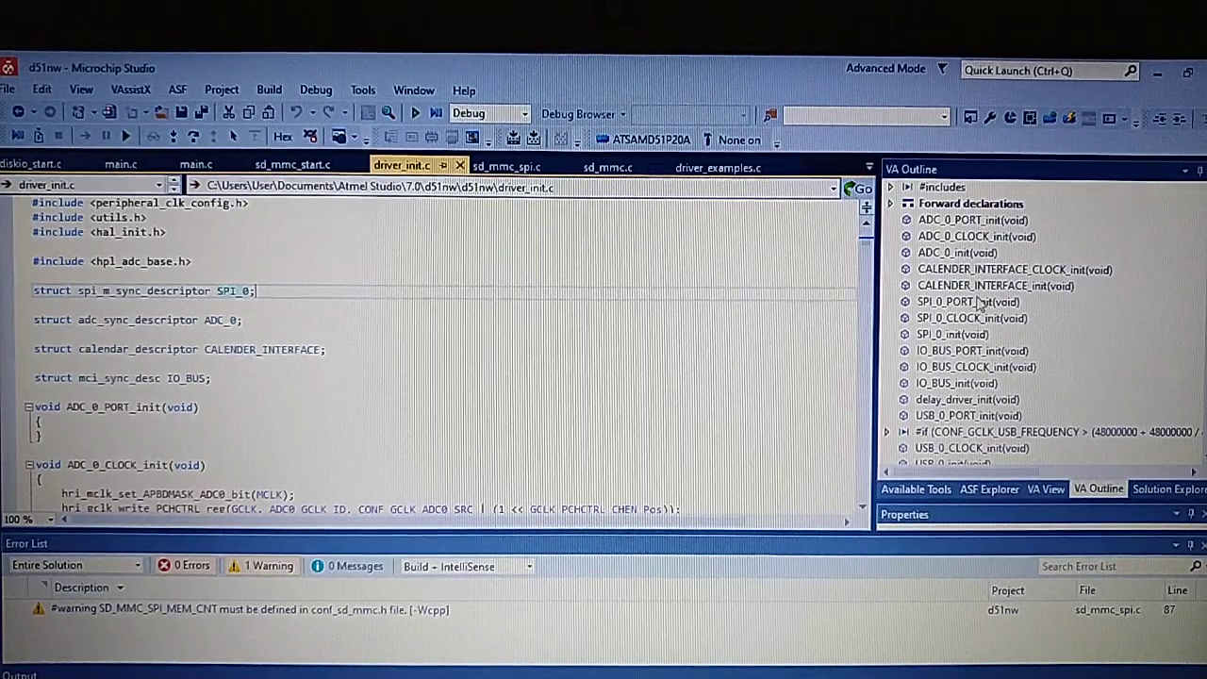
{"action": "left_click", "coordinate": [1168, 488]}
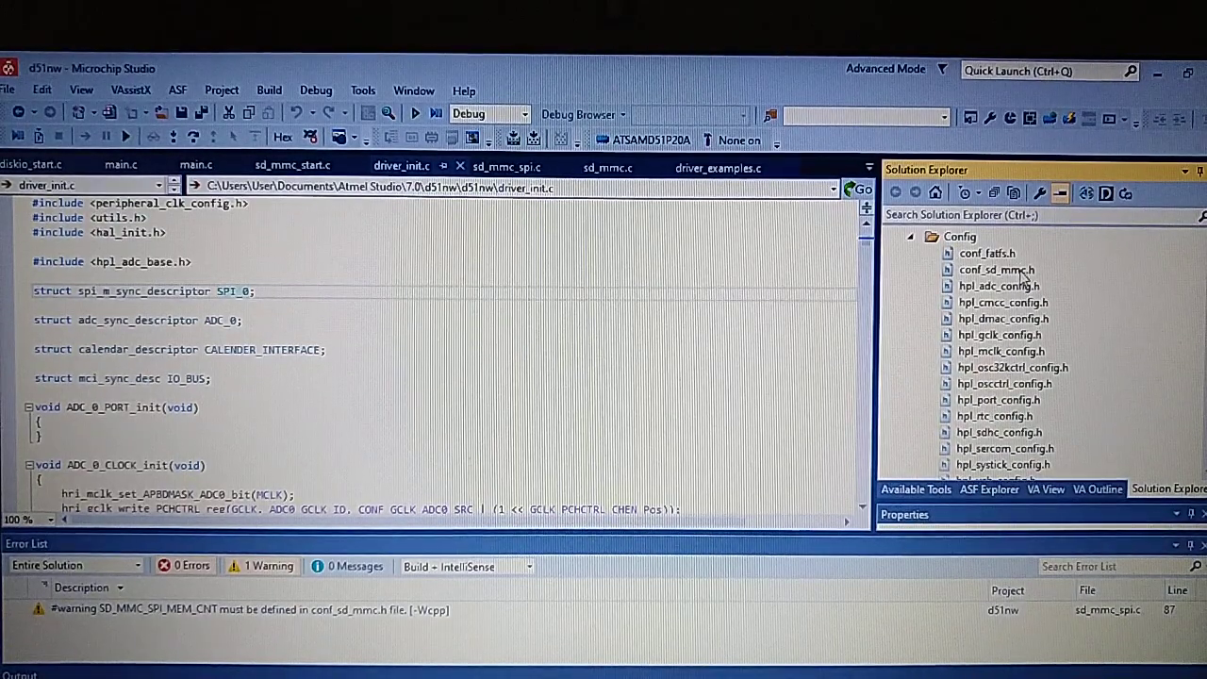
- Review conf_fatfs.h and conf_sd_mmc.h defines, including SD_MMC_SPI_MEM_CNT set to 1
{"action": "double_click", "coordinate": [986, 253]}
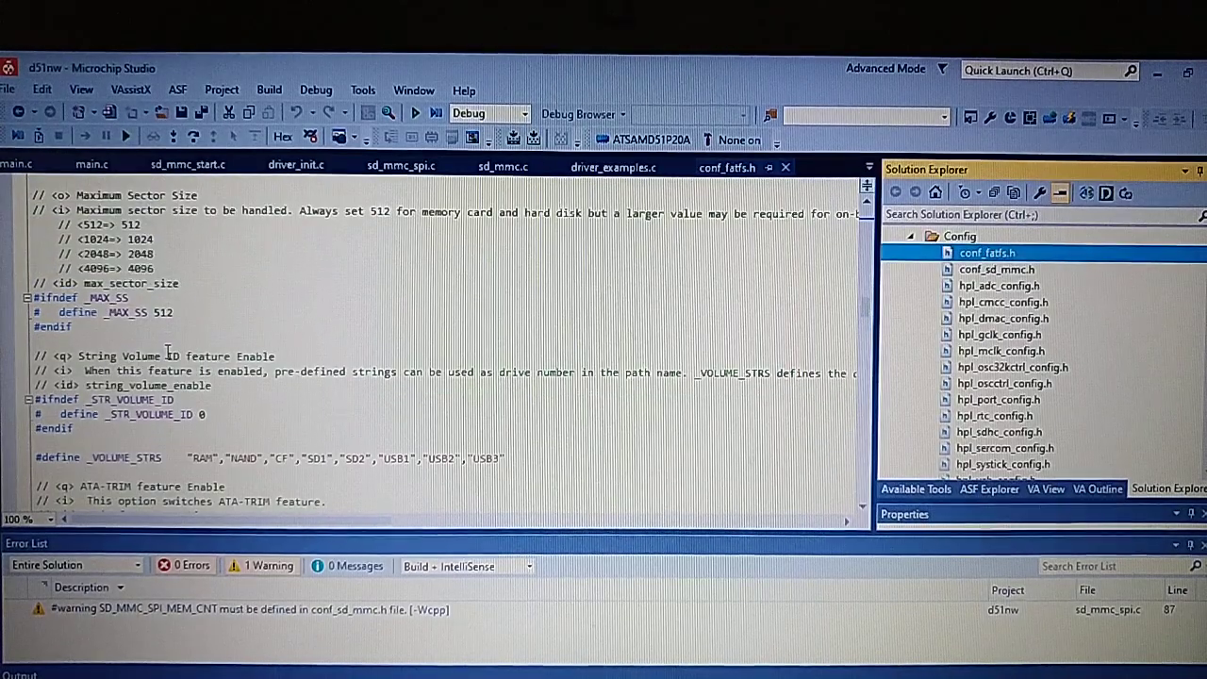
{"action": "scroll", "scroll_direction": "down", "scroll_amount": 3}
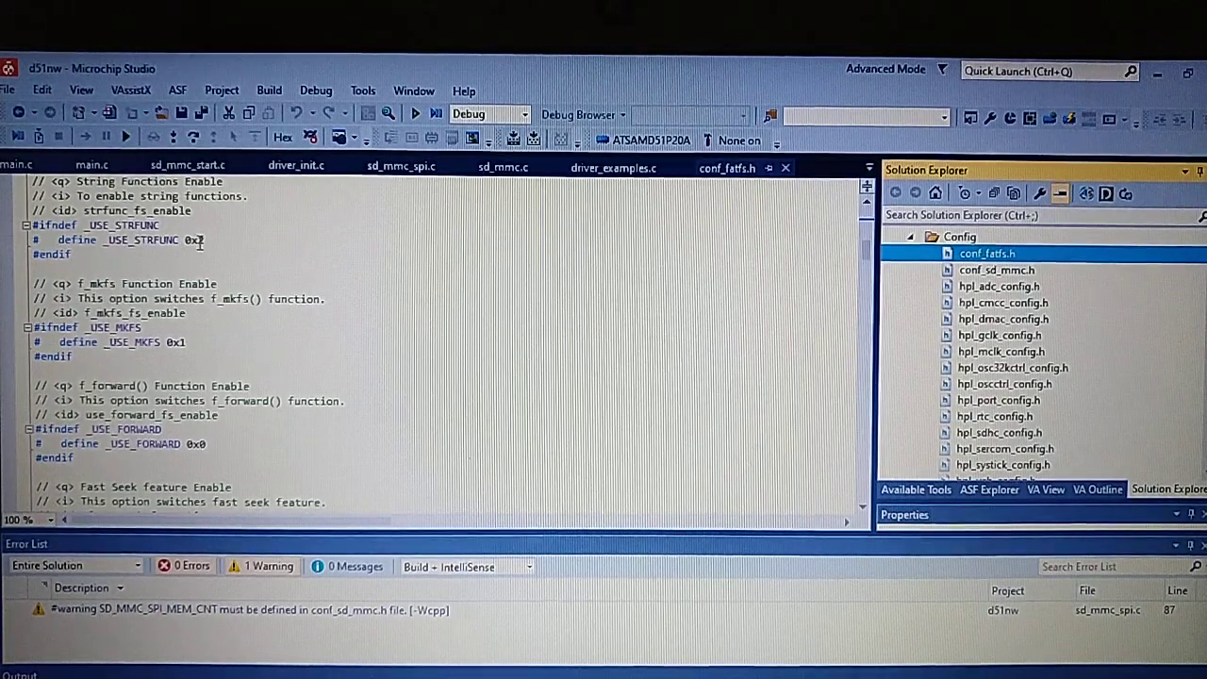
{"action": "left_click", "coordinate": [995, 269]}
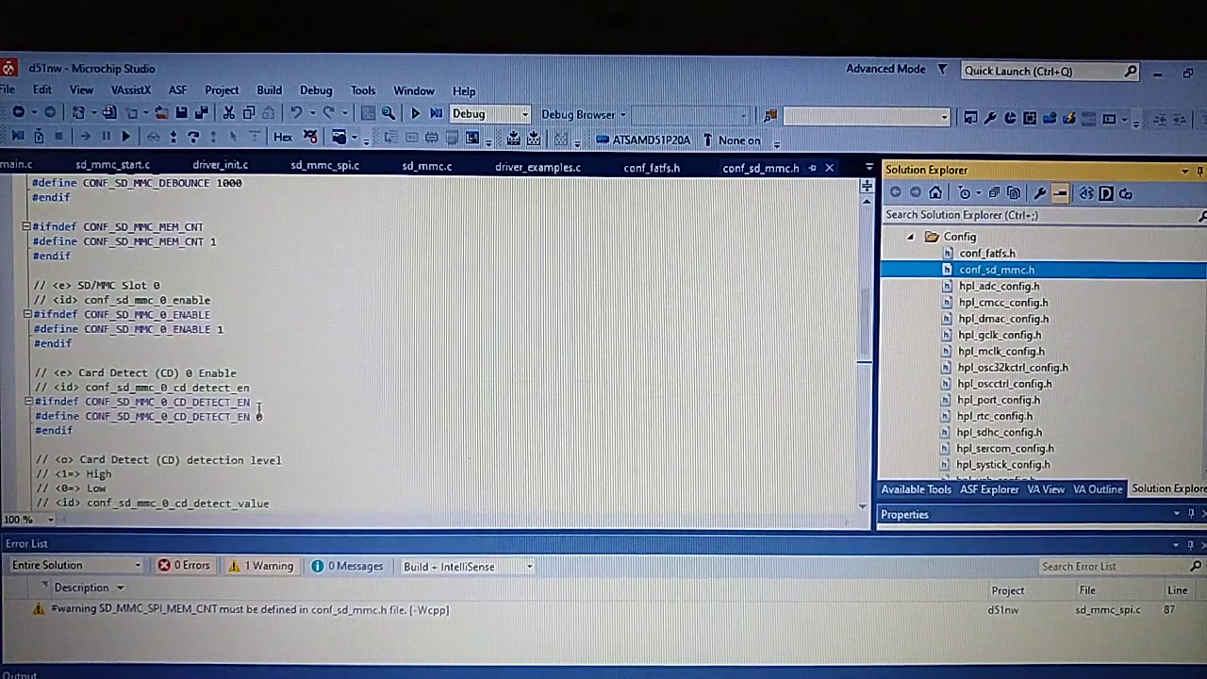
{"action": "scroll", "scroll_direction": "down", "scroll_amount": 3}
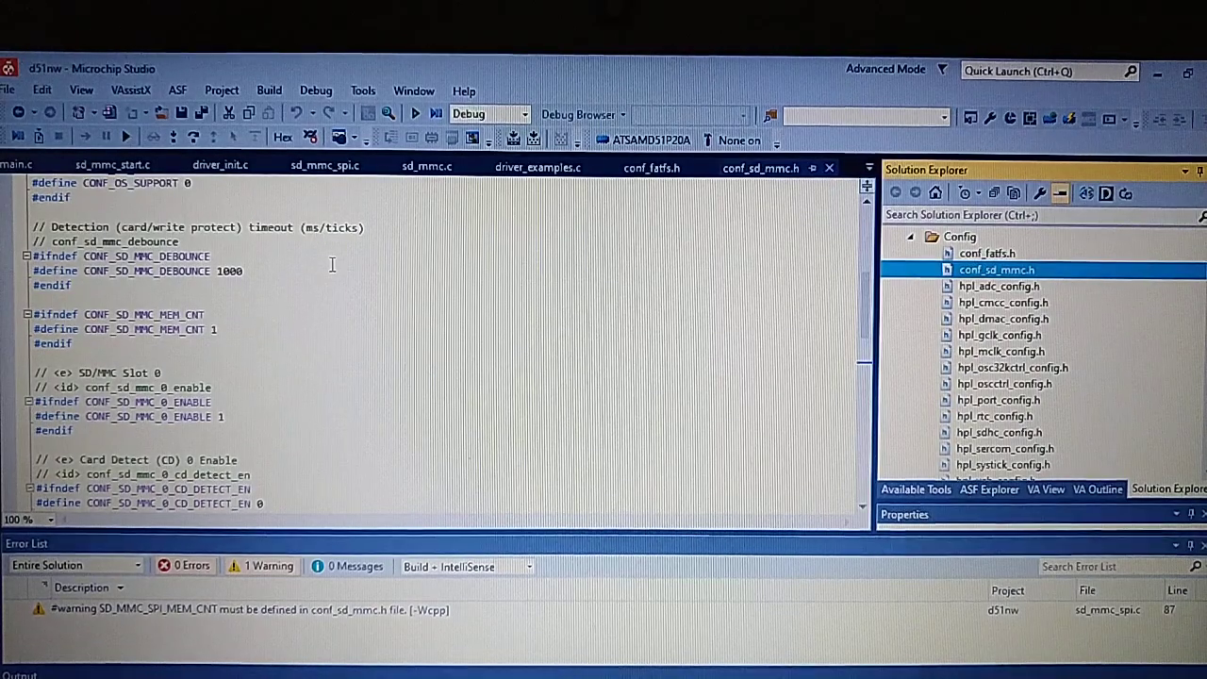
{"action": "scroll", "scroll_direction": "down", "scroll_amount": 3}
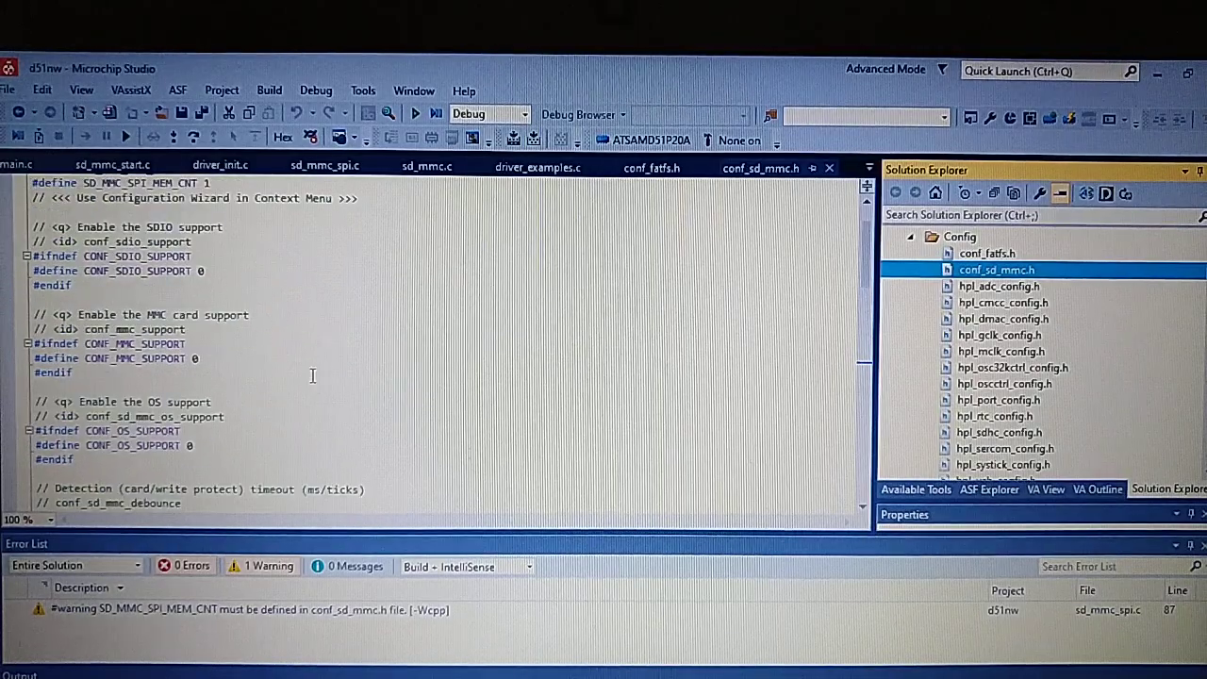
{"action": "scroll", "scroll_direction": "up", "scroll_amount": 3}
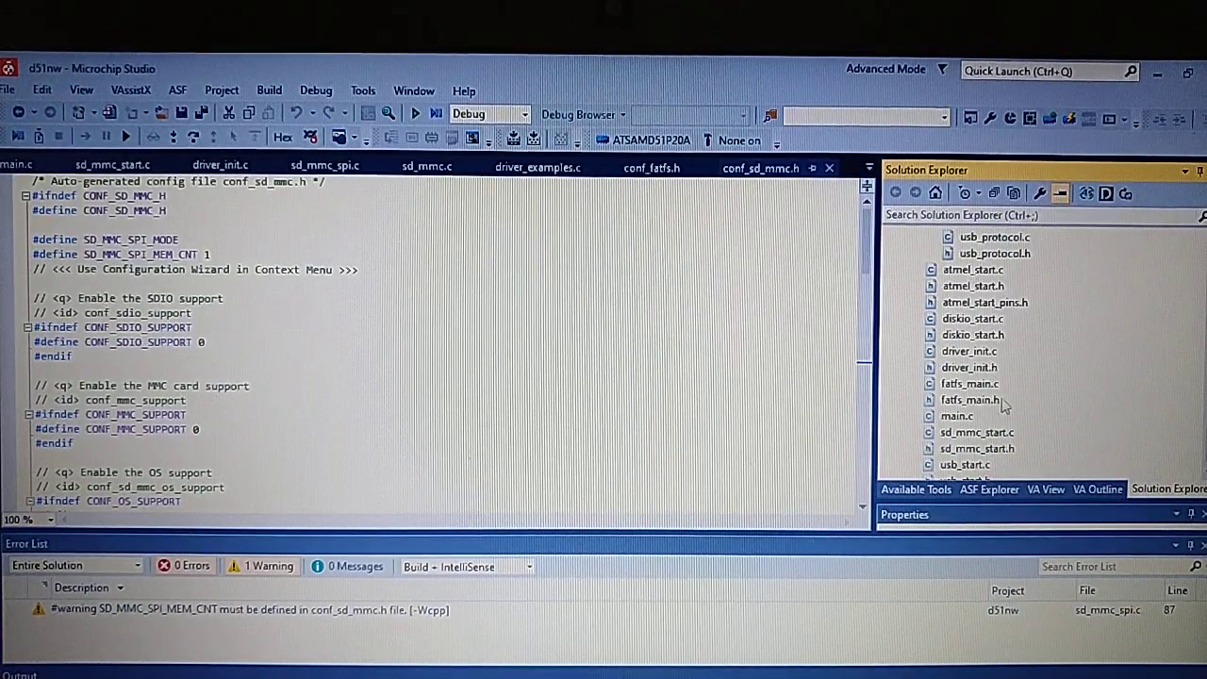
{"action": "double_click", "coordinate": [956, 398]}
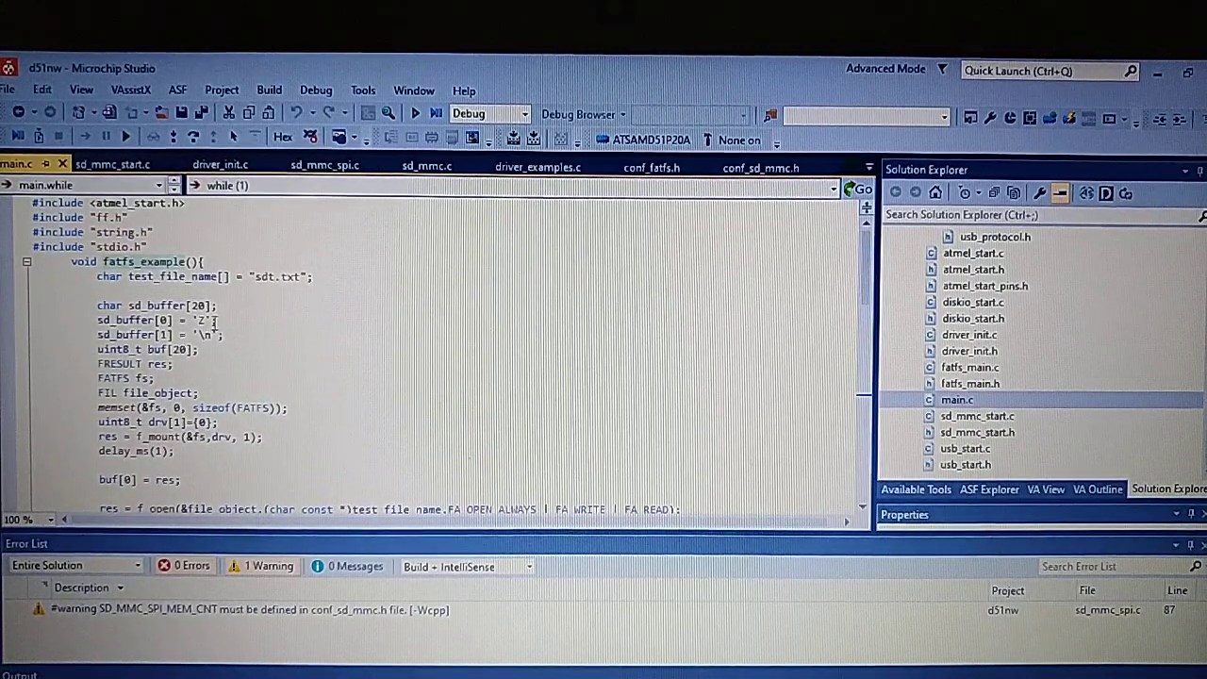
{"action": "left_click_drag", "start_coordinate": [99, 320], "coordinate": [221, 335]}
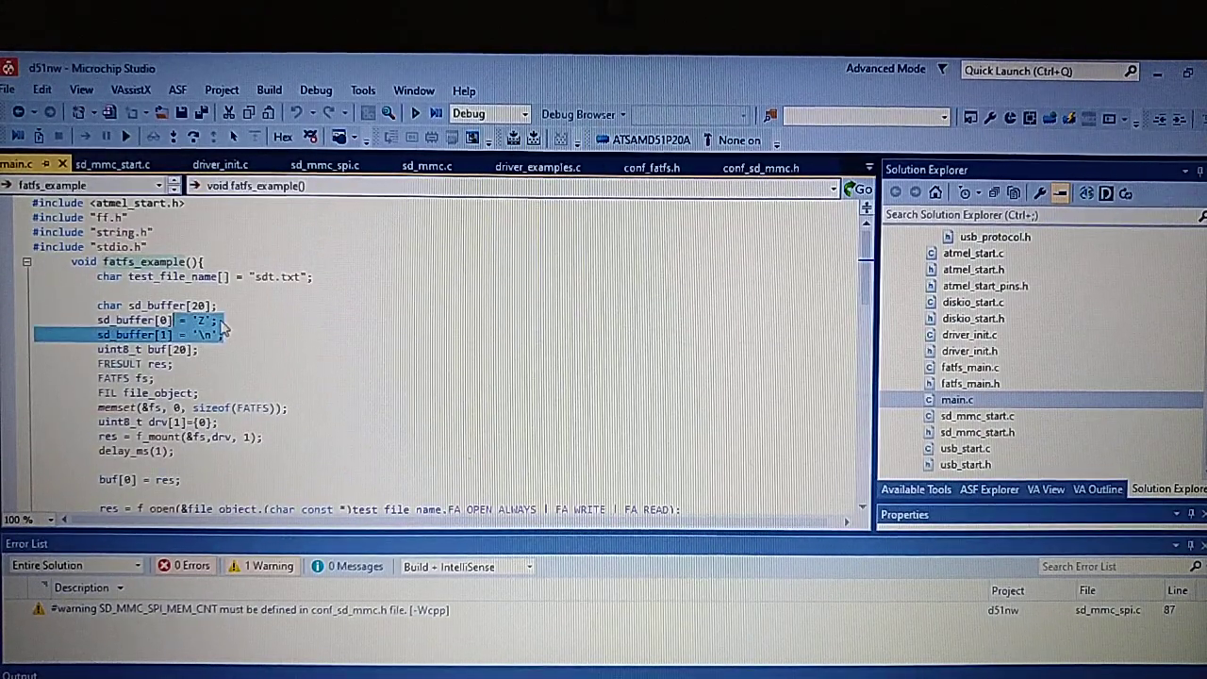
{"action": "double_click", "coordinate": [273, 276]}
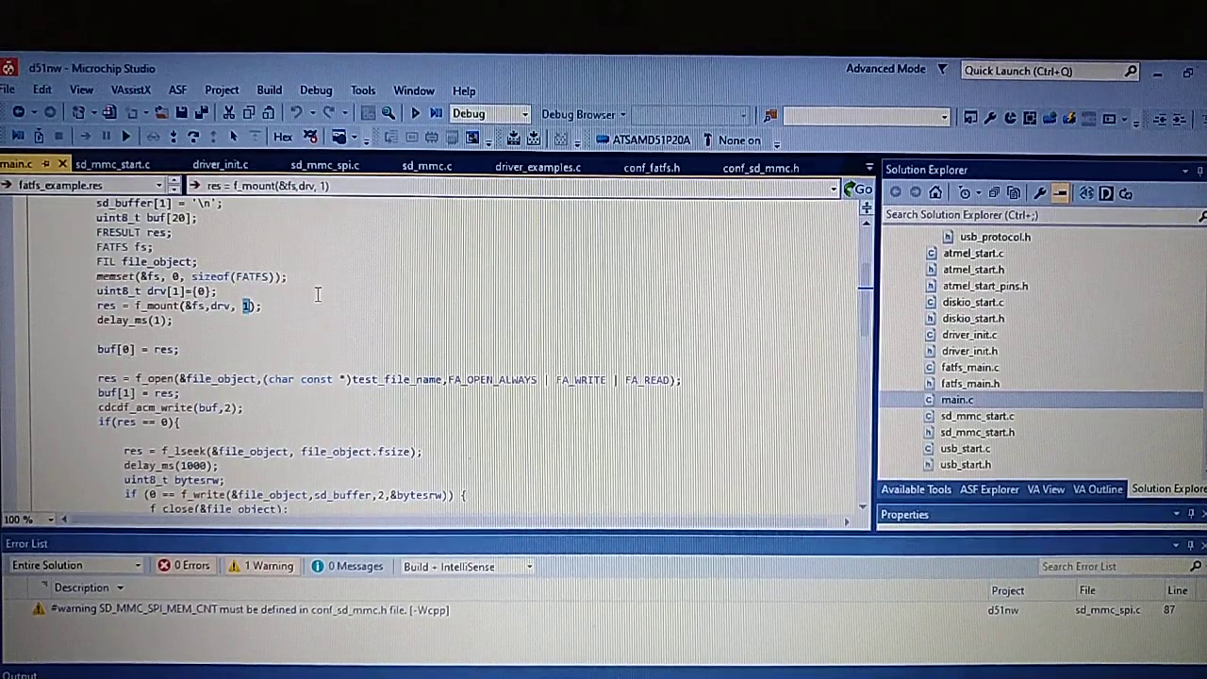
{"action": "scroll", "scroll_direction": "down", "scroll_amount": 3}
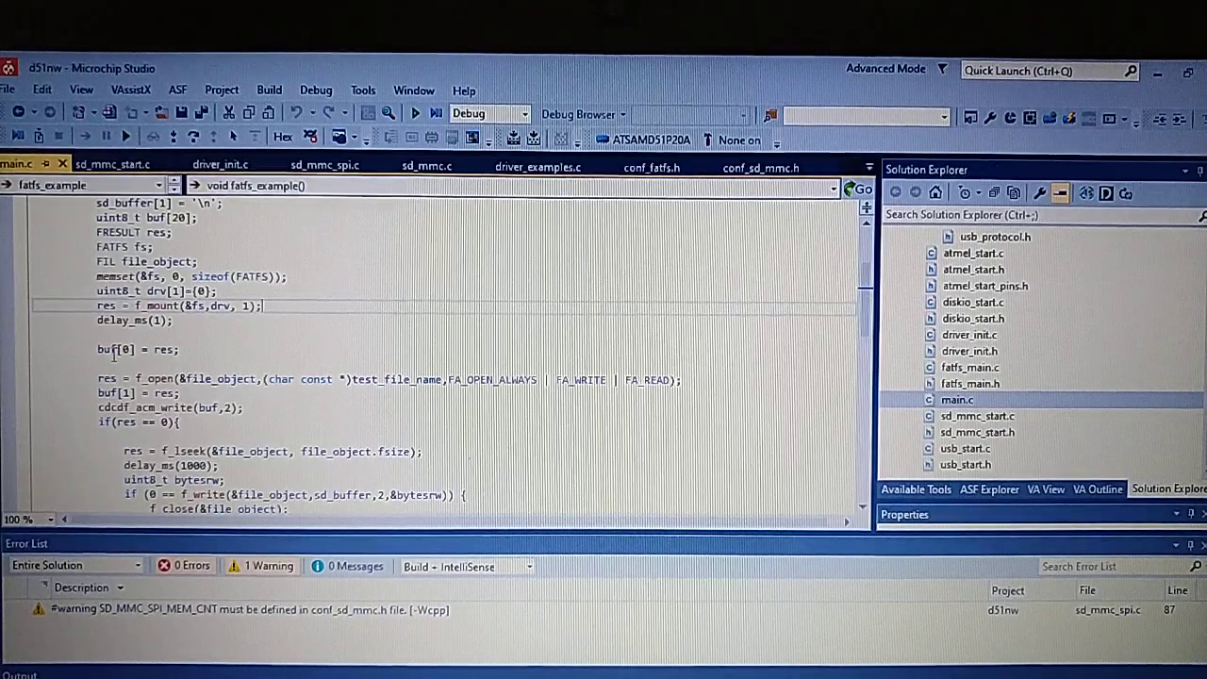
{"action": "scroll", "scroll_direction": "down", "scroll_amount": 3}
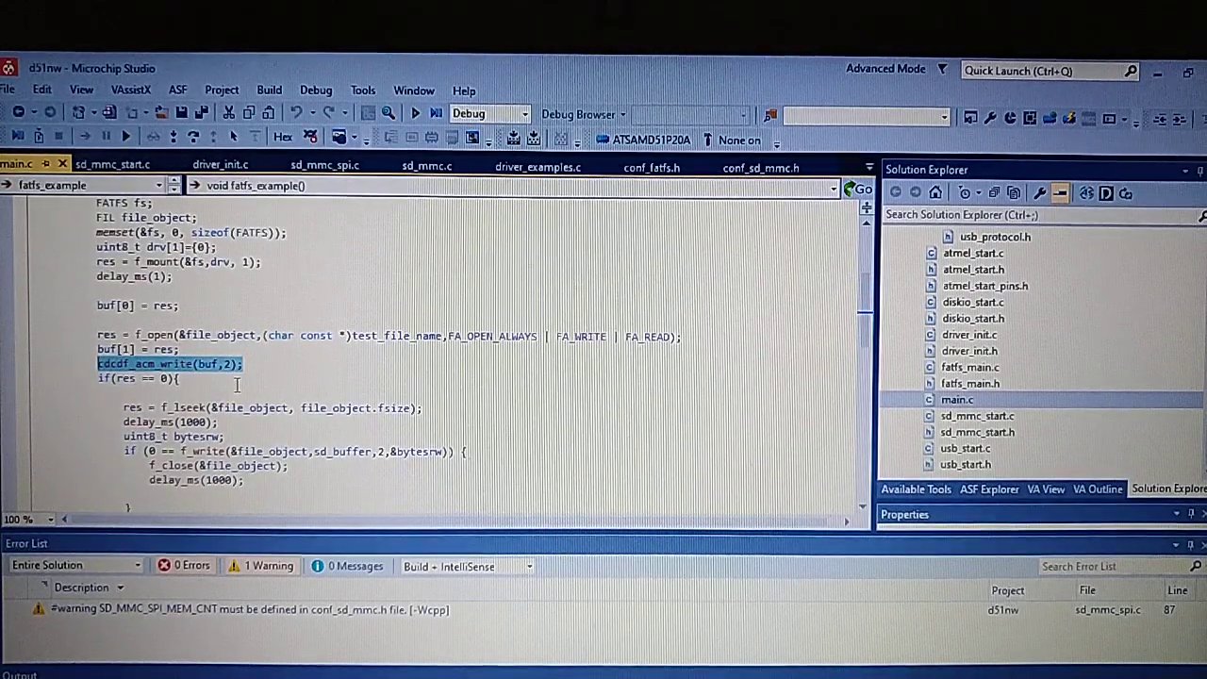
{"action": "scroll", "scroll_direction": "down", "scroll_amount": 3}
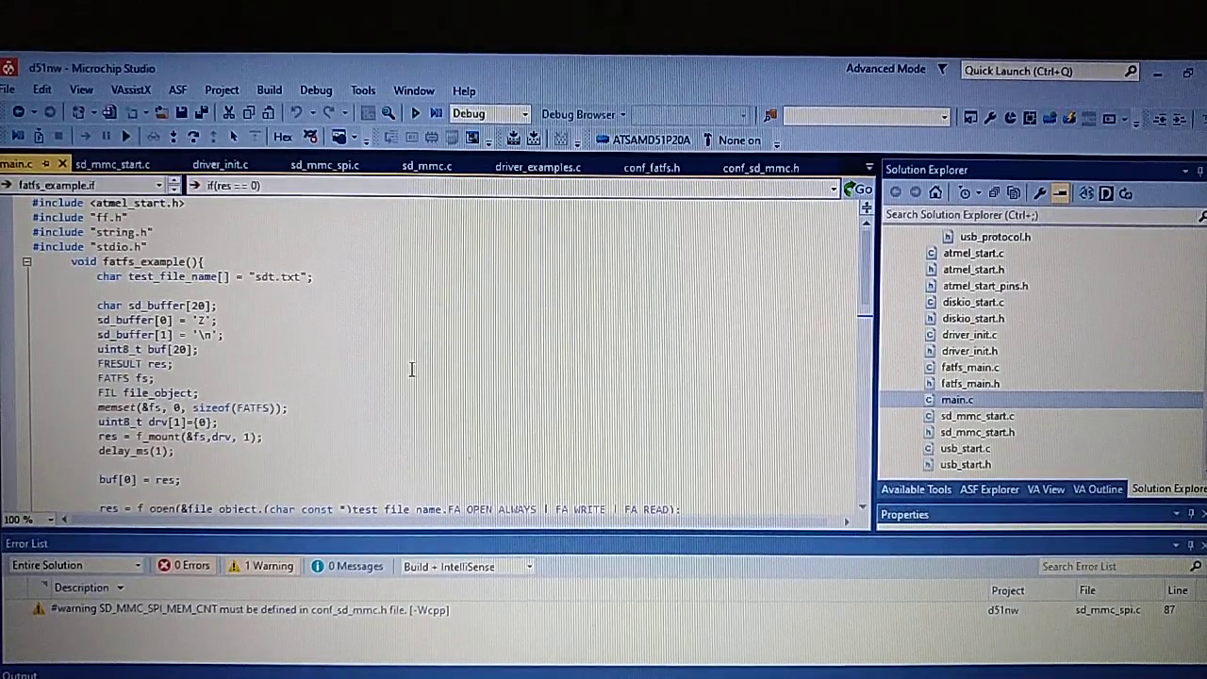
{"action": "mouse_move", "coordinate": [980, 477]}
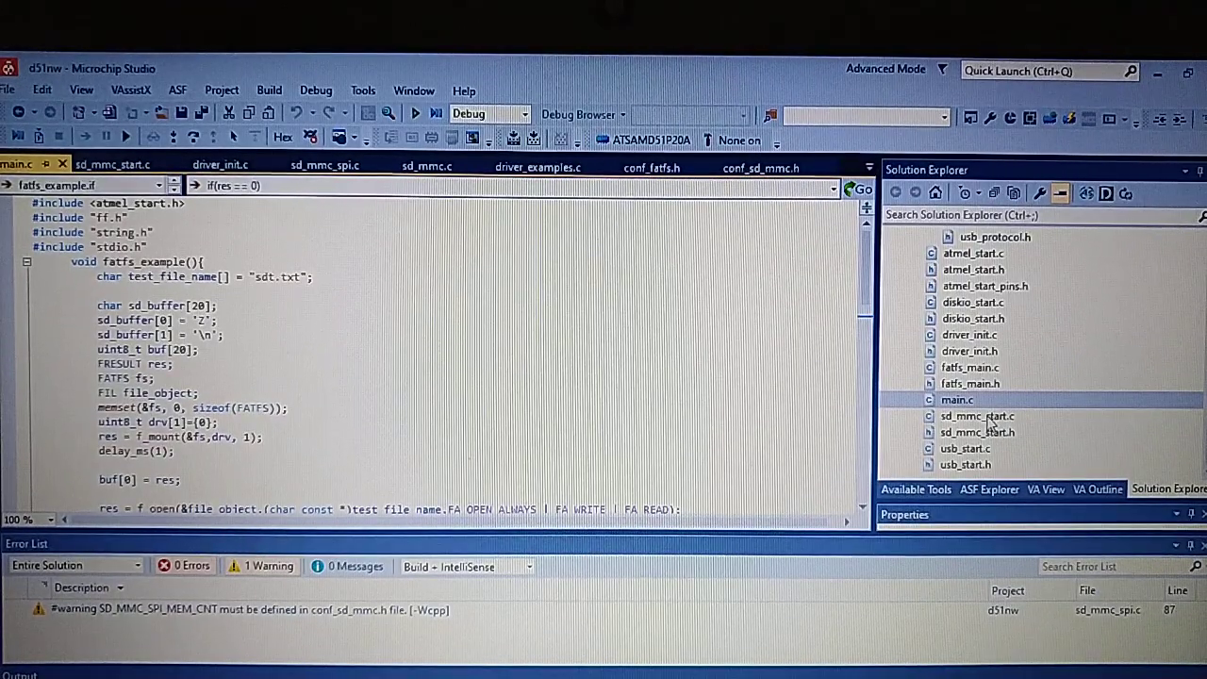
- Open sd_mmc_start.c and select the sd_mmc_init and disk_initialize calls
{"action": "double_click", "coordinate": [977, 415]}
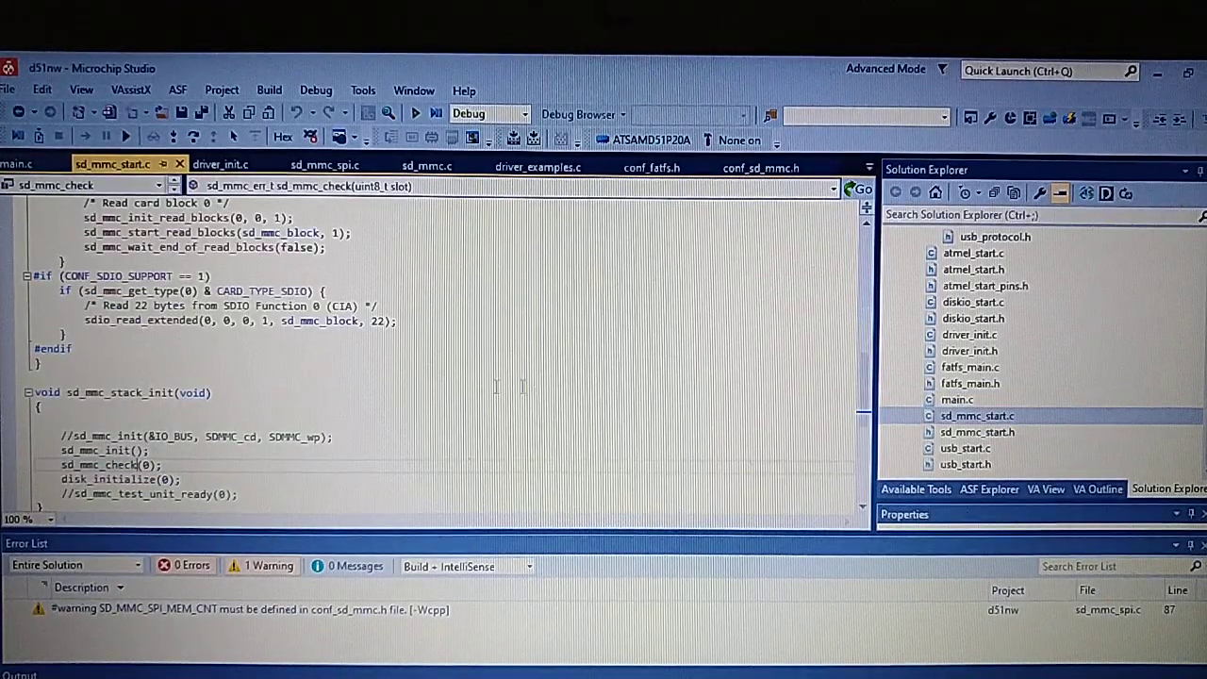
{"action": "scroll", "scroll_direction": "down", "scroll_amount": 3}
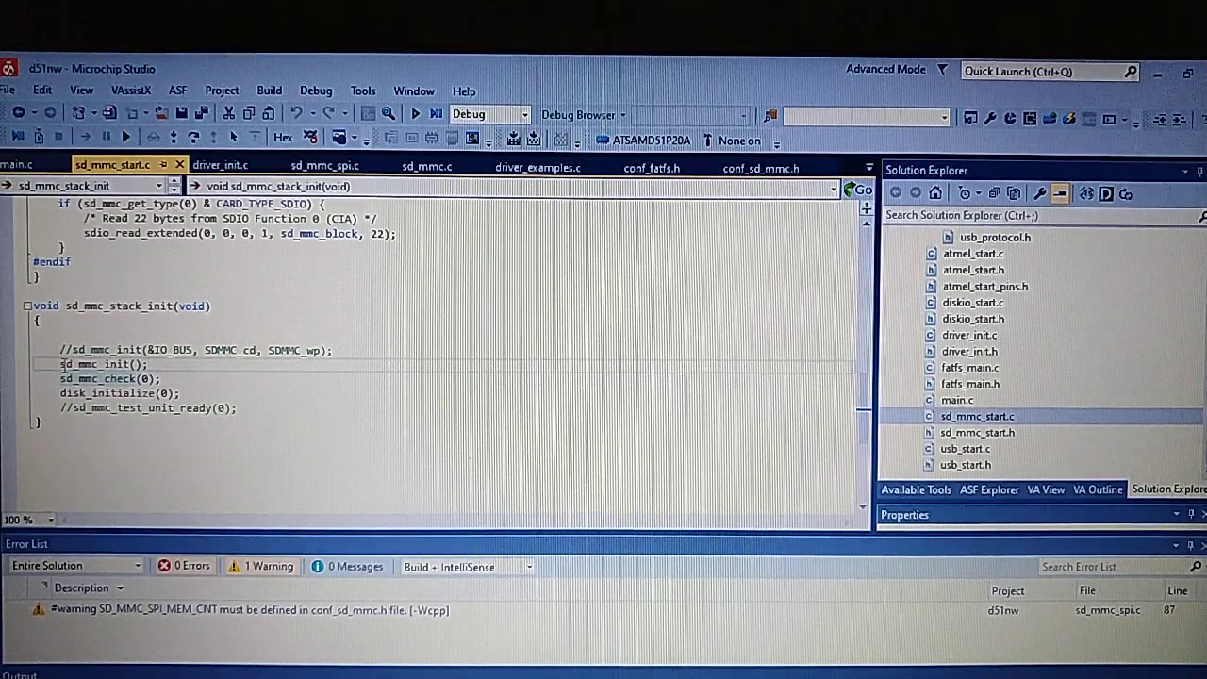
{"action": "double_click", "coordinate": [94, 364]}
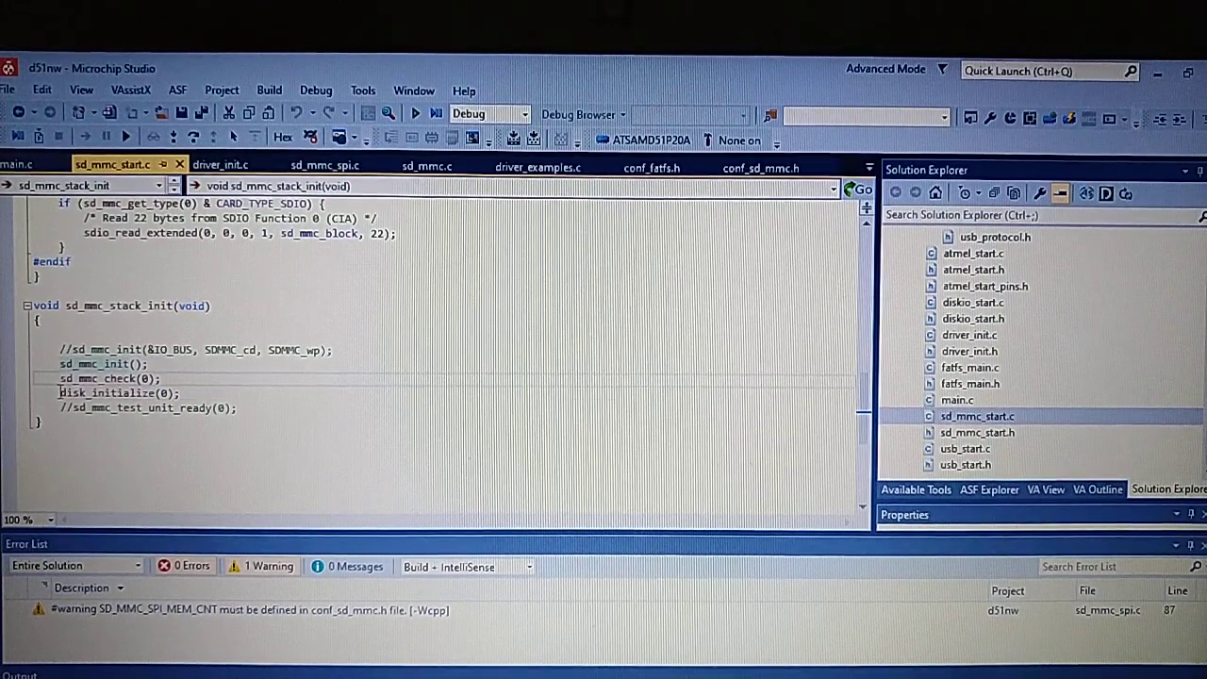
{"action": "double_click", "coordinate": [103, 393]}
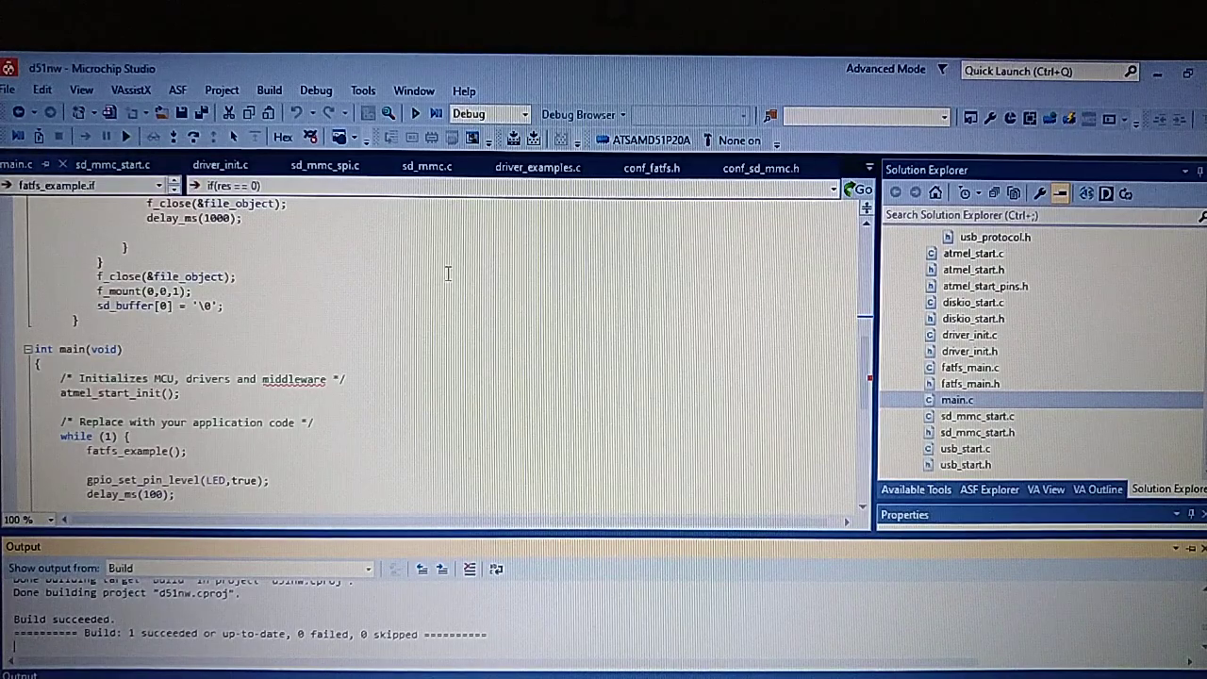
{"action": "mouse_move", "coordinate": [440, 273]}
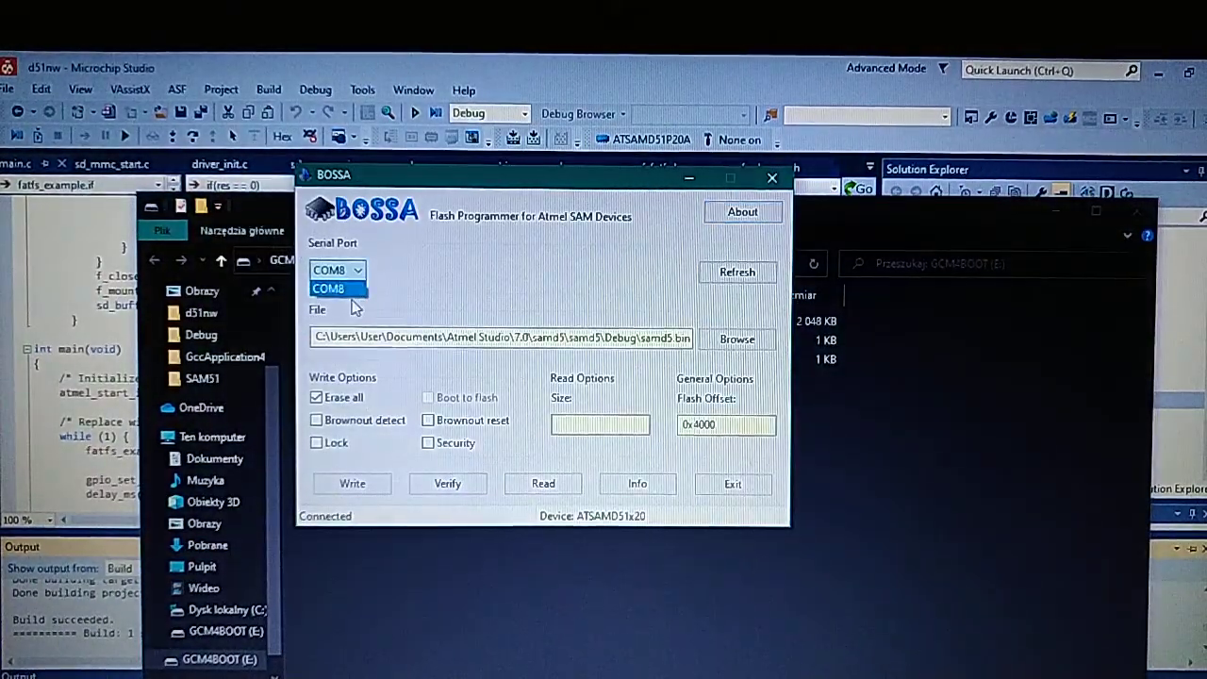
- Flash d51nw.bin from d51nw\Debug over COM8 and acknowledge the success message
{"action": "left_click", "coordinate": [327, 287]}
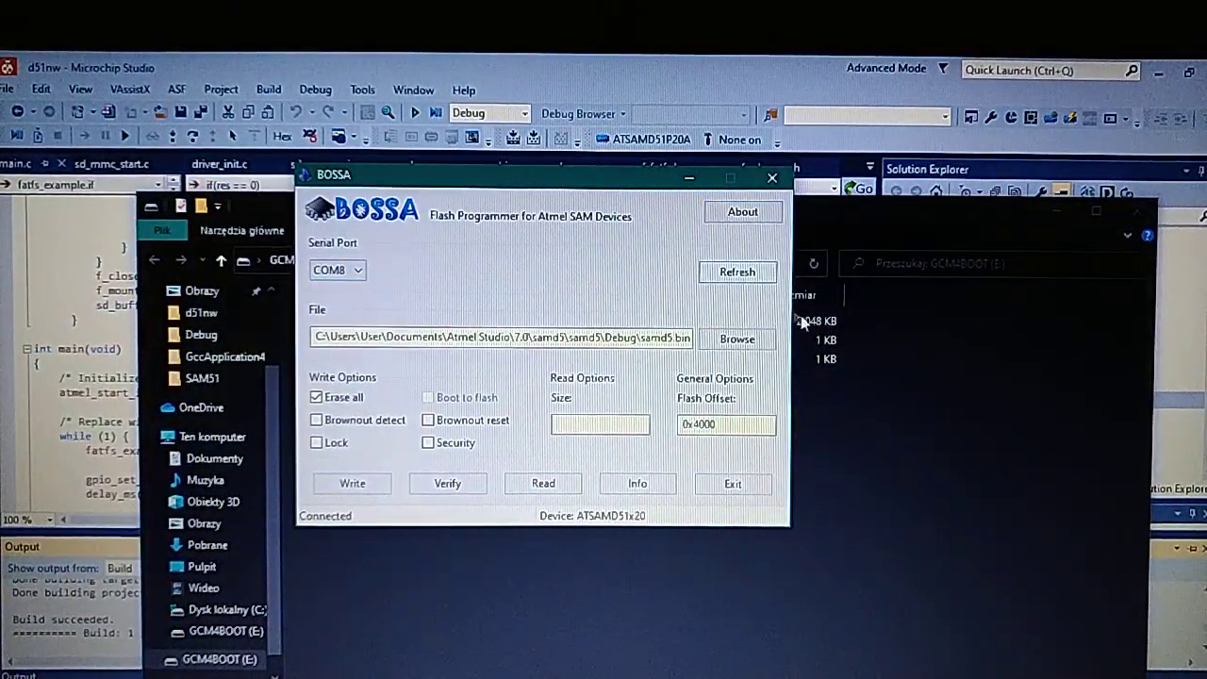
{"action": "left_click", "coordinate": [737, 338]}
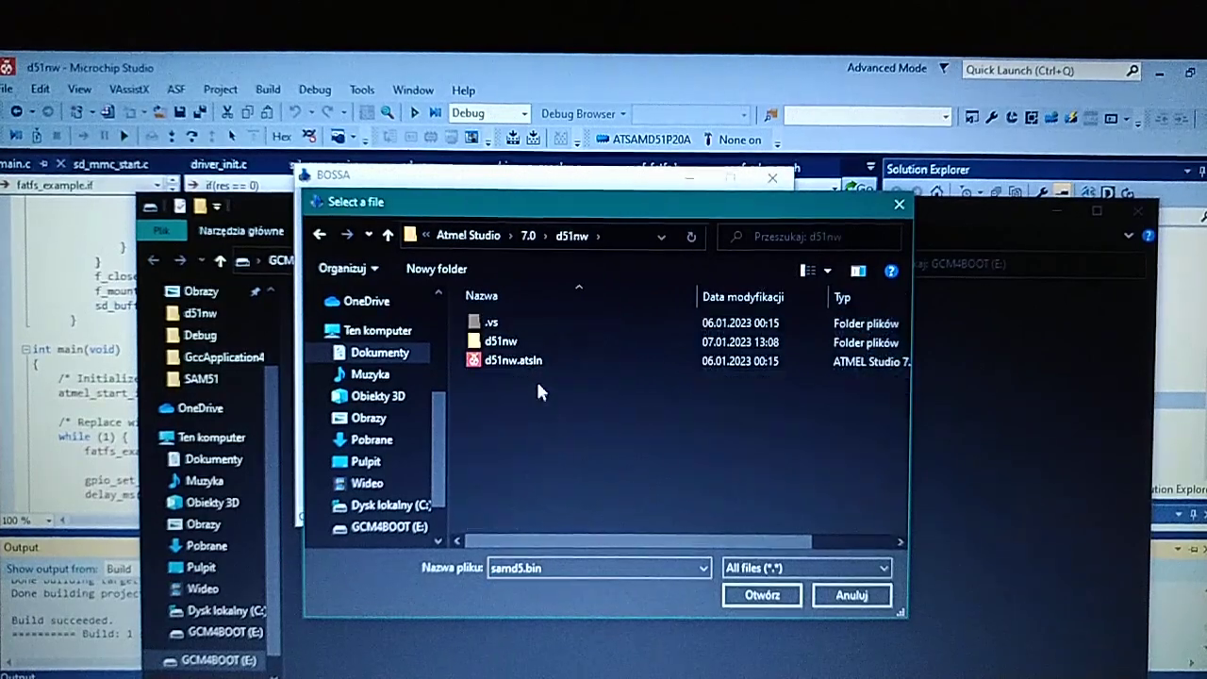
{"action": "double_click", "coordinate": [500, 340]}
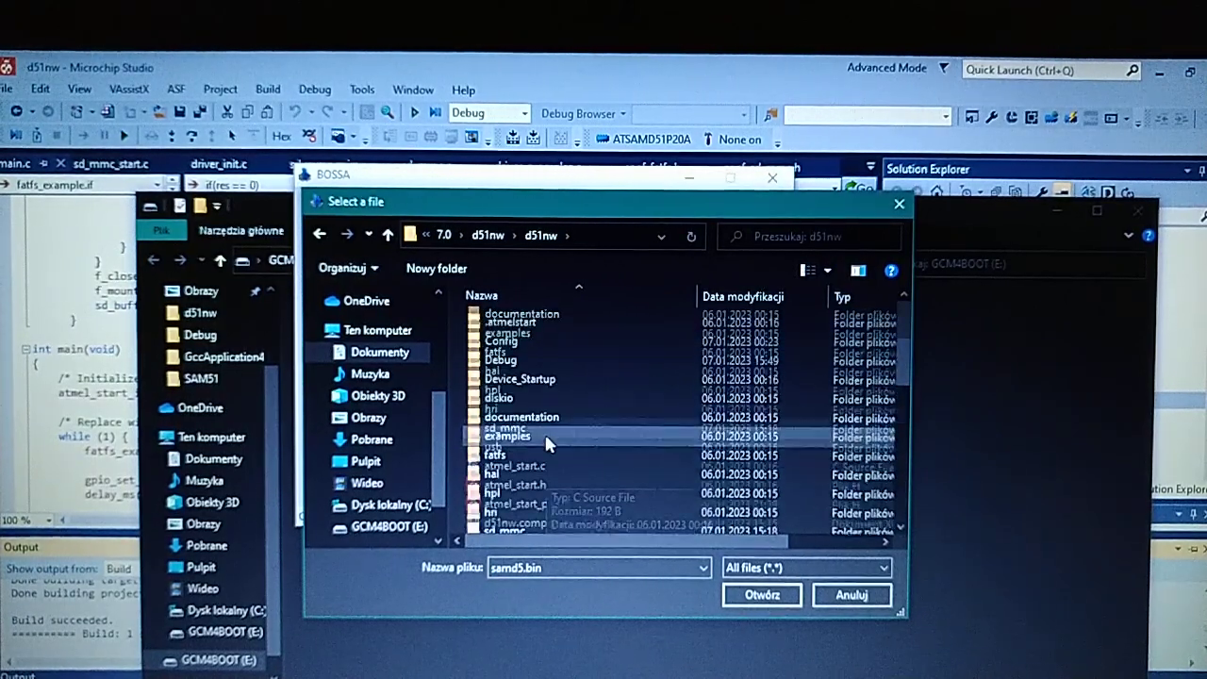
{"action": "double_click", "coordinate": [501, 359]}
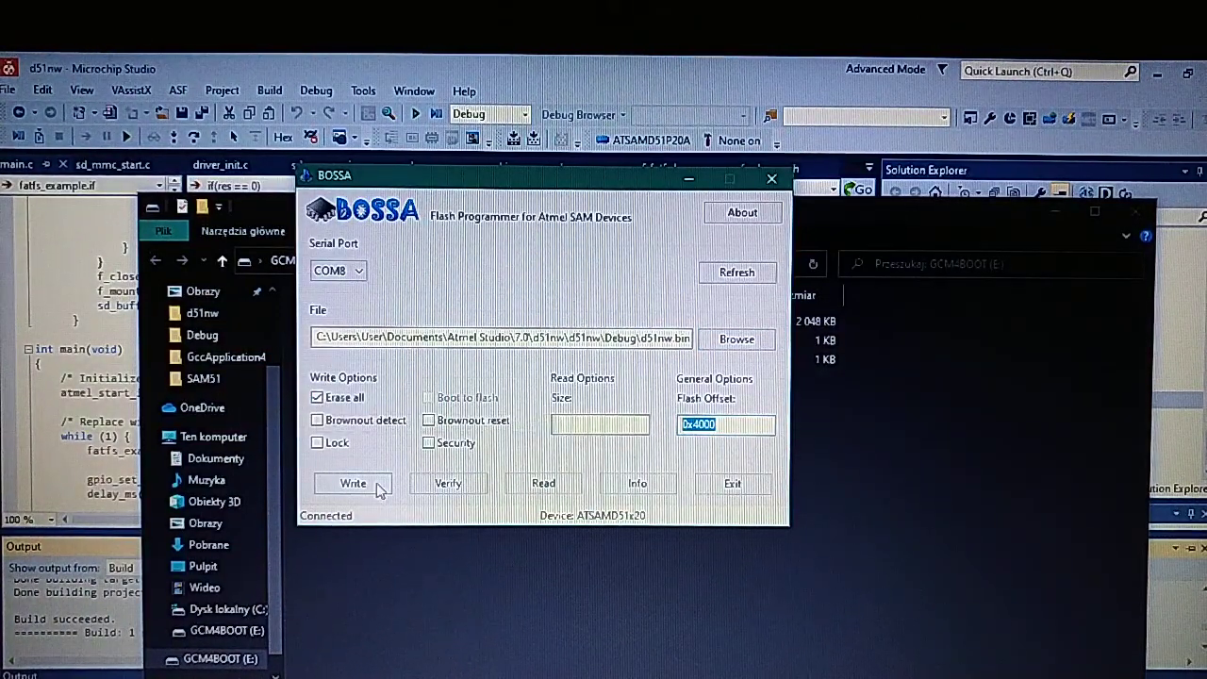
{"action": "left_click", "coordinate": [353, 482]}
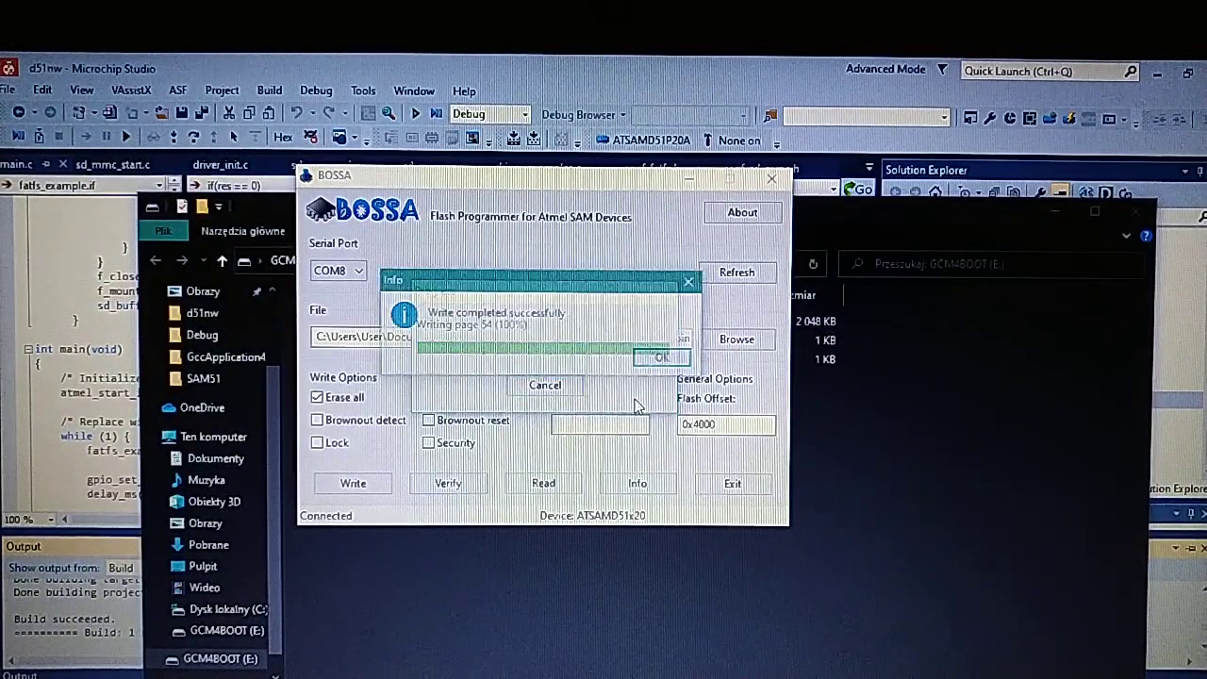
{"action": "left_click", "coordinate": [660, 357]}
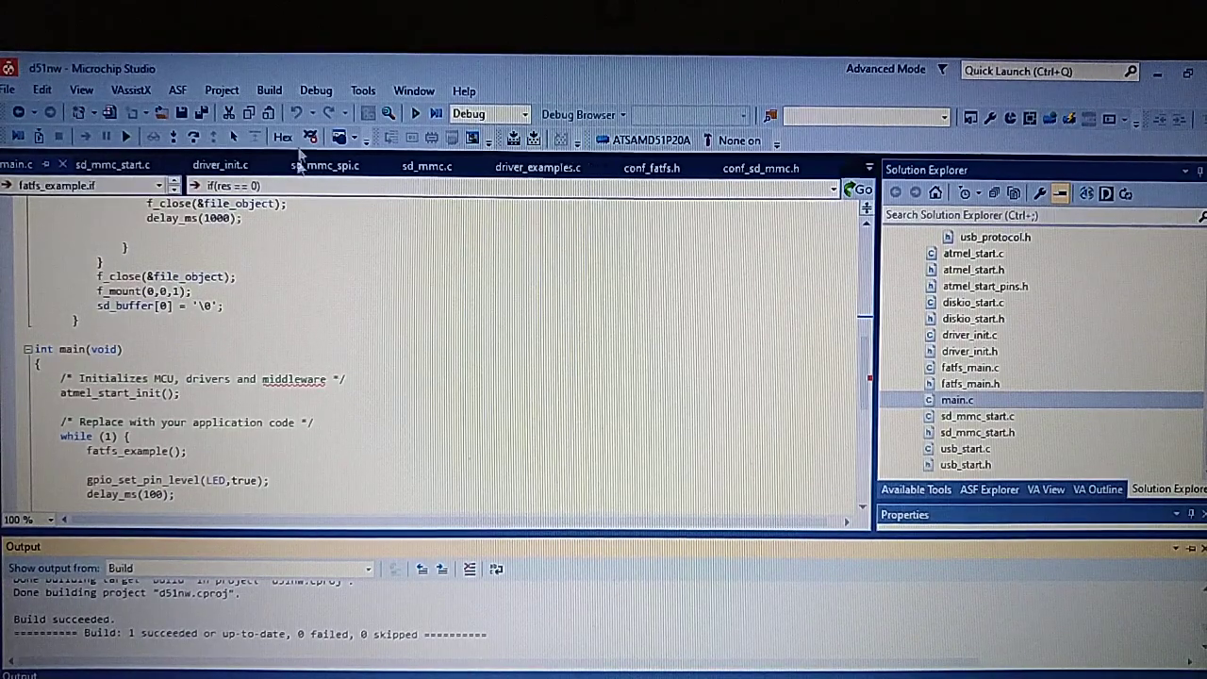
- Launch Data Visualizer and connect COM5 at 115200 baud
{"action": "left_click", "coordinate": [363, 91]}
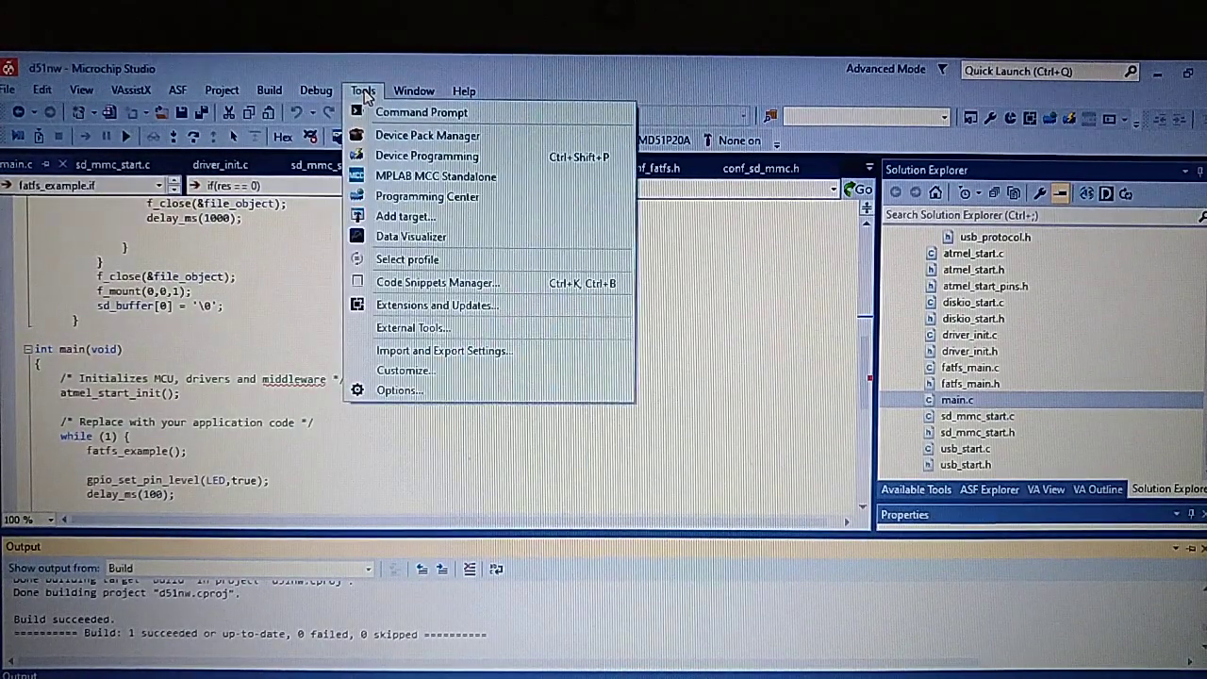
{"action": "left_click", "coordinate": [410, 235]}
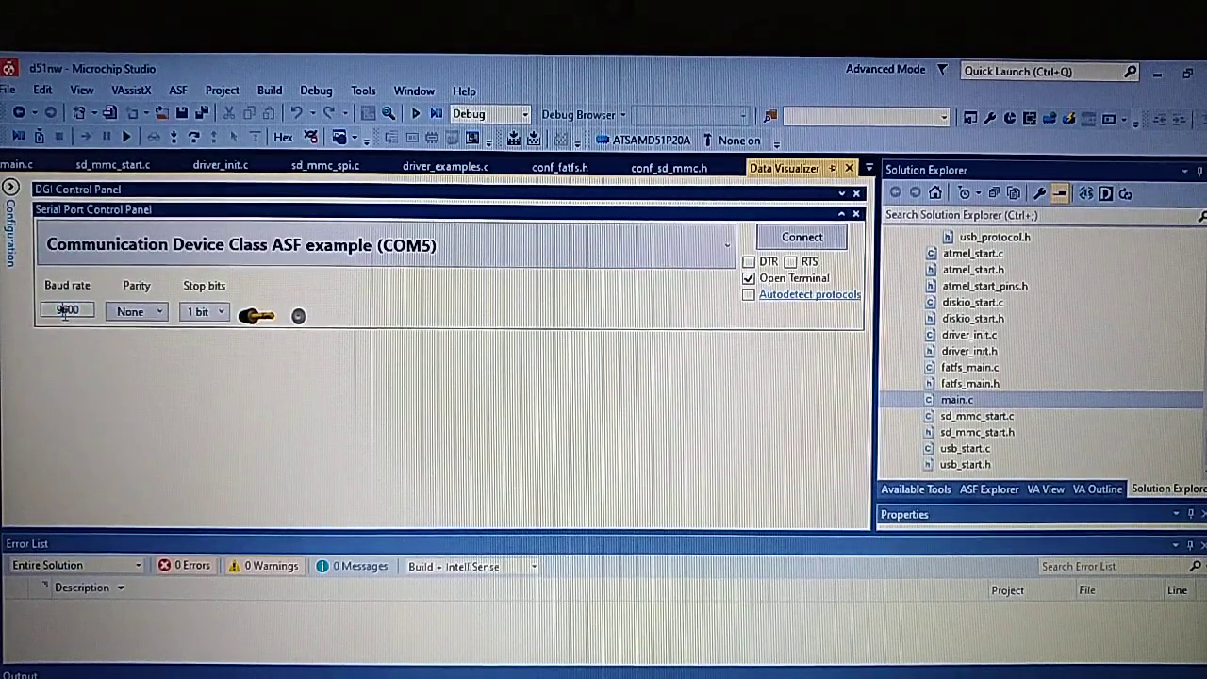
{"action": "type", "text": "115"}
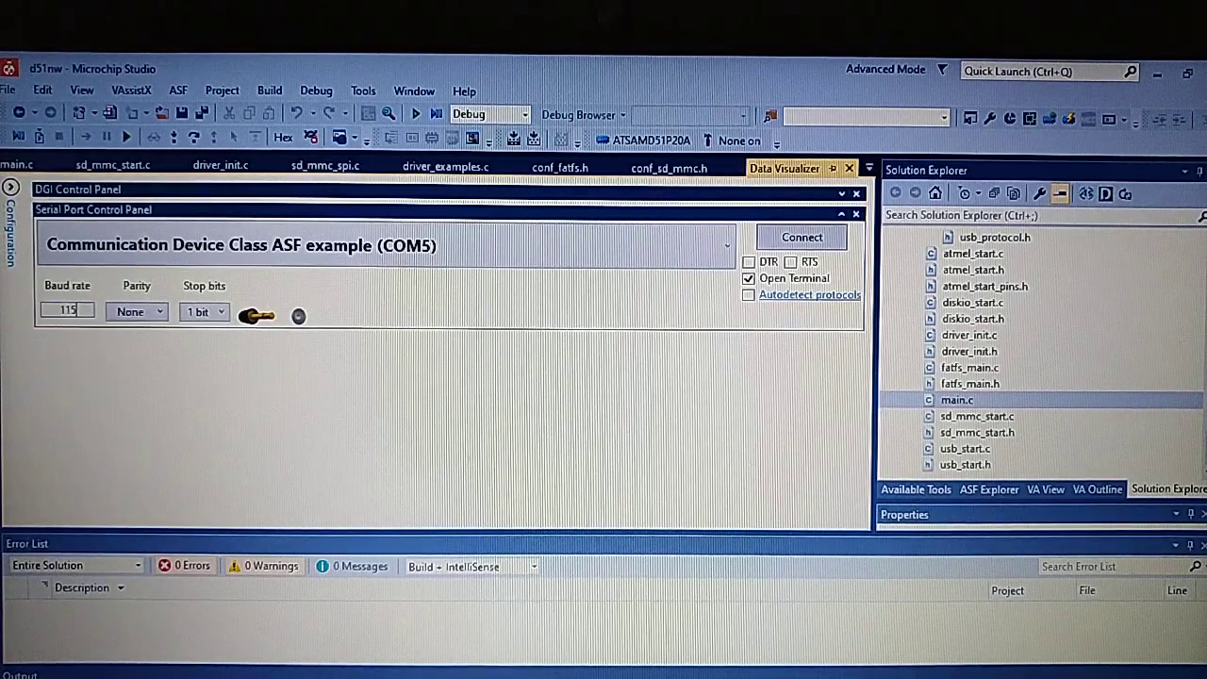
{"action": "type", "text": "115200"}
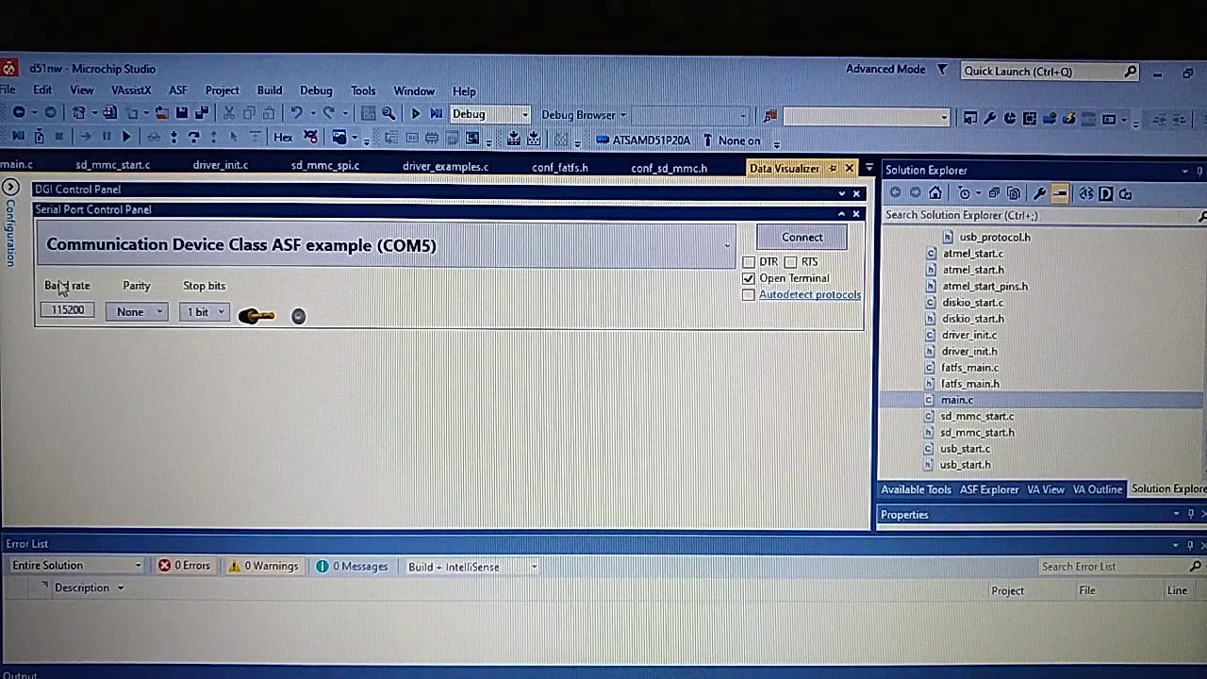
{"action": "left_click", "coordinate": [800, 237]}
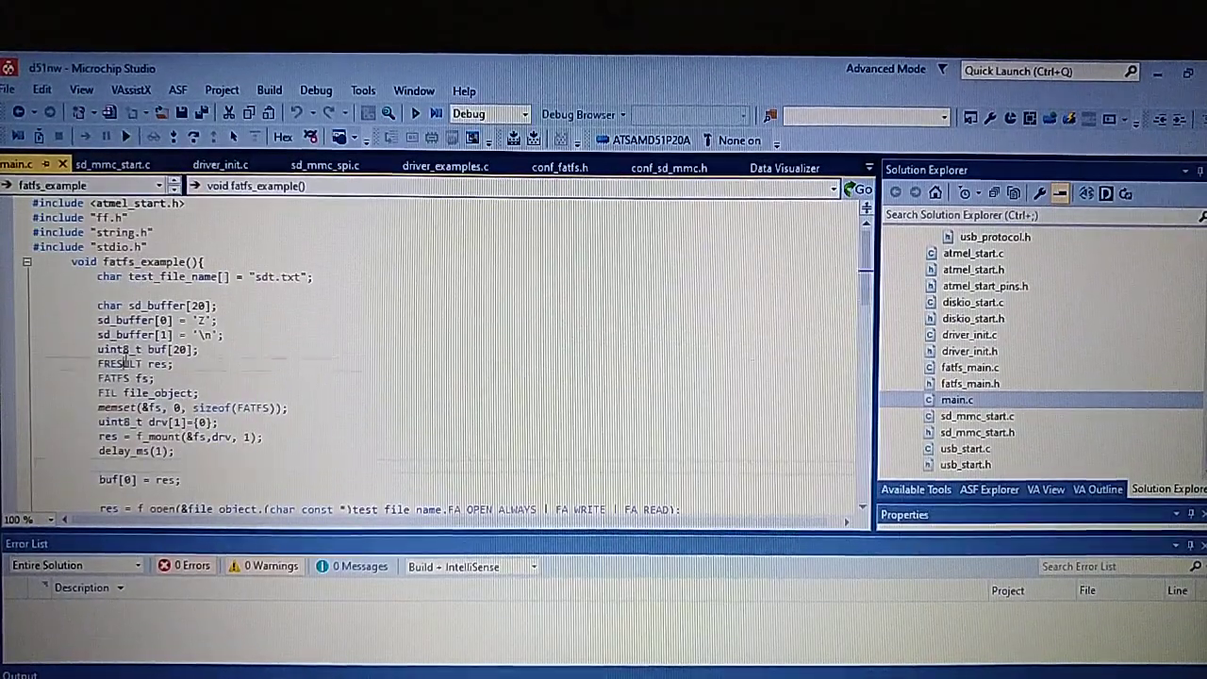
- Inspect the FRESULT enum in ff.h, then relaunch Data Visualizer
{"action": "double_click", "coordinate": [118, 364]}
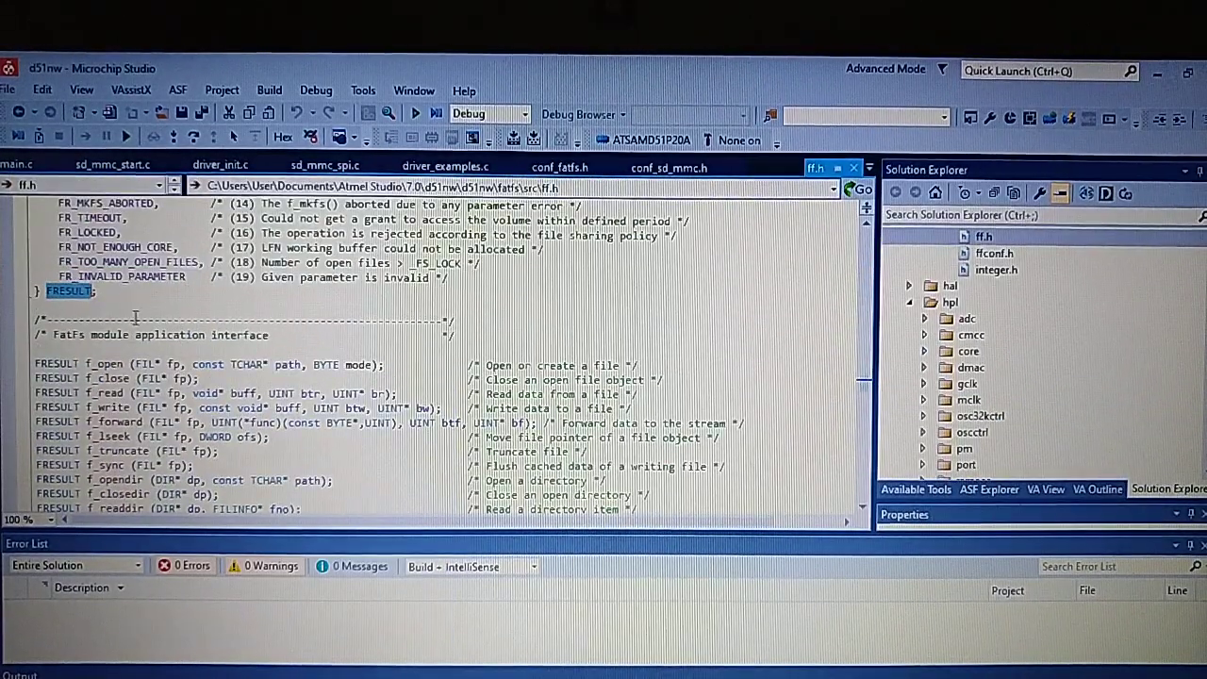
{"action": "scroll", "scroll_direction": "up", "scroll_amount": 3}
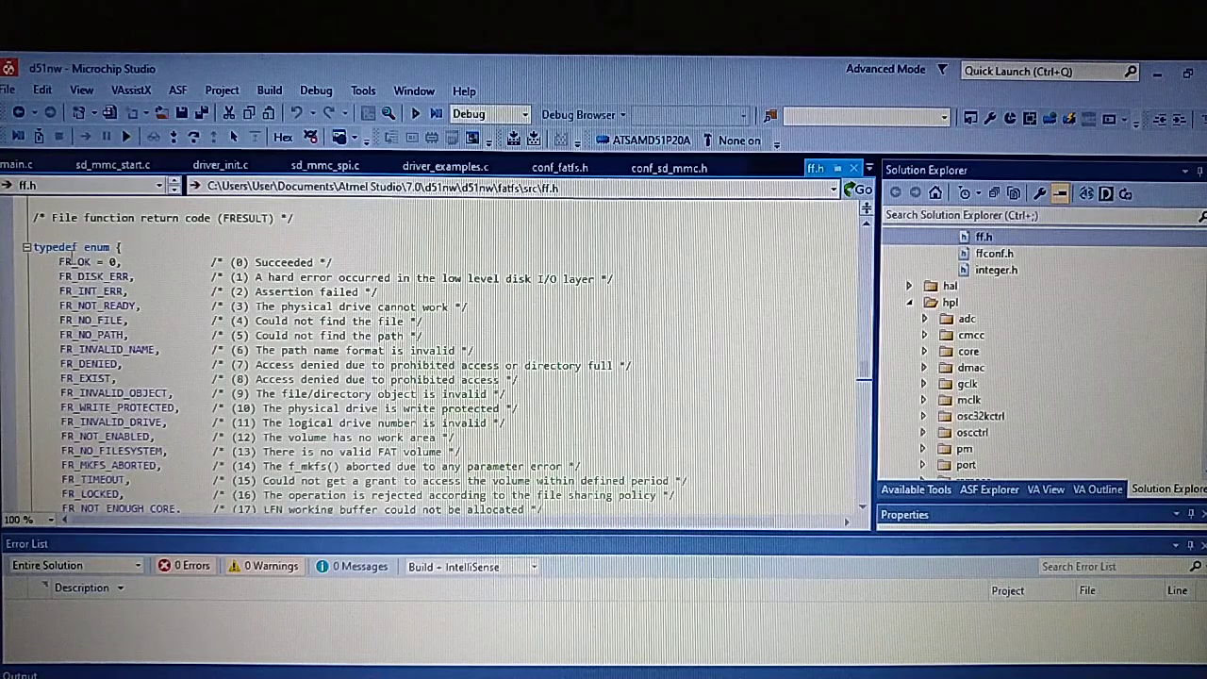
{"action": "scroll", "scroll_direction": "down", "scroll_amount": 3}
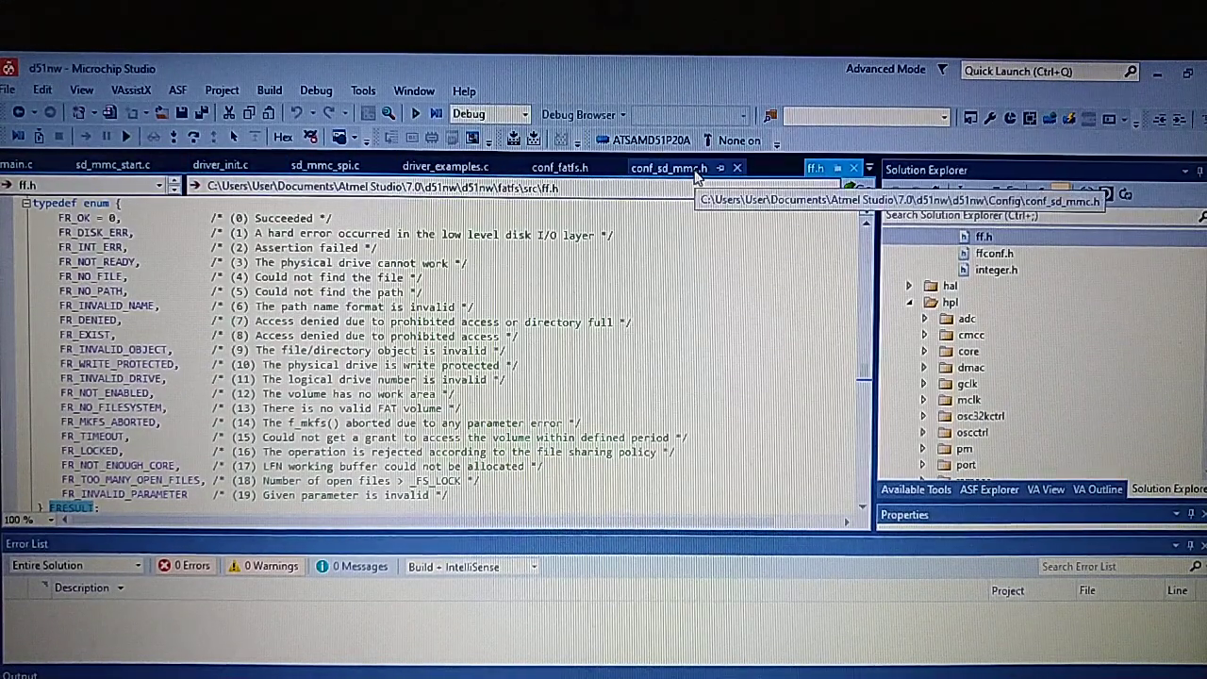
{"action": "left_click", "coordinate": [363, 90]}
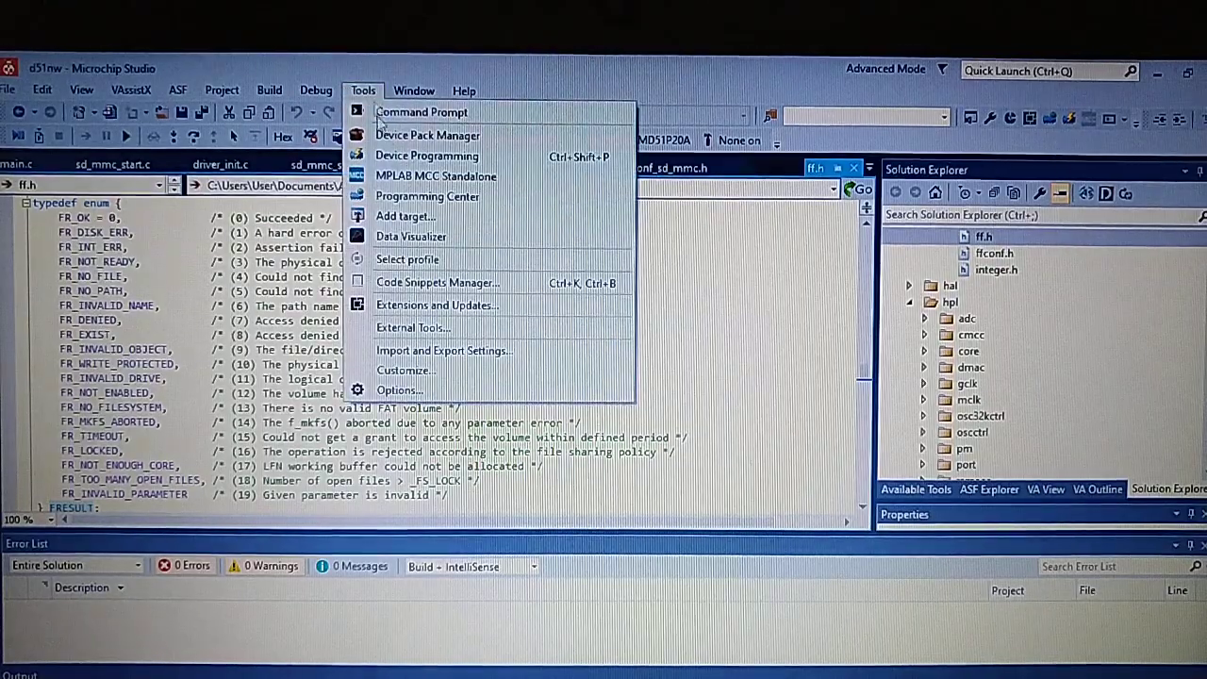
{"action": "left_click", "coordinate": [410, 235]}
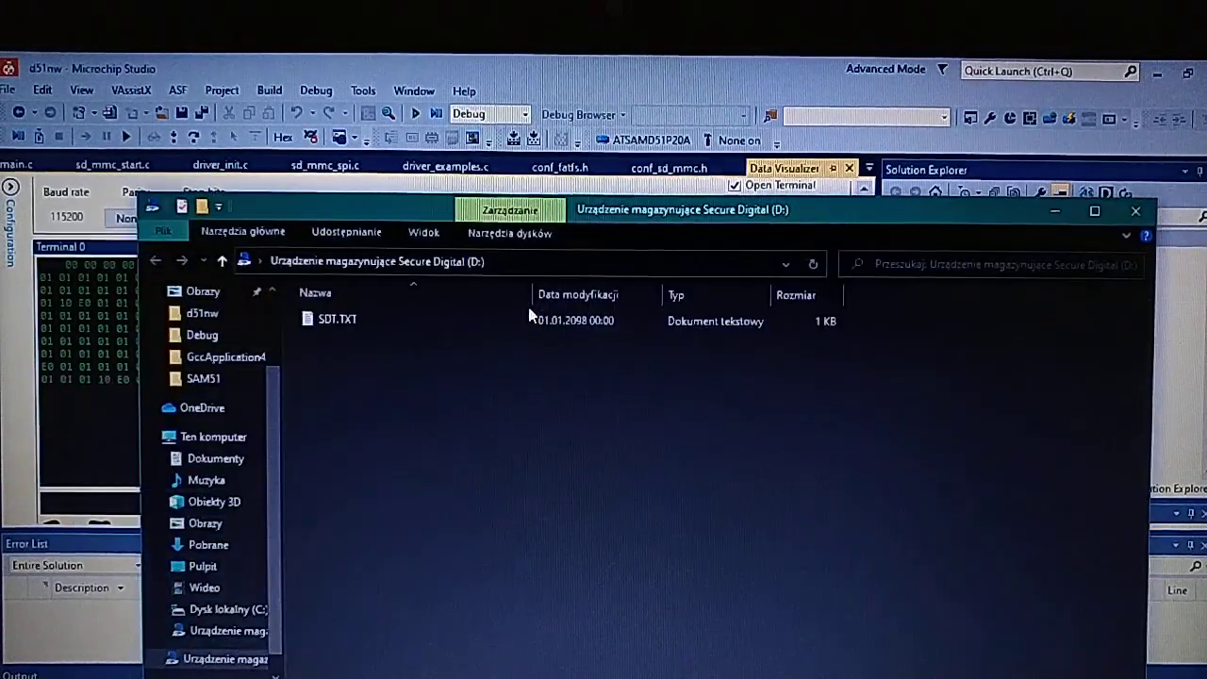
- Open SDT.TXT from the SD card in Notepad
{"action": "left_click", "coordinate": [336, 319]}
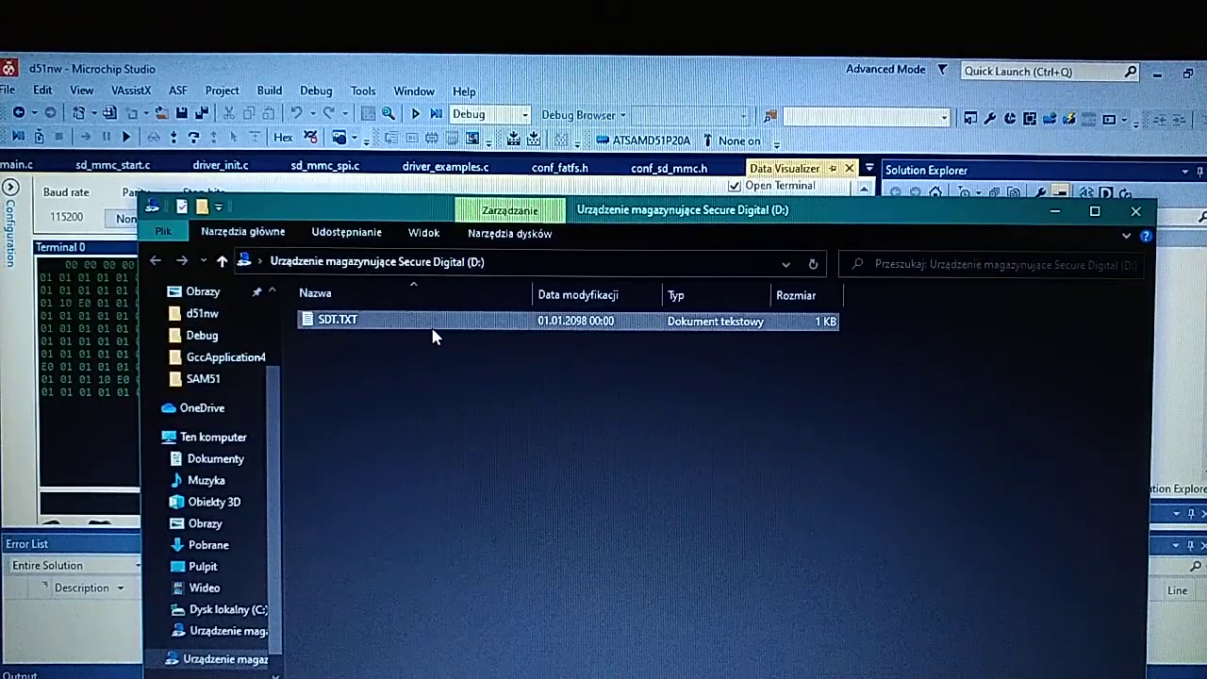
{"action": "double_click", "coordinate": [336, 319]}
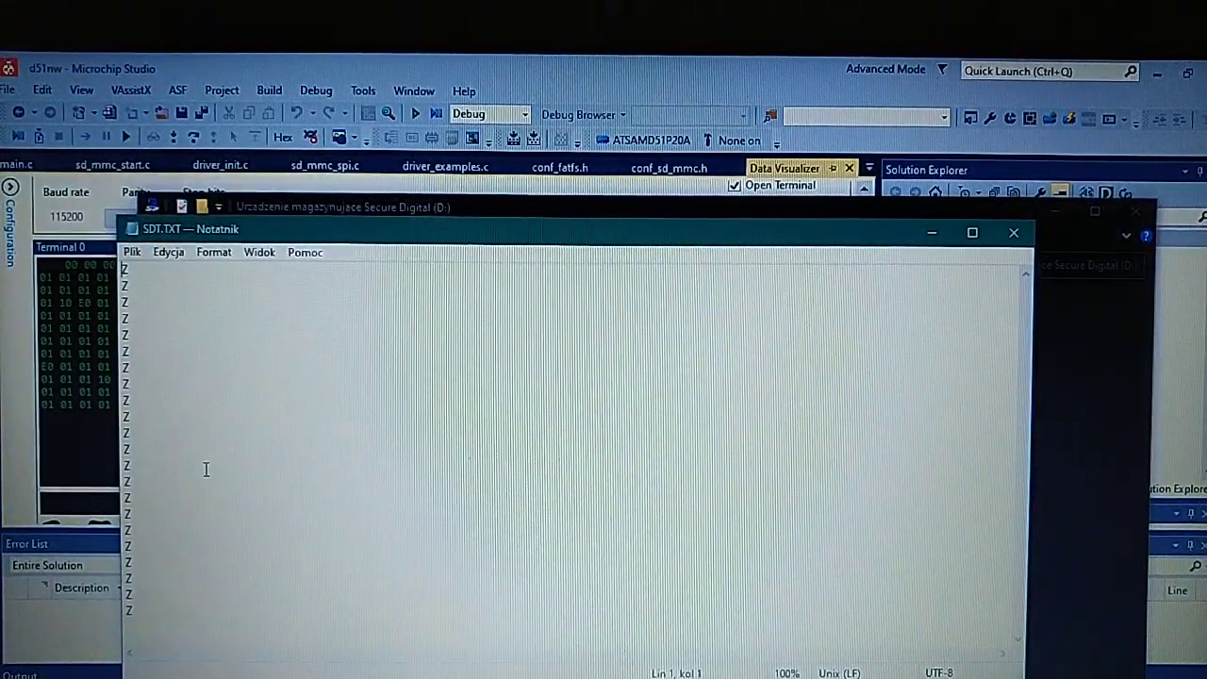